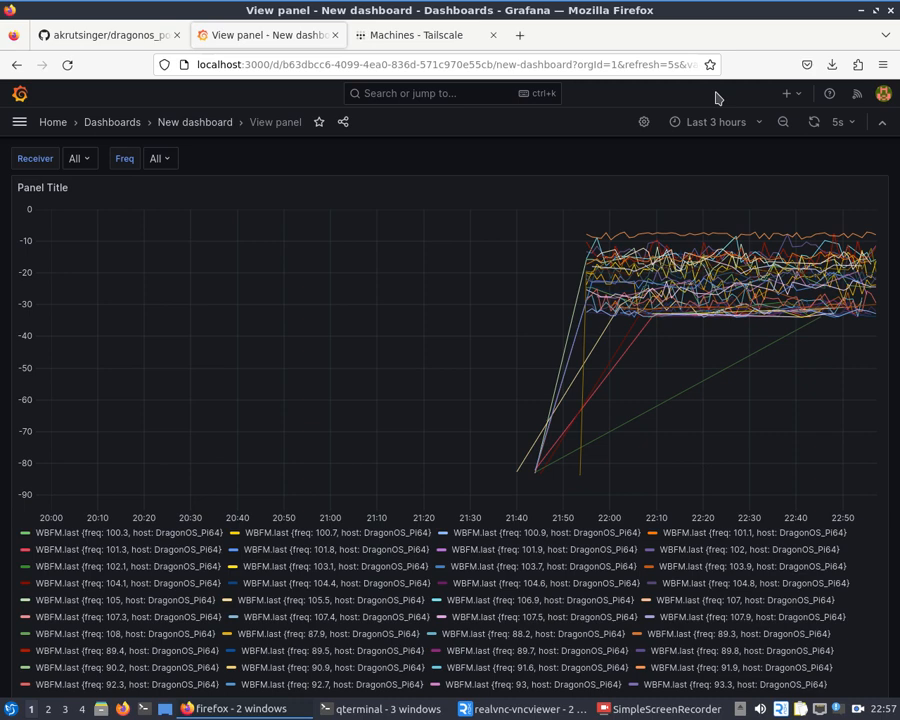
mouse_move(240, 709)
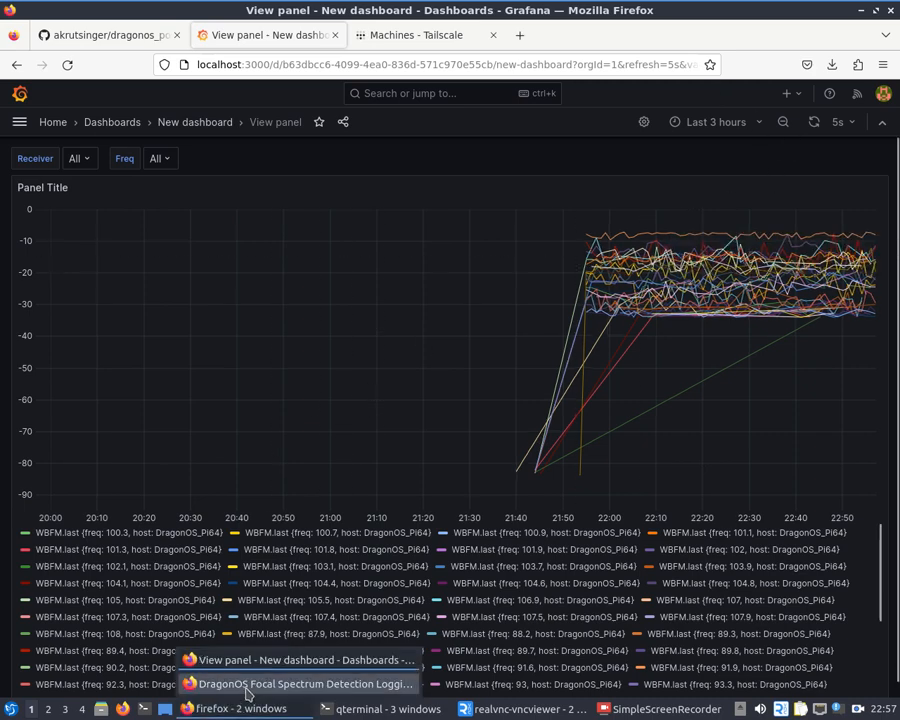
- Briefly view the YouTube tutorial, then read the dragonos_post-install README on GitHub
click(300, 684)
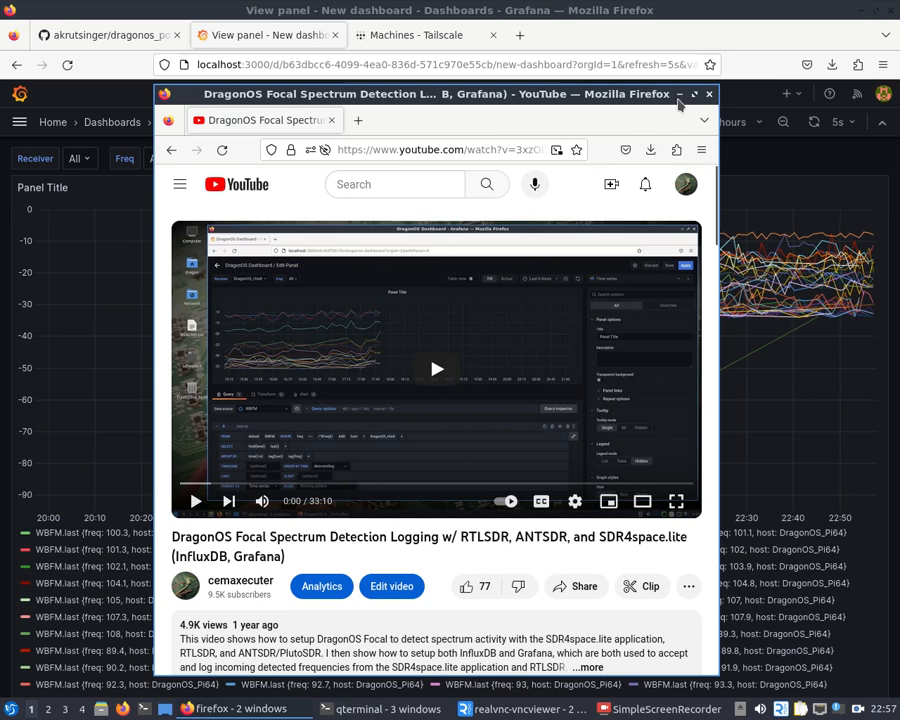
click(709, 93)
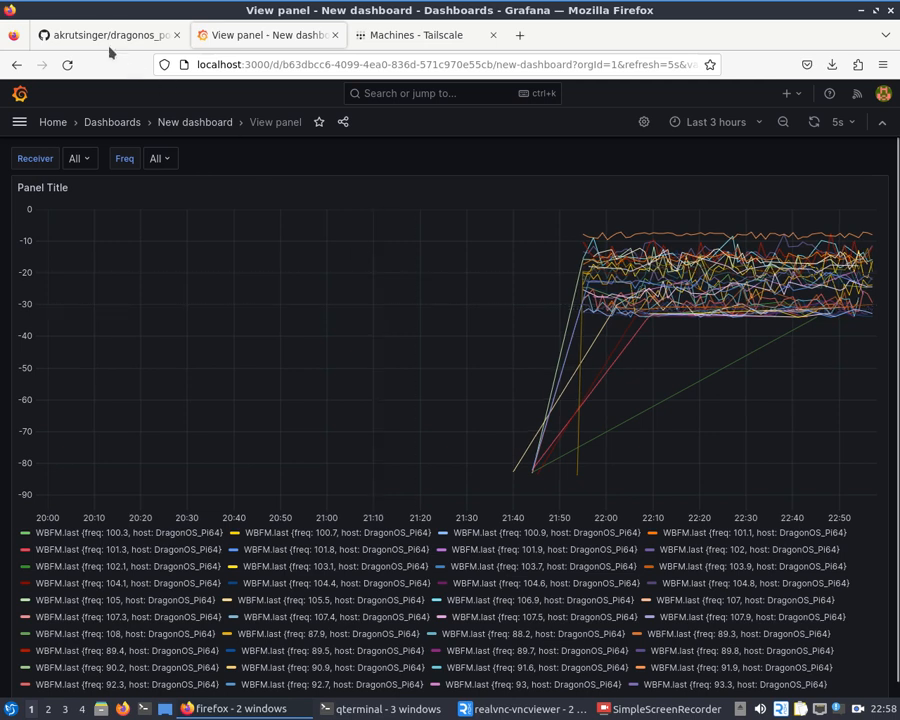
click(105, 35)
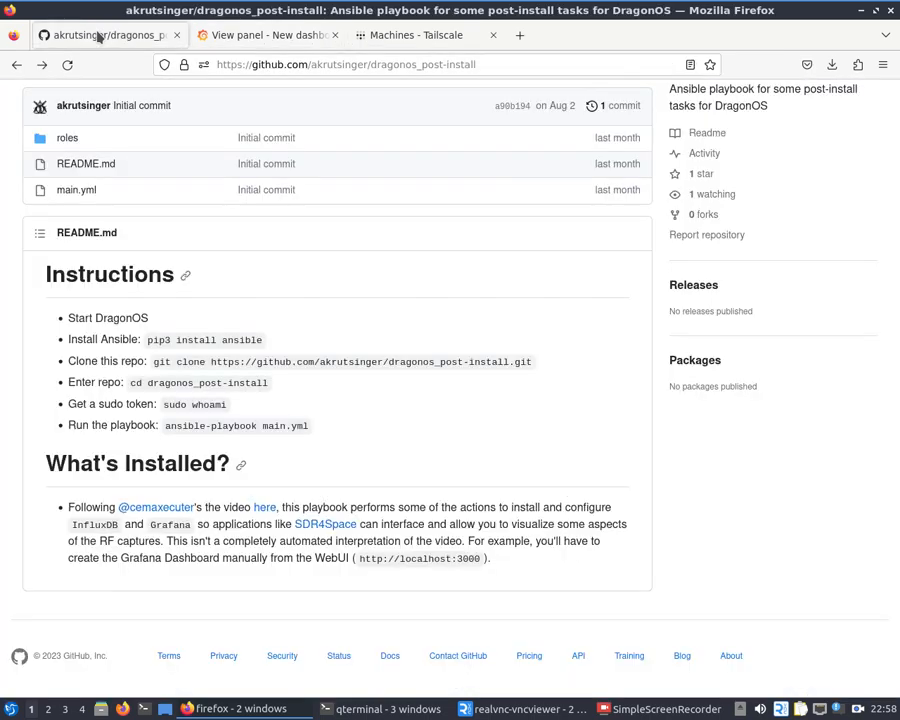
scroll(up, 3)
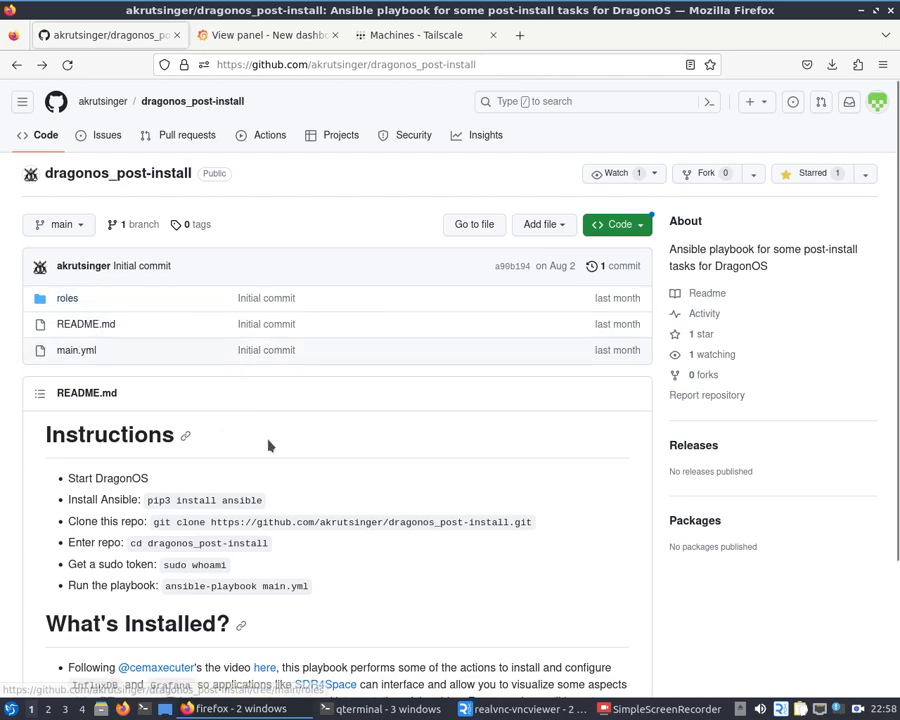
scroll(down, 3)
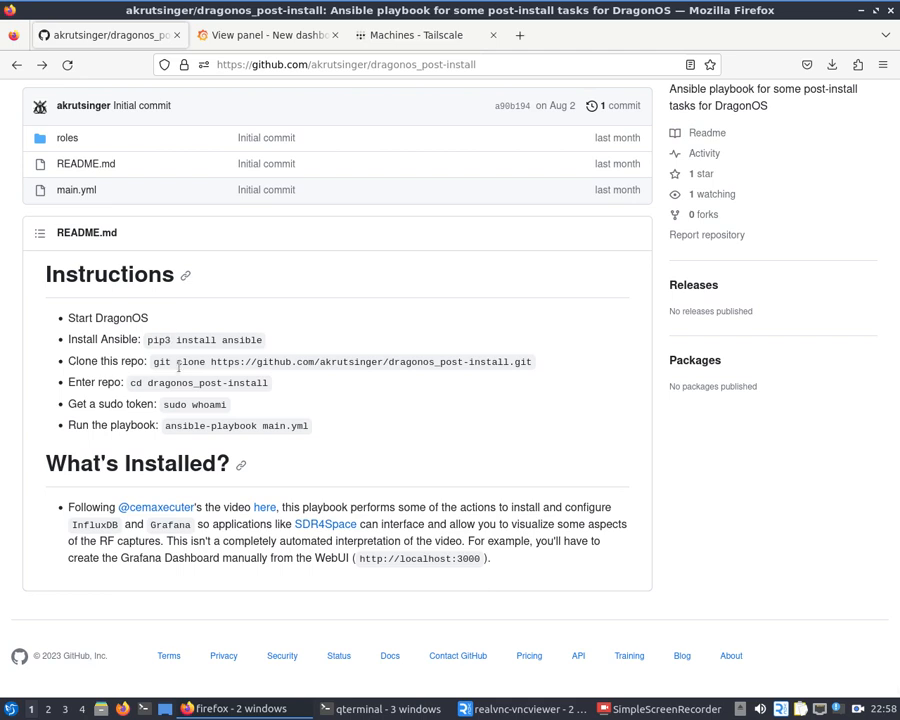
mouse_move(66, 138)
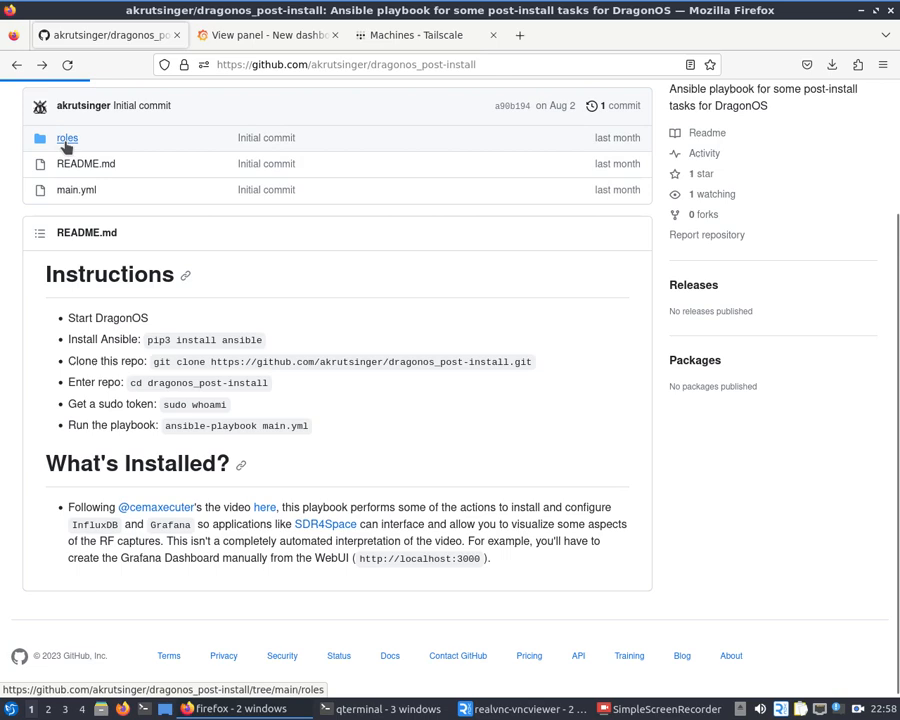
click(67, 138)
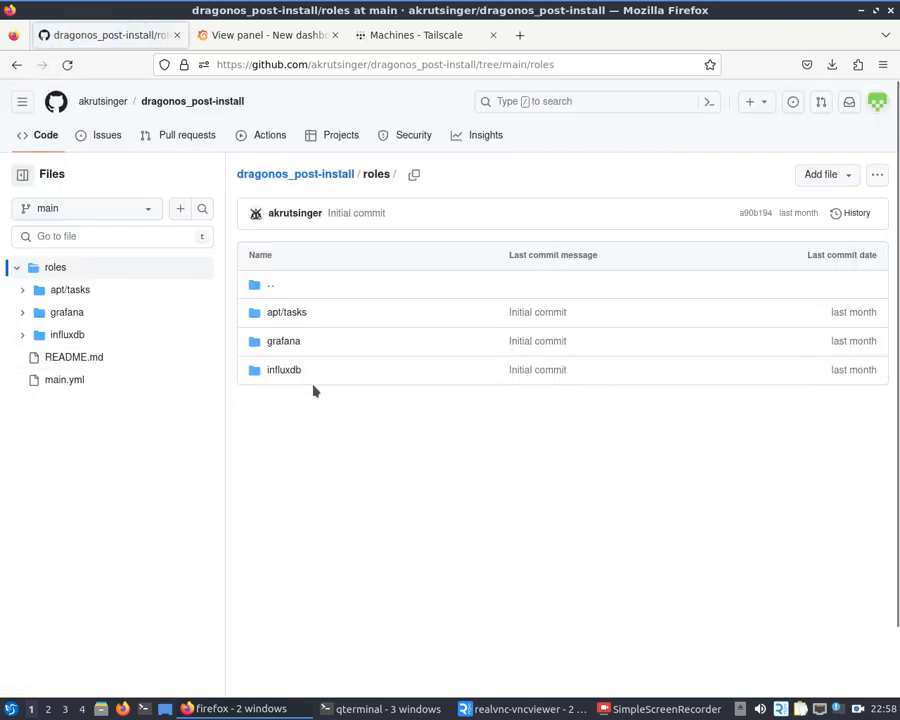
click(287, 312)
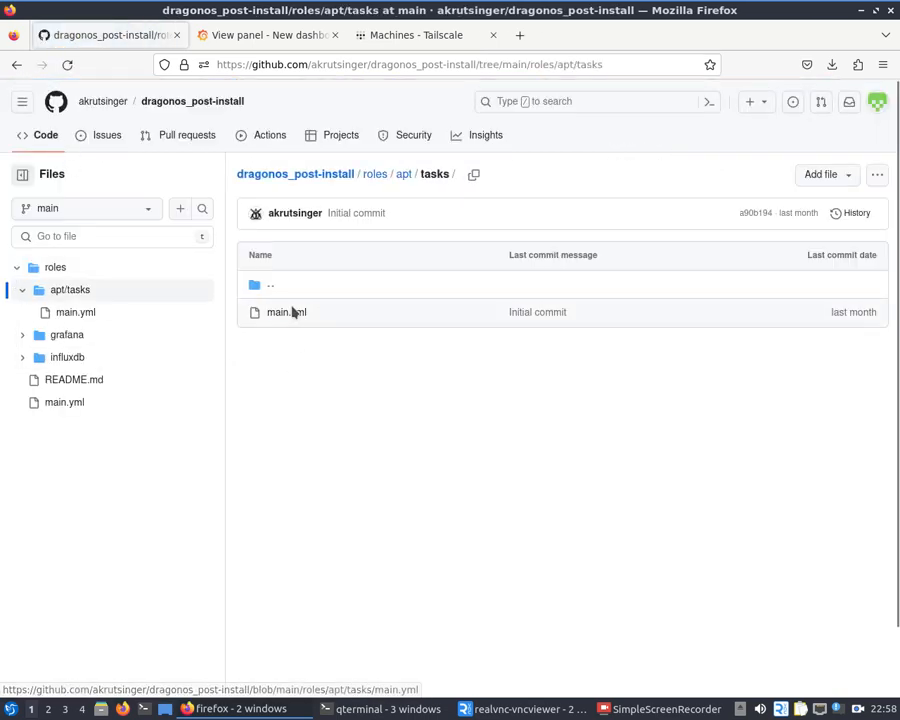
click(286, 312)
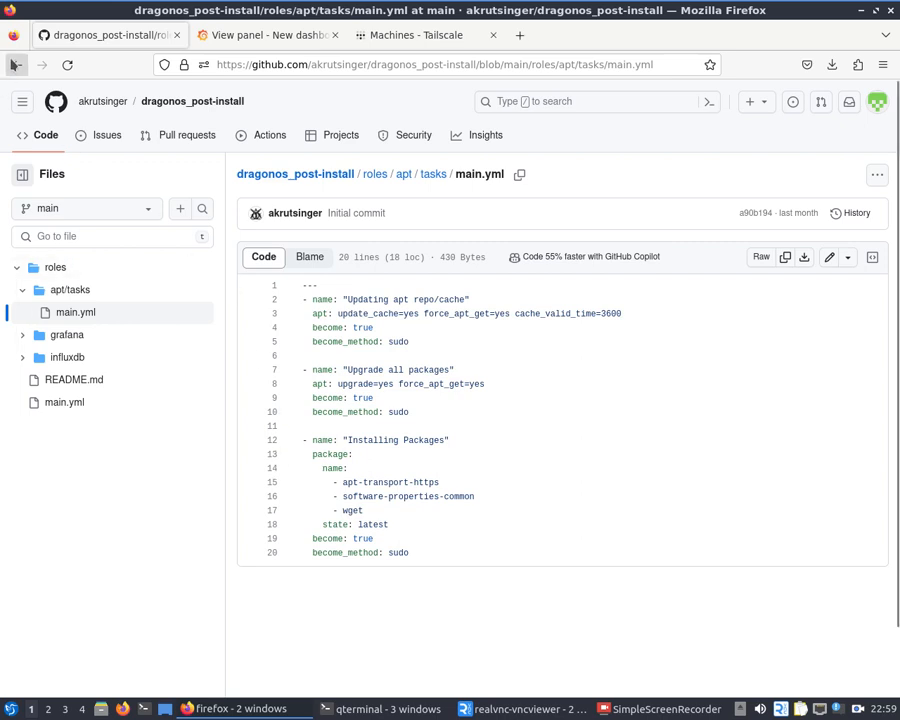
click(375, 173)
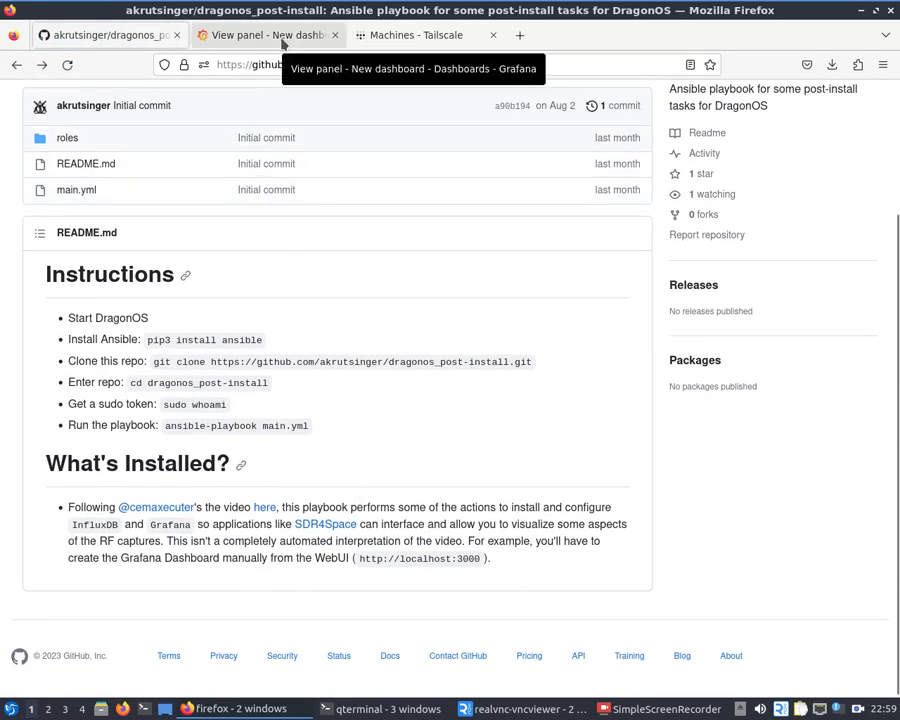
- Navigate from the Grafana WBFM panel to Connections > Data sources and select WBFM
click(267, 35)
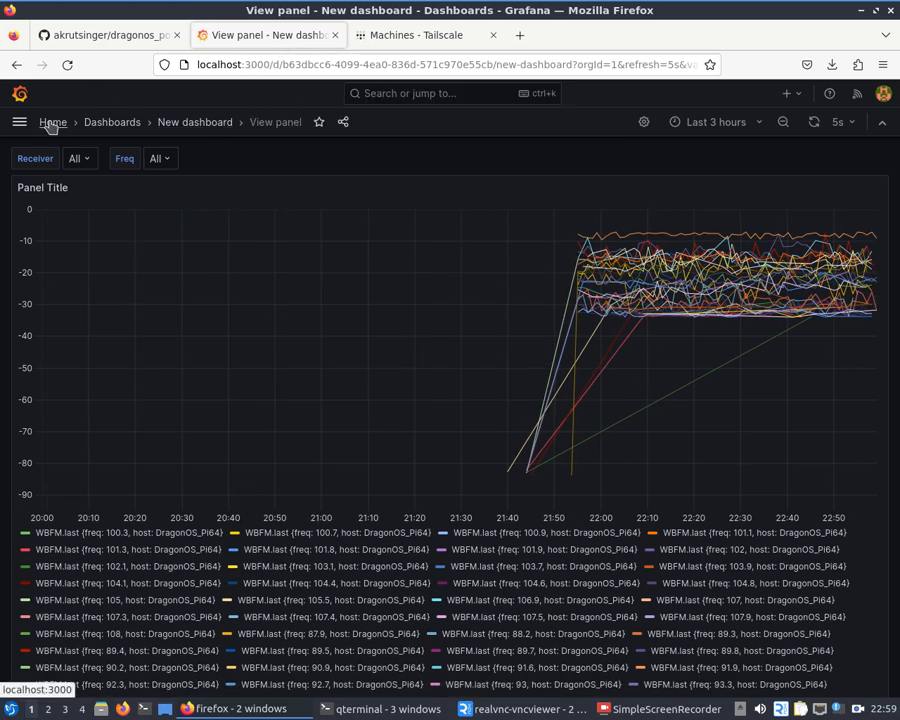
click(53, 121)
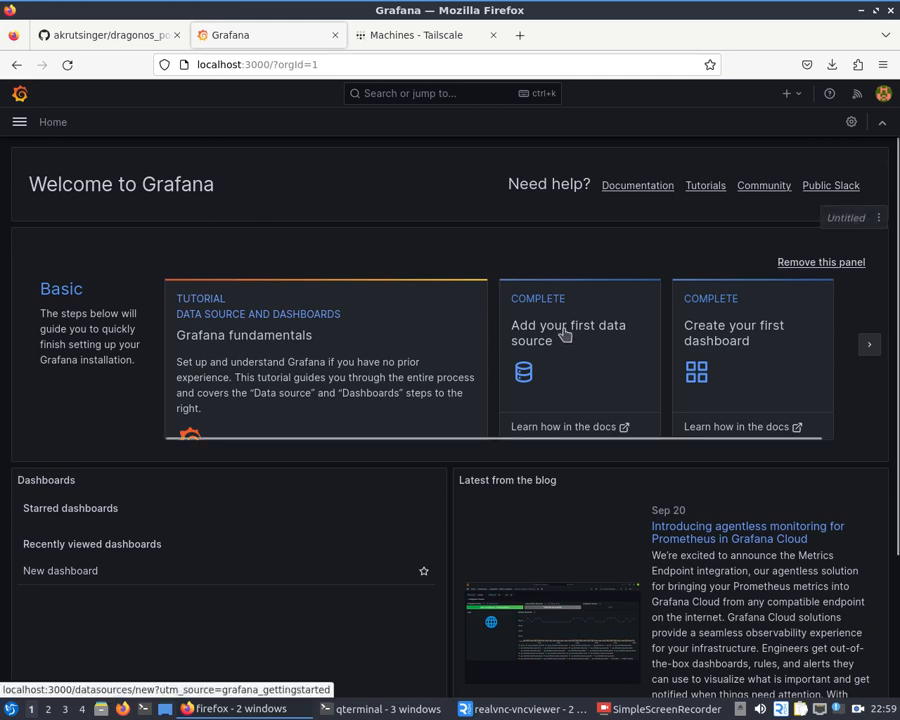
mouse_move(700, 328)
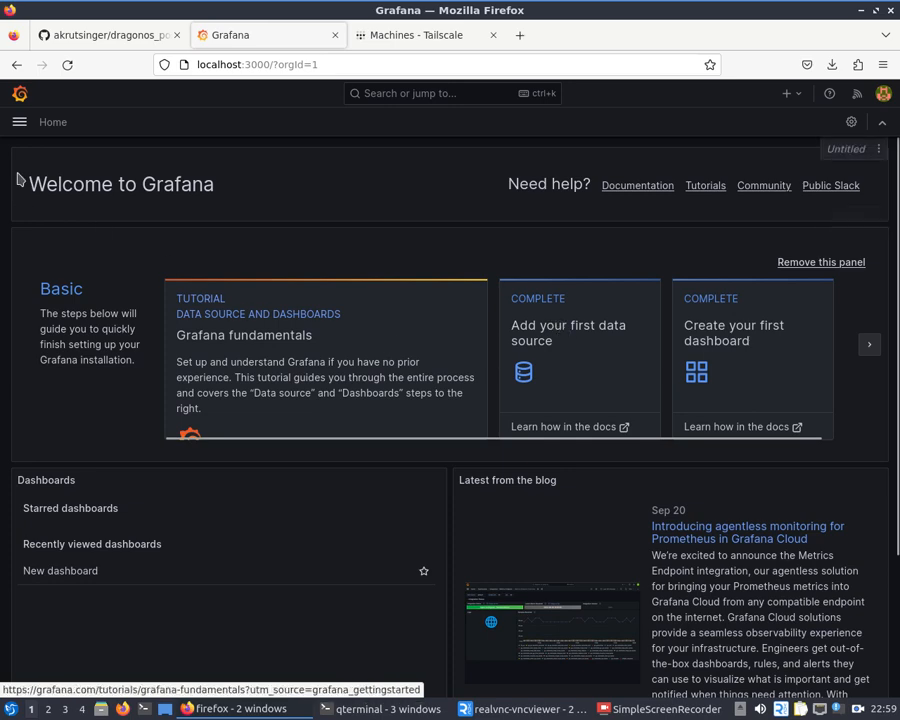
click(18, 121)
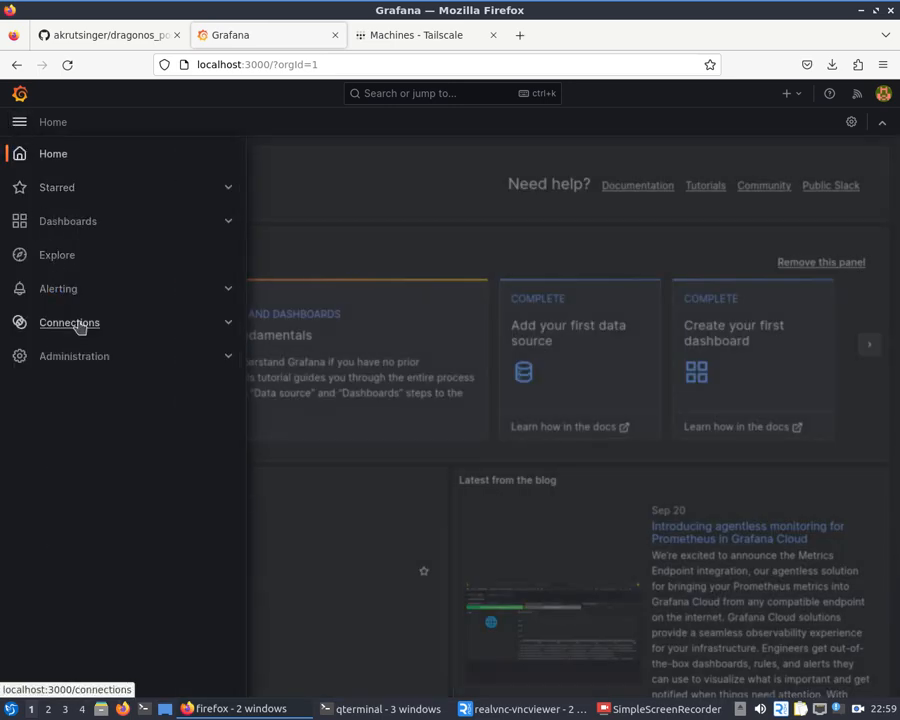
click(69, 322)
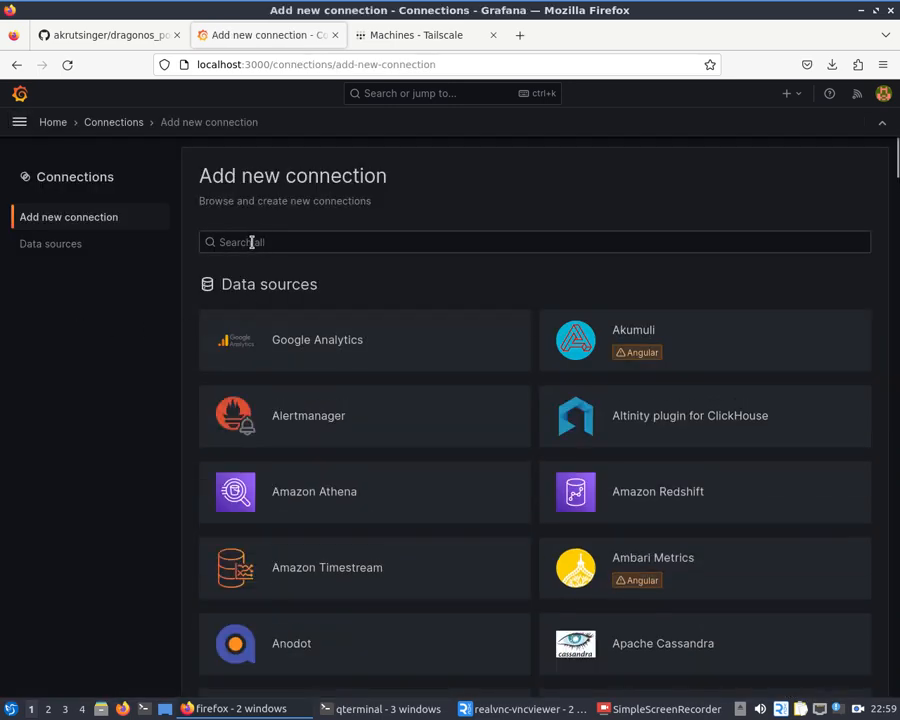
click(50, 243)
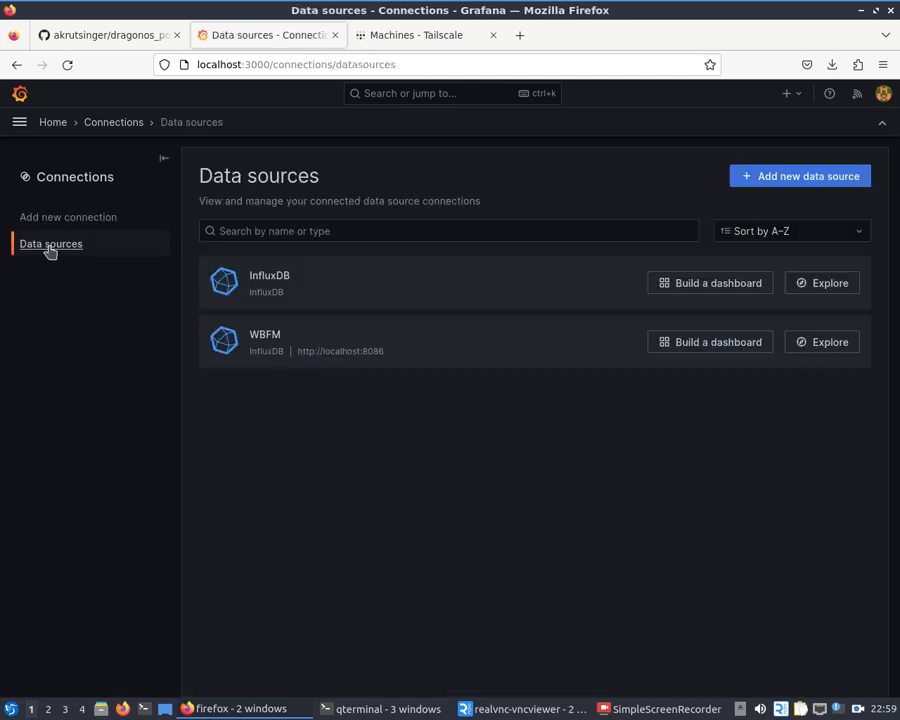
mouse_move(265, 340)
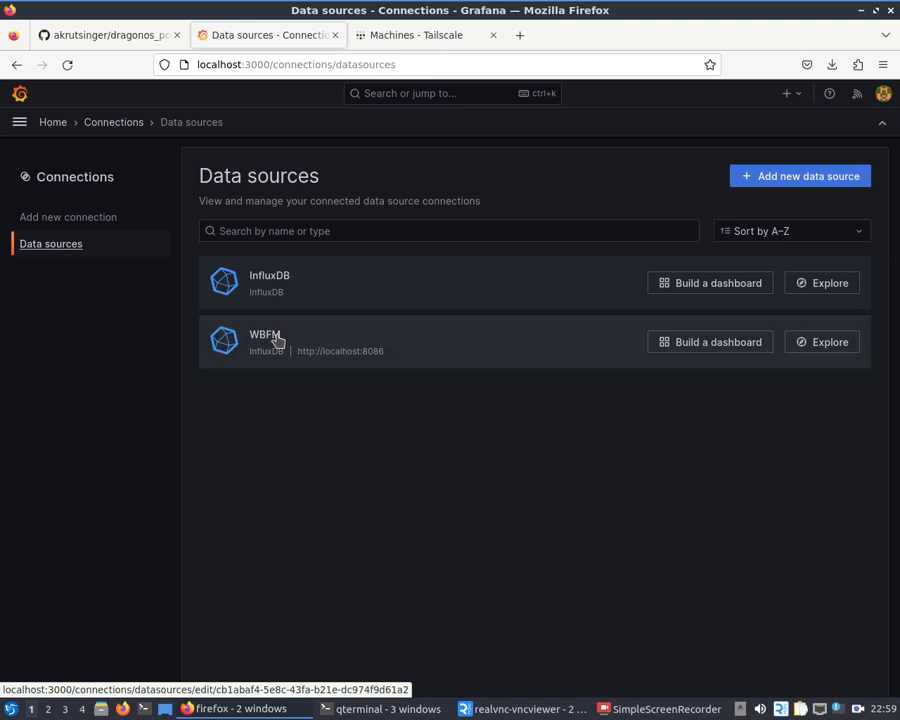
click(265, 334)
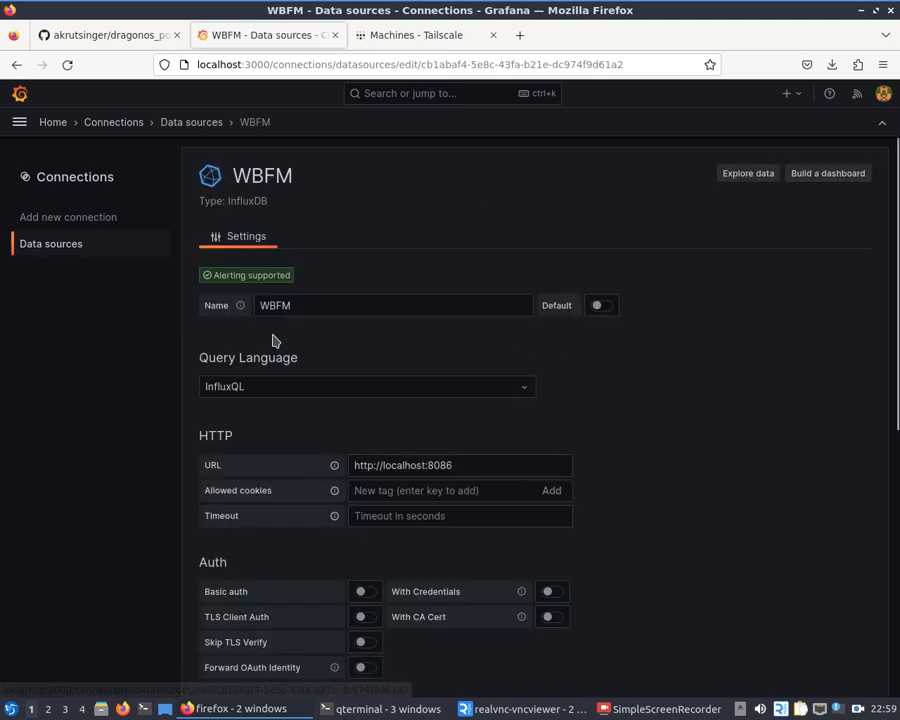
- Review the WBFM data source settings: localhost:8086, database WBFM, no user
scroll(down, 3)
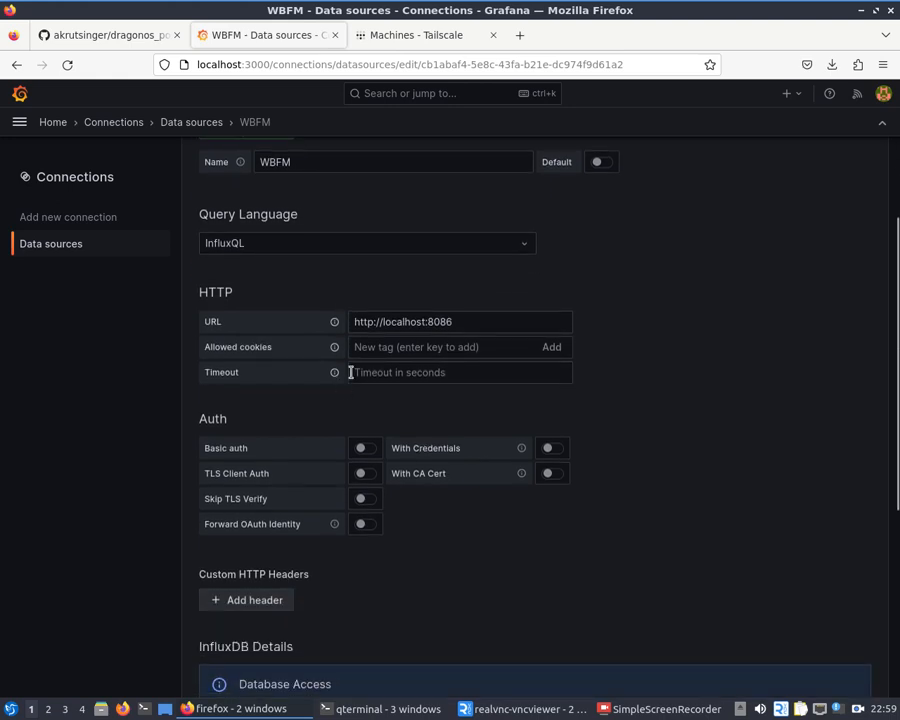
scroll(down, 3)
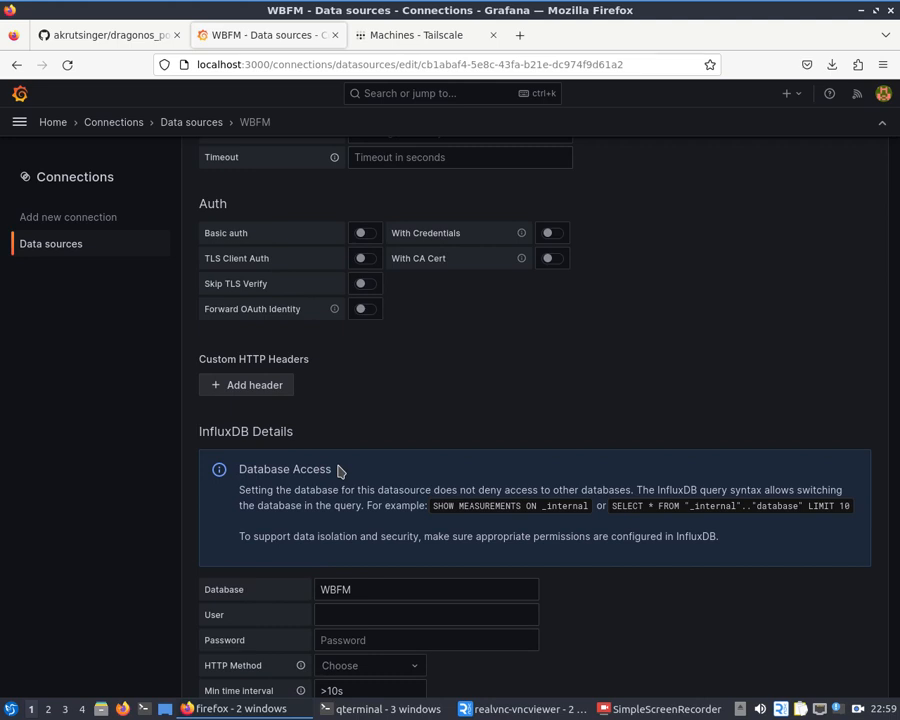
scroll(up, 3)
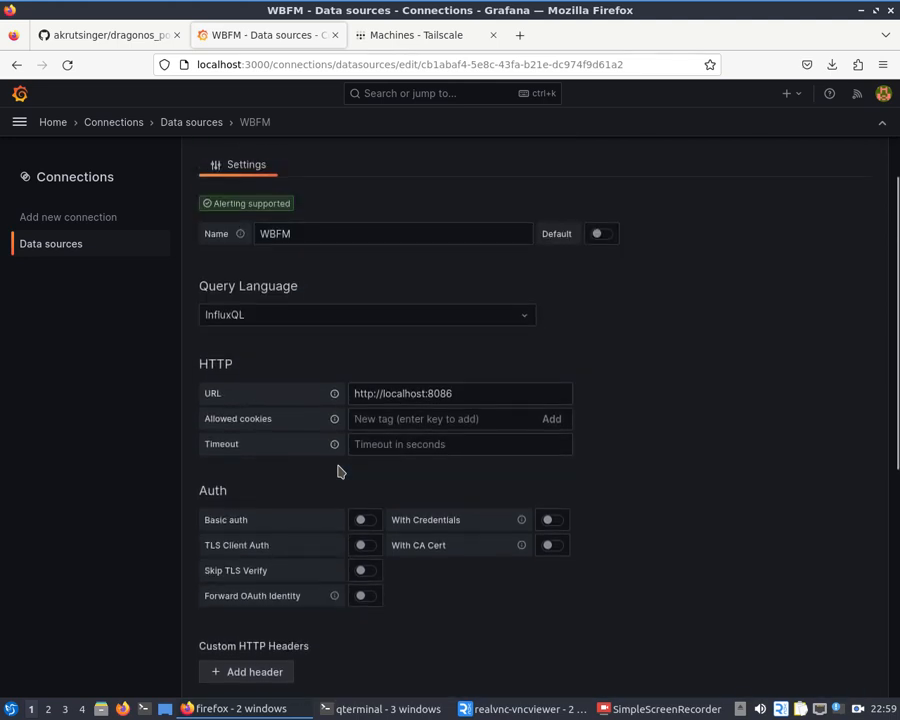
scroll(up, 3)
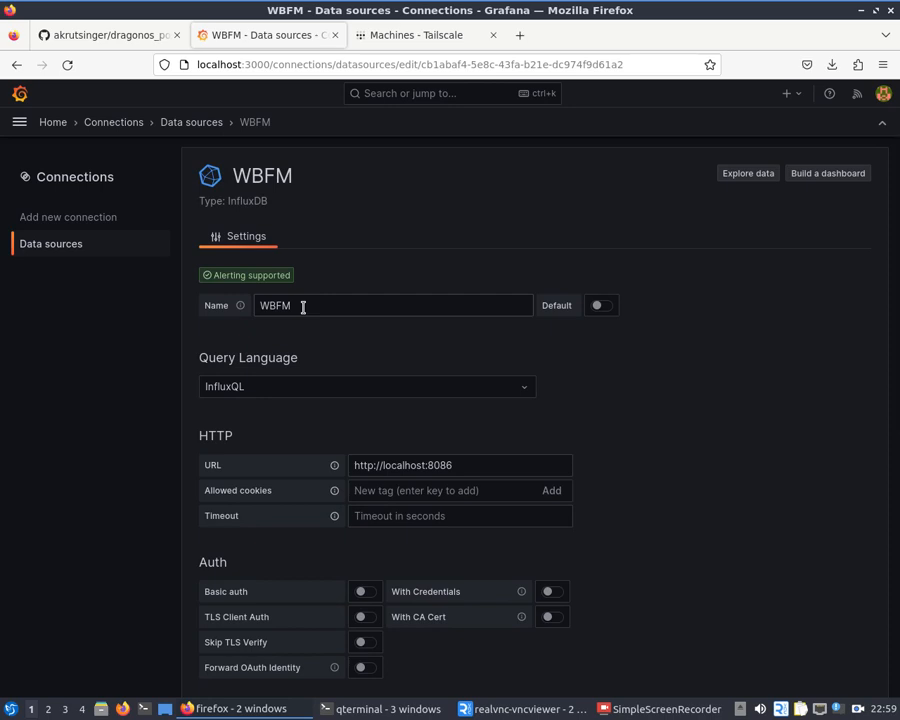
scroll(down, 3)
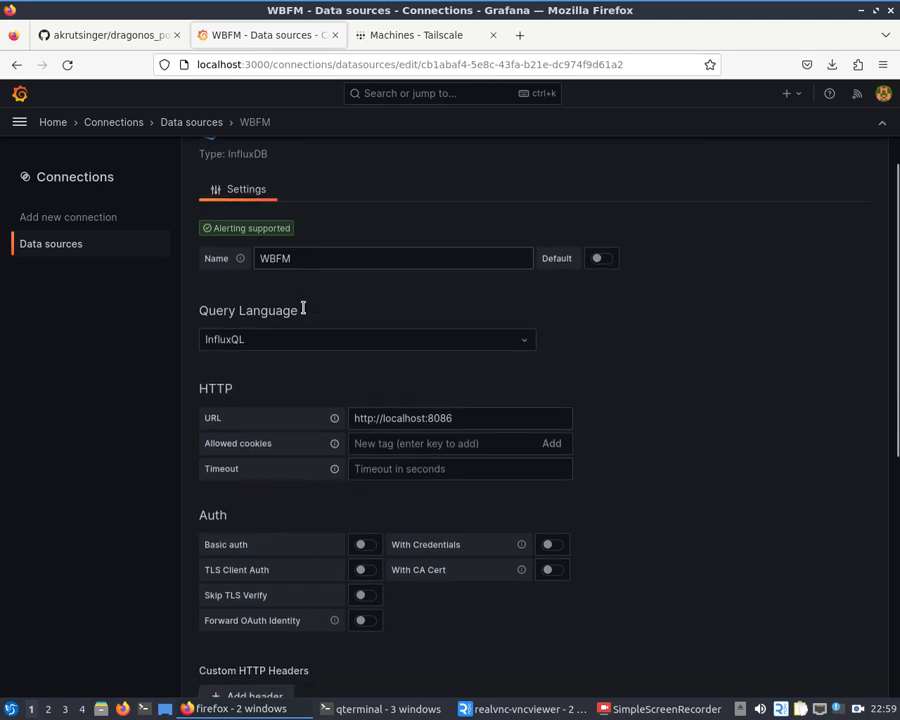
scroll(down, 3)
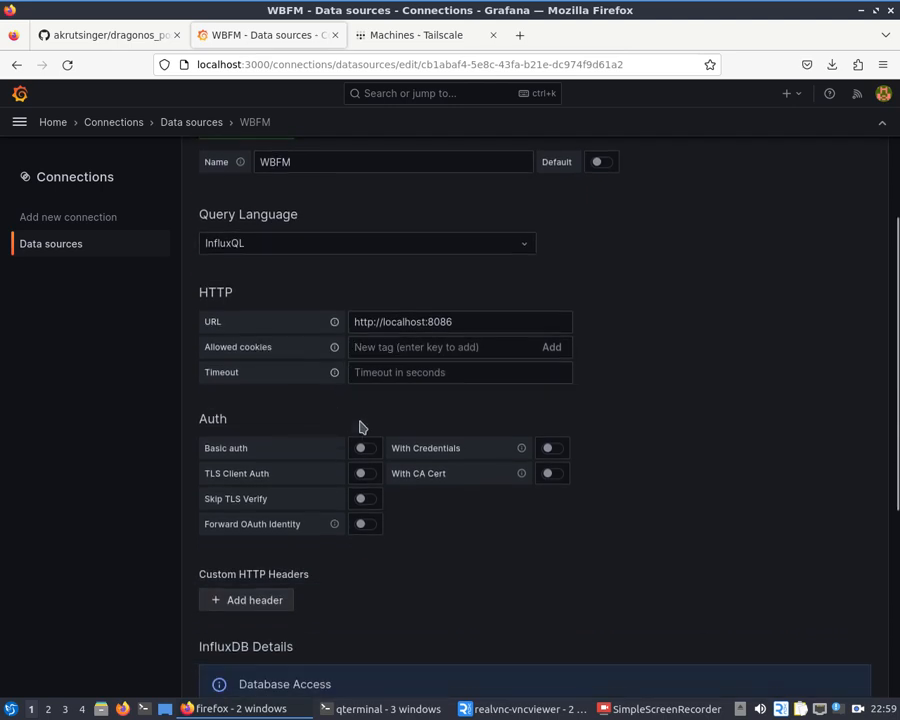
scroll(down, 3)
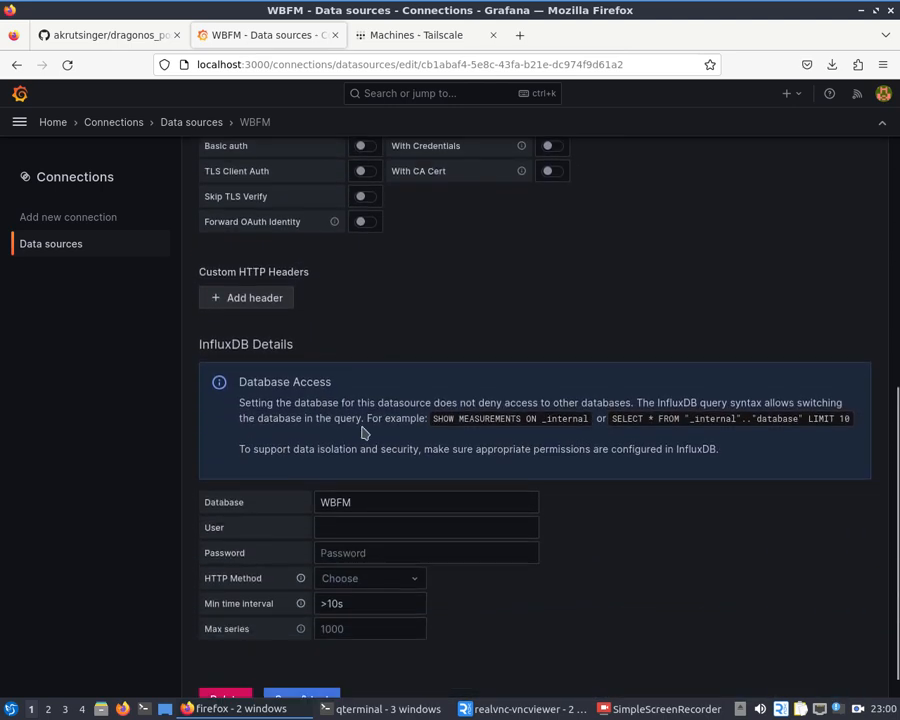
scroll(down, 3)
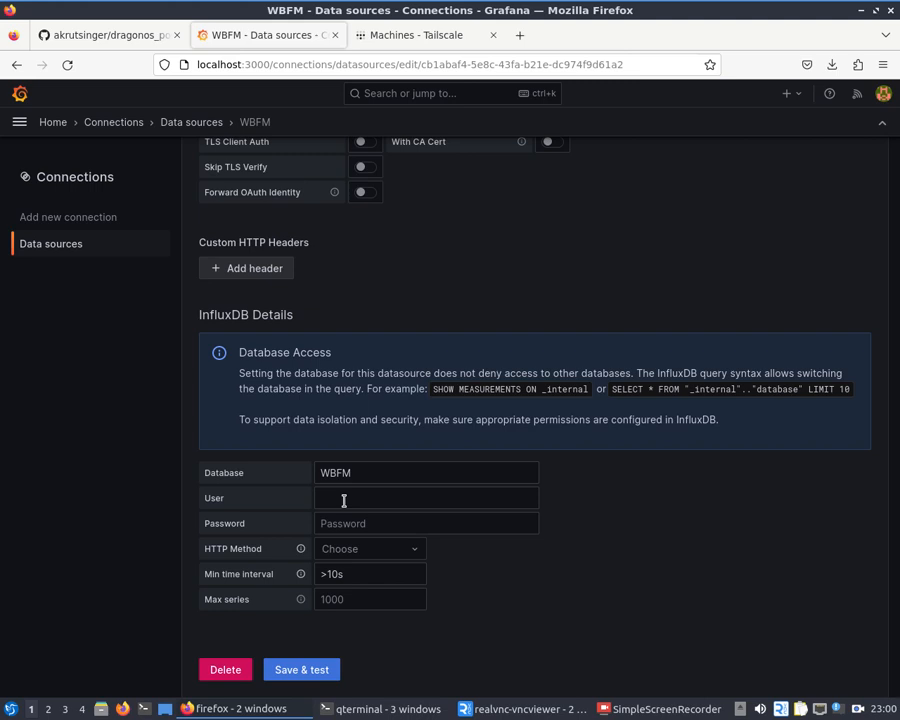
mouse_move(375, 344)
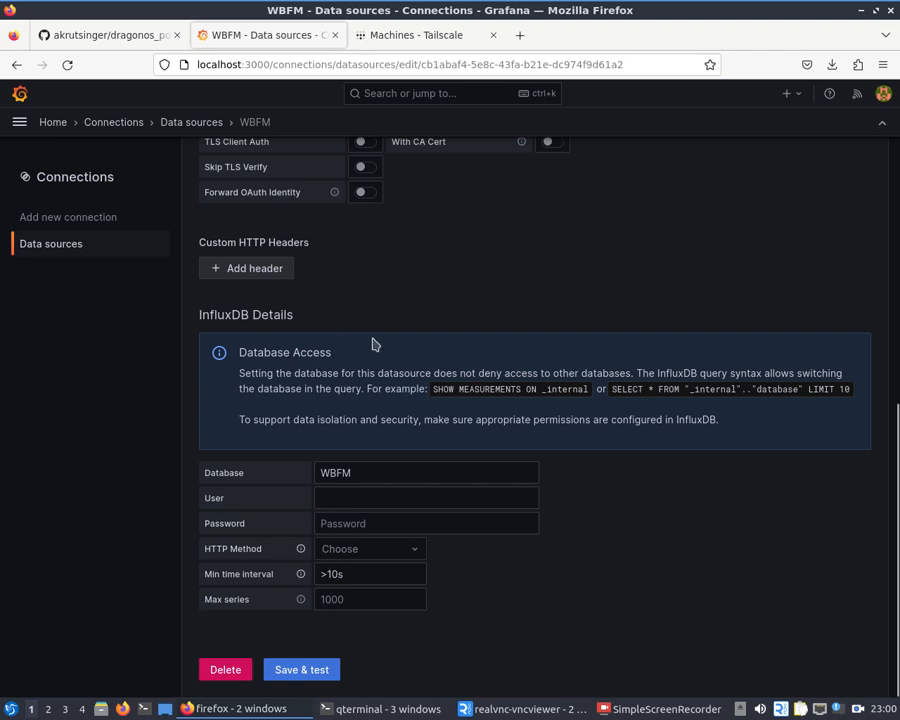
mouse_move(393, 274)
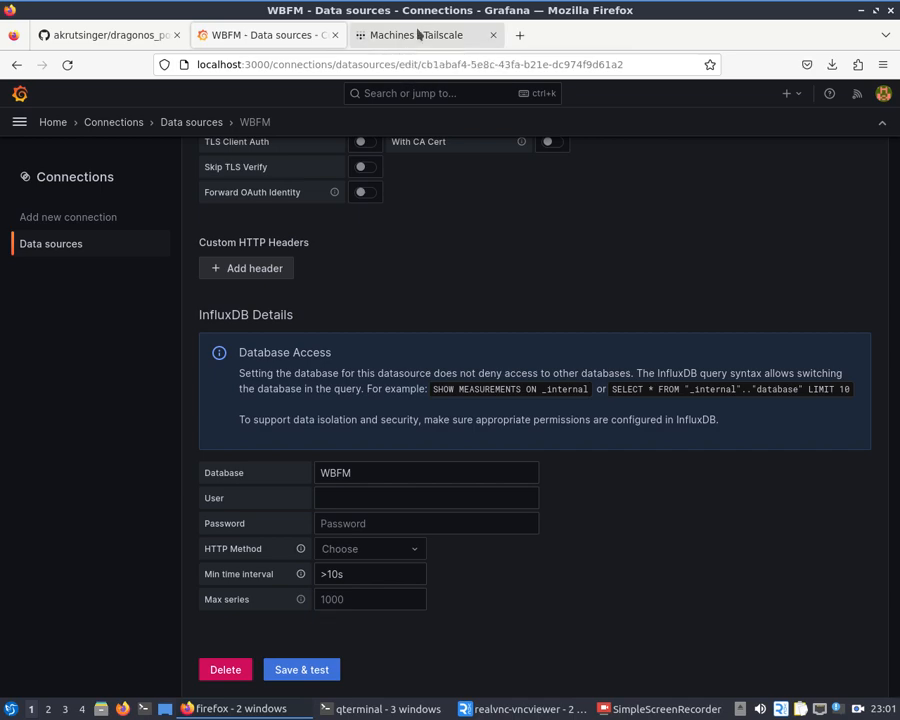
- Go Home, search dashboards for 'N', and open 'New dashboard'
scroll(up, 3)
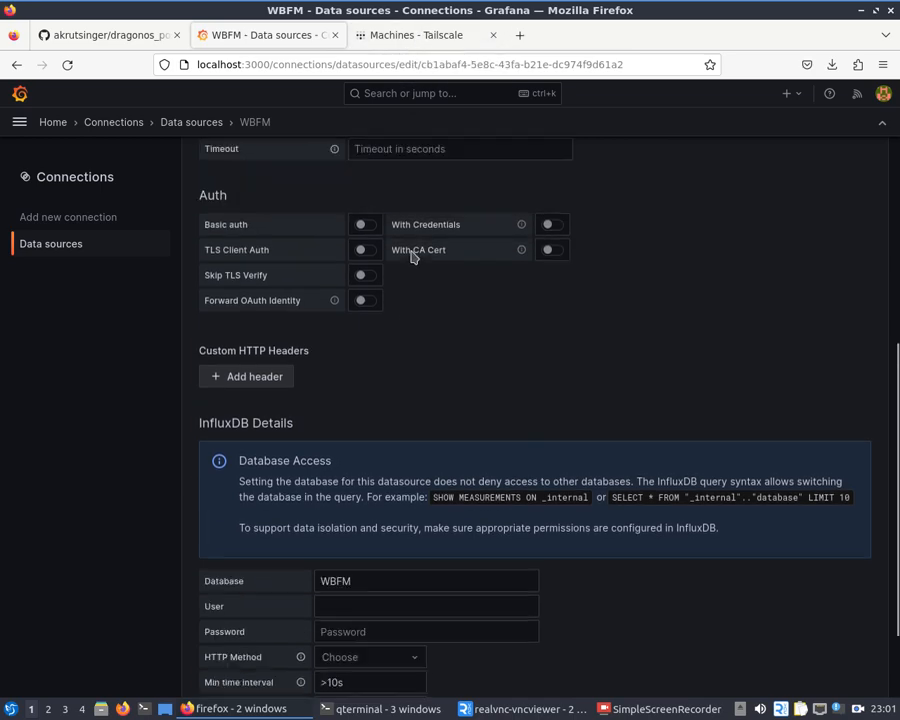
click(16, 64)
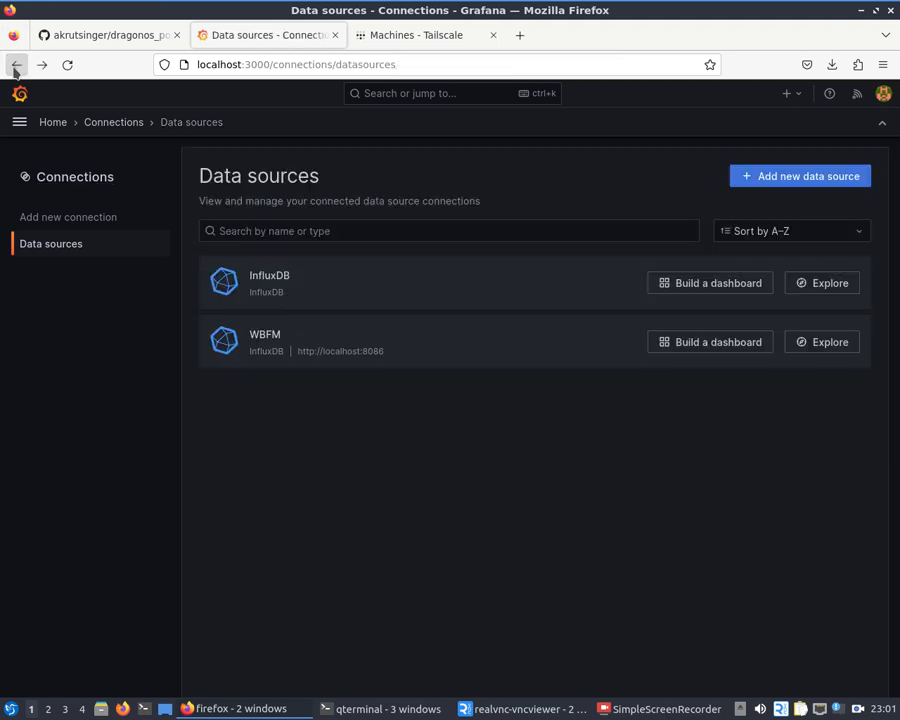
mouse_move(40, 89)
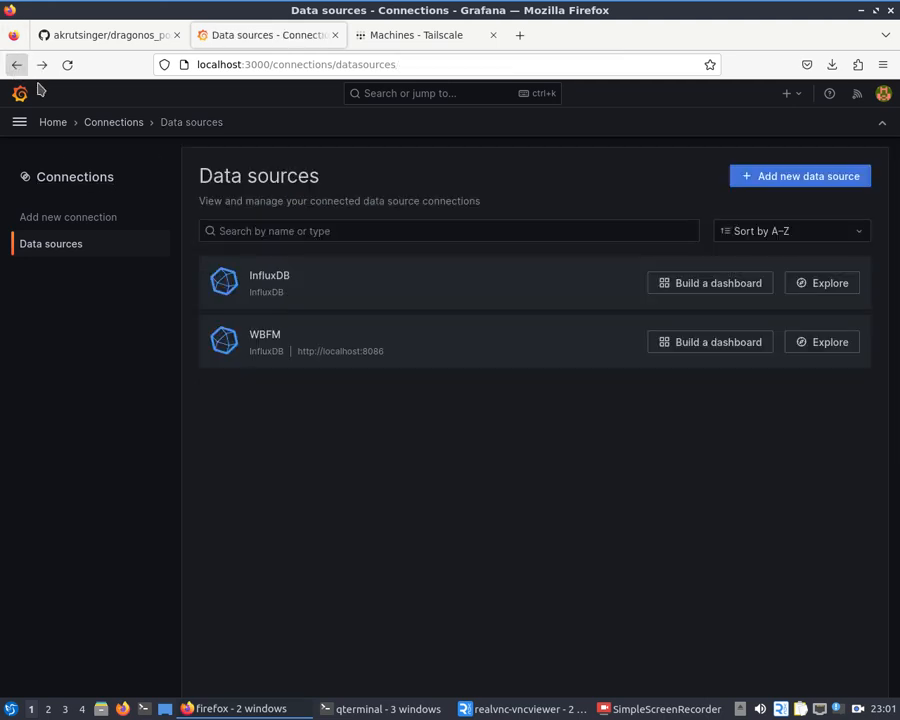
click(19, 93)
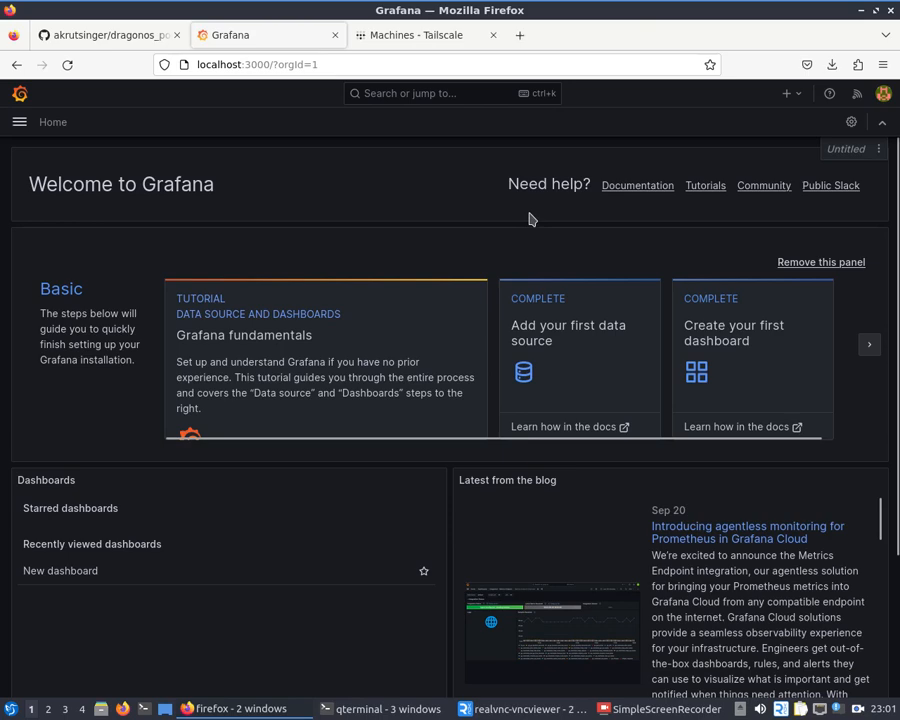
mouse_move(75, 167)
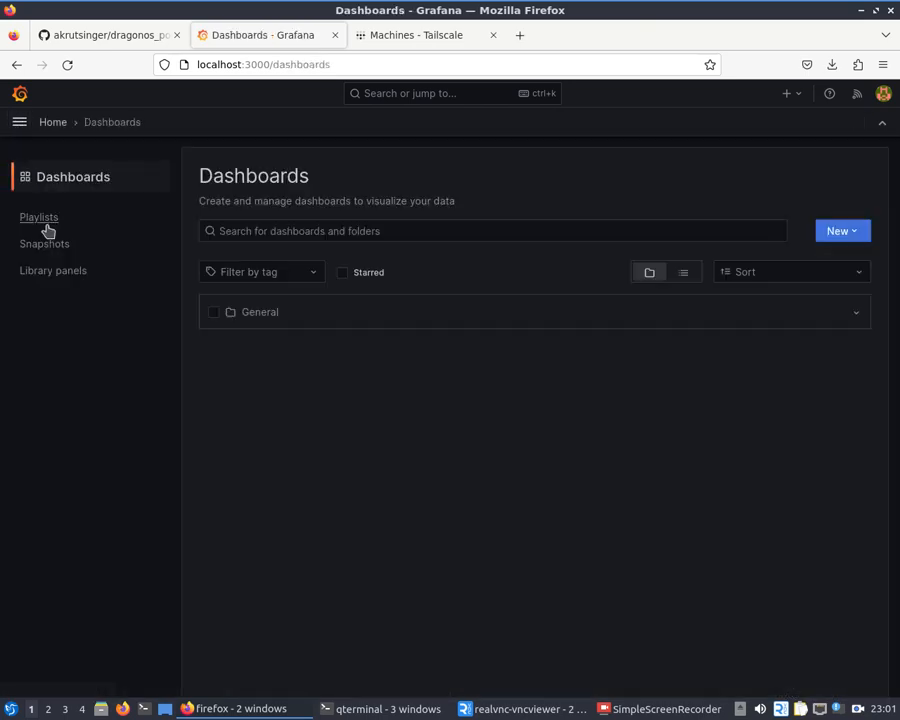
click(493, 231)
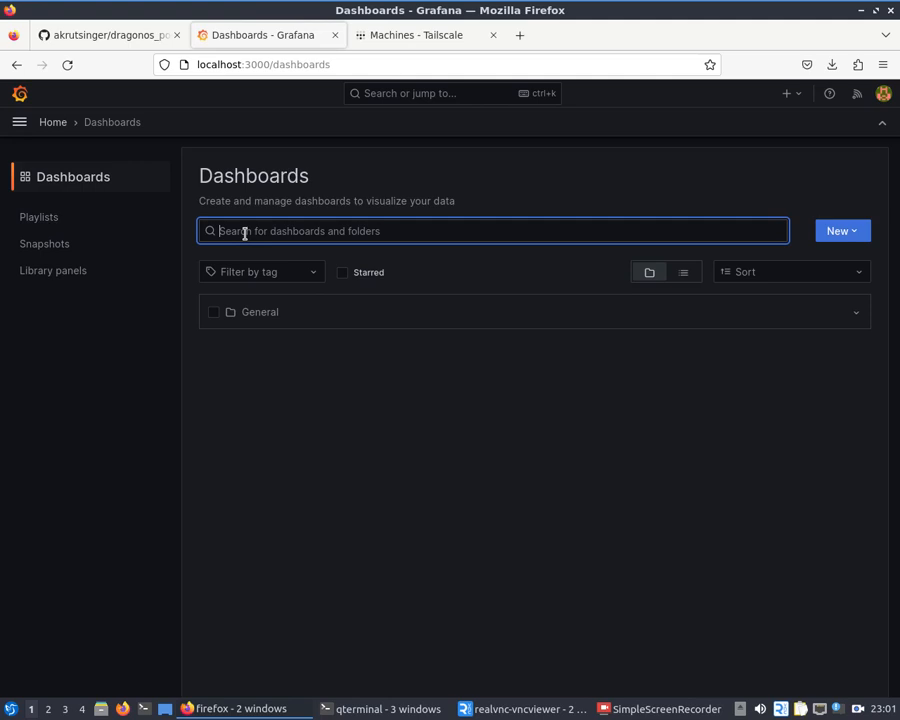
text(N)
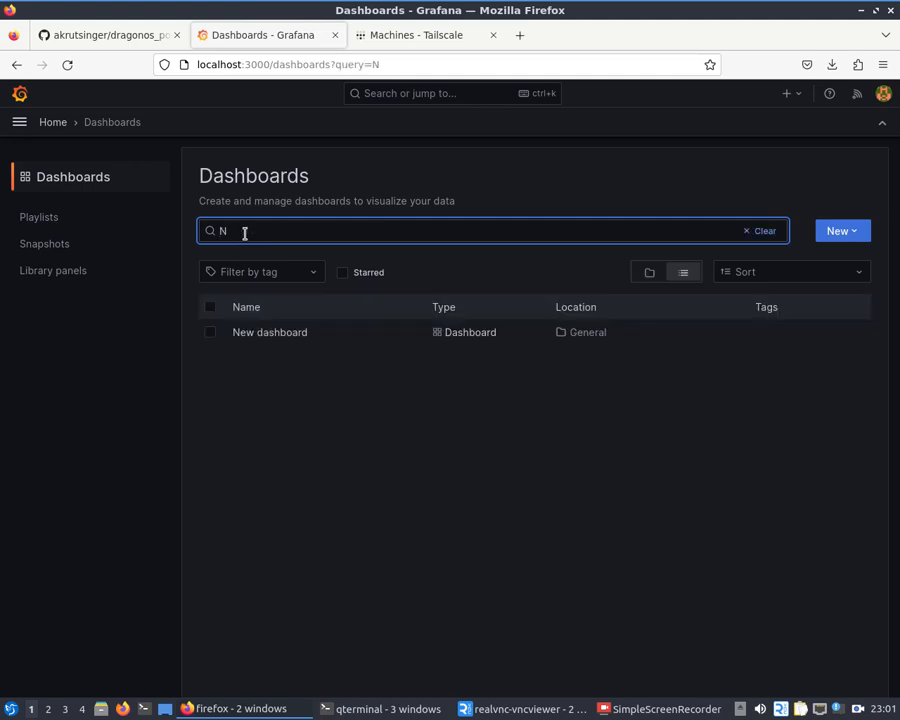
mouse_move(270, 332)
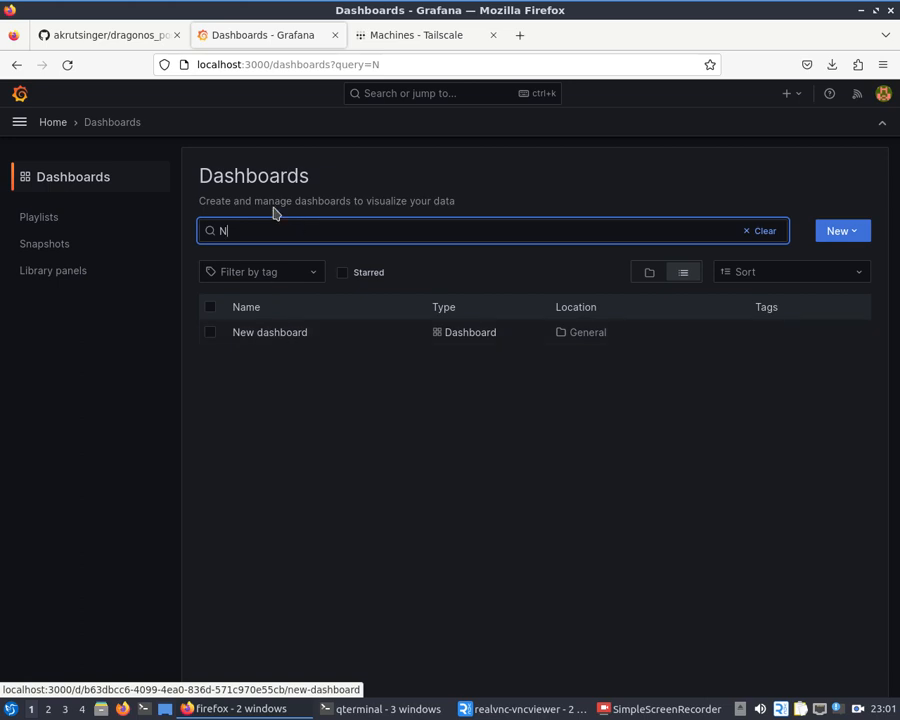
click(269, 332)
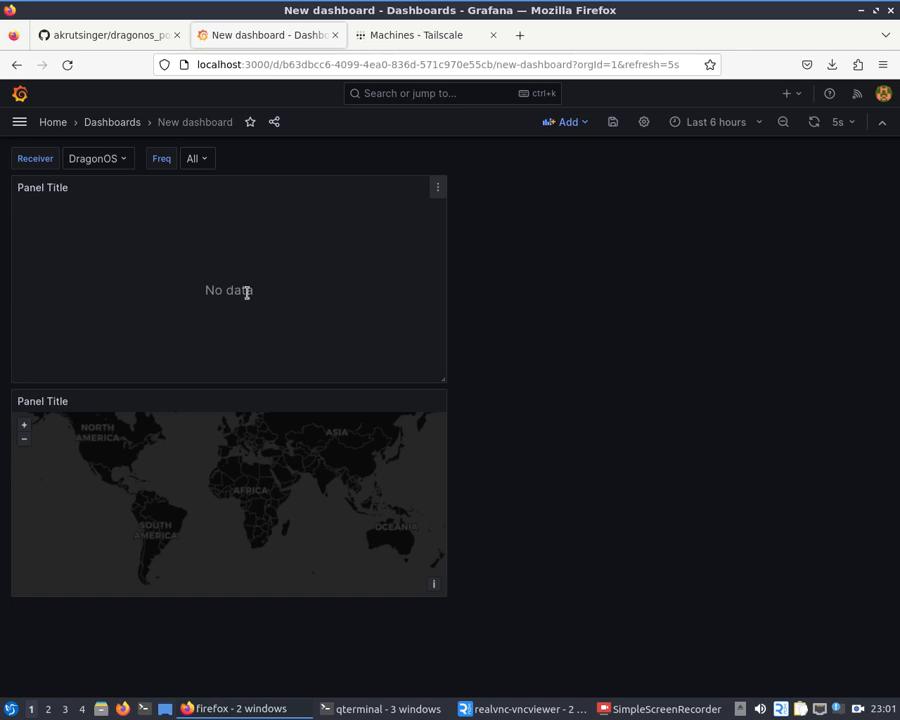
mouse_move(190, 377)
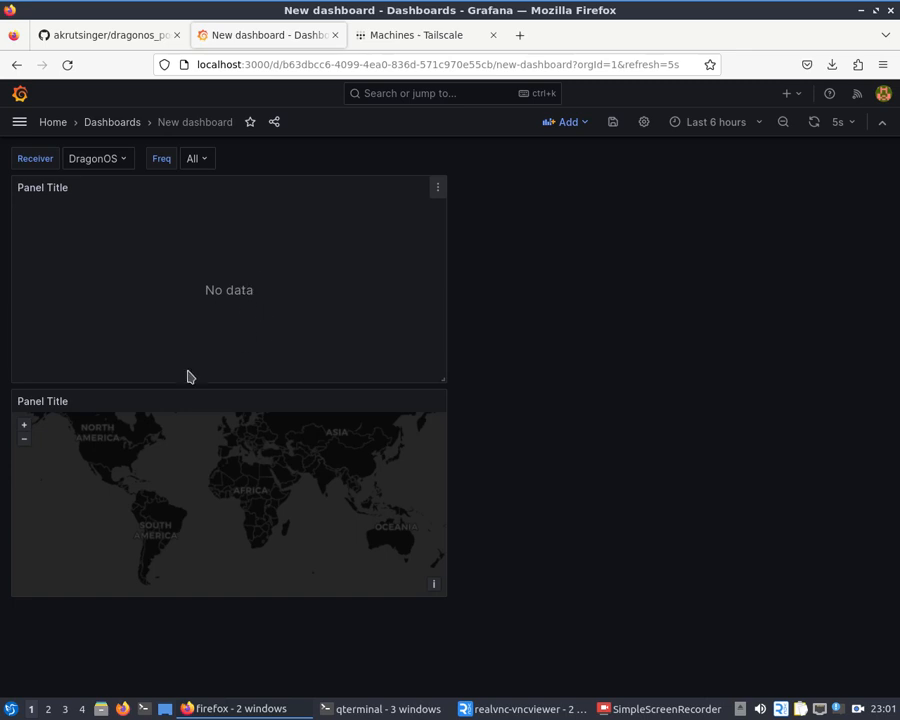
mouse_move(249, 510)
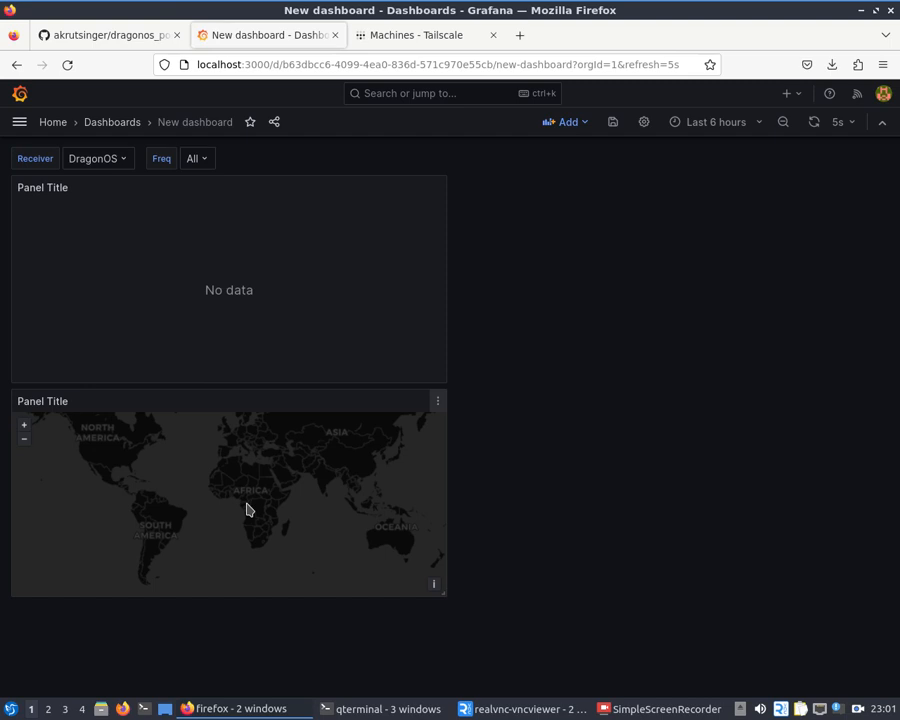
click(97, 158)
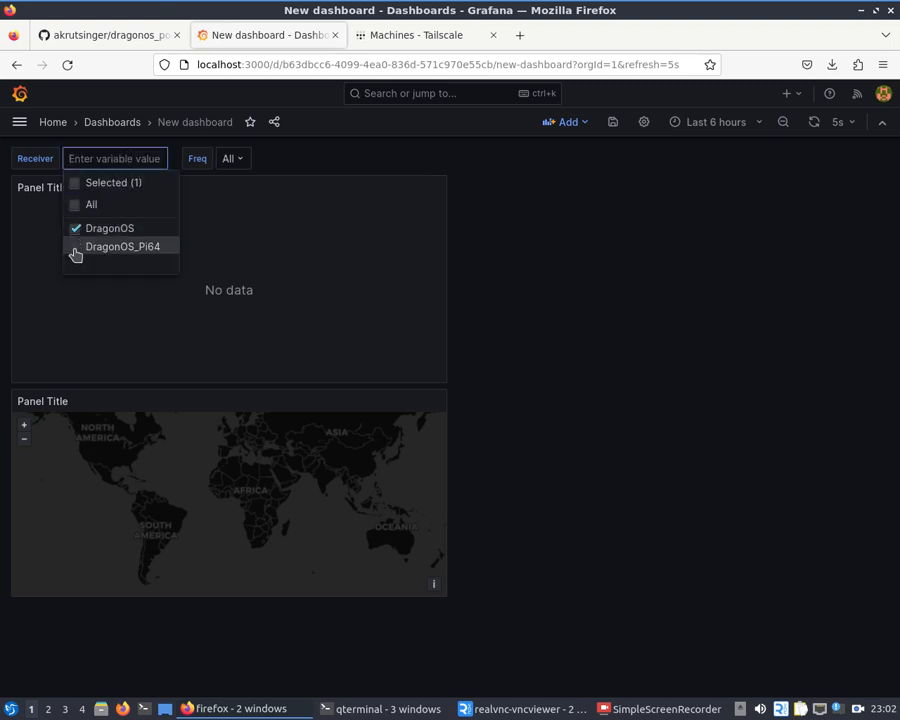
- Tick DragonOS_Pi64 in the Receiver variable alongside DragonOS
click(122, 247)
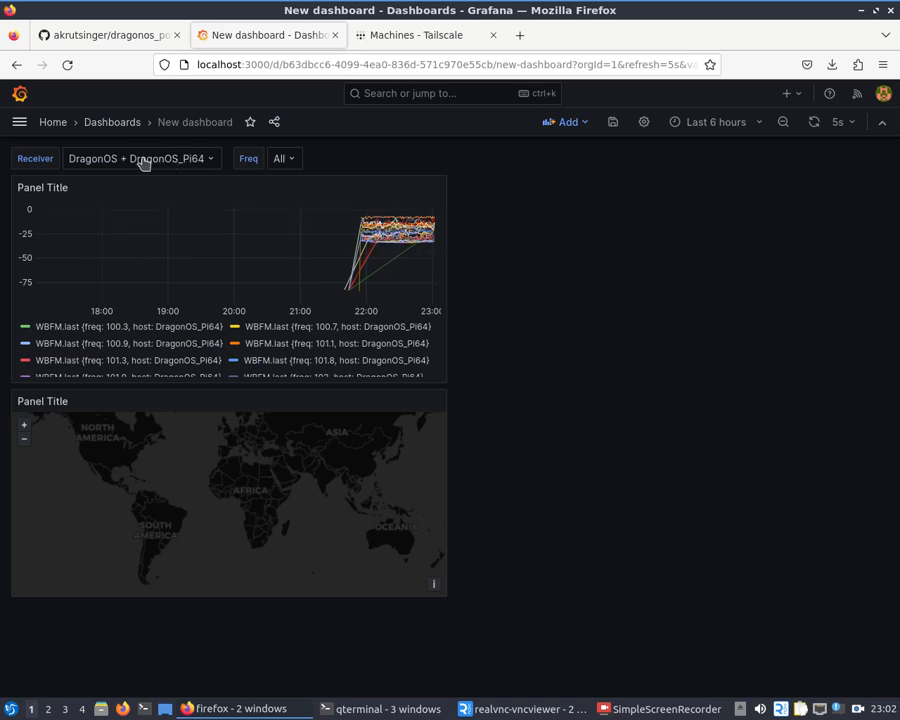
mouse_move(142, 163)
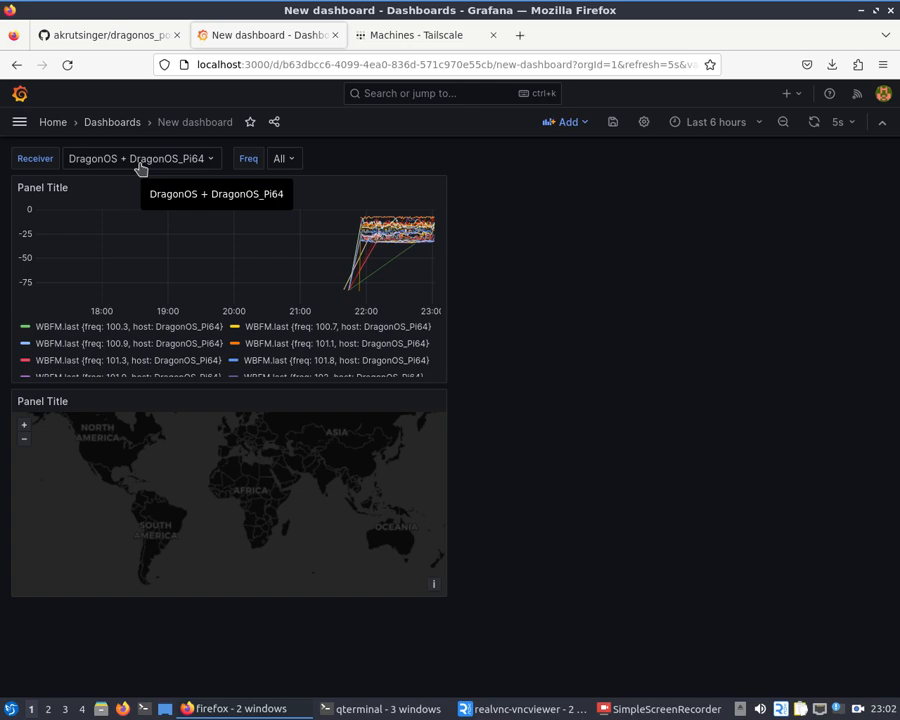
mouse_move(439, 190)
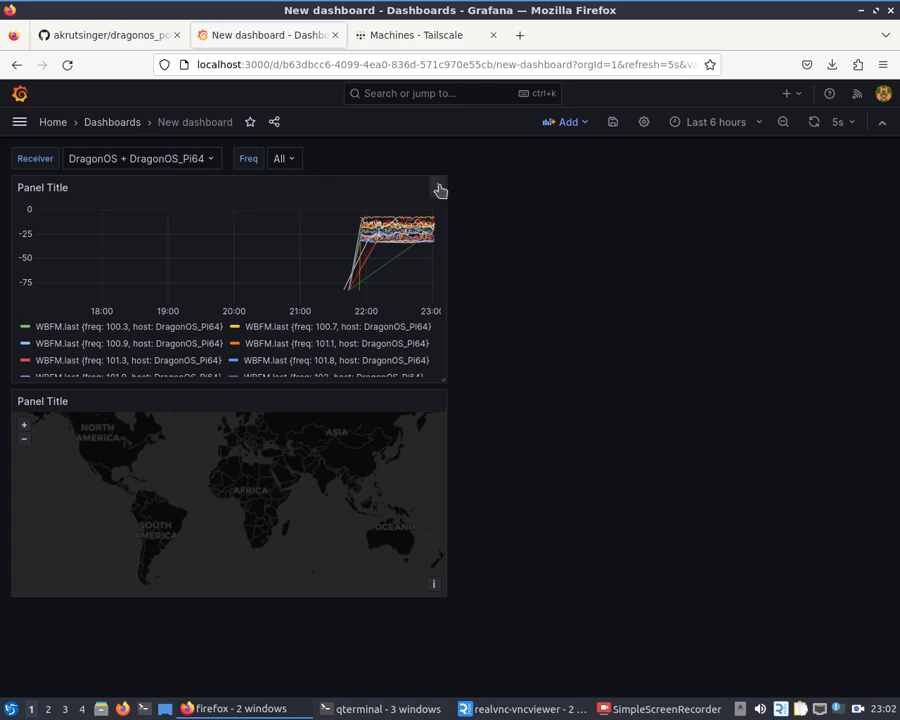
- Edit the WBFM time-series panel and look over its query and panel options
click(439, 189)
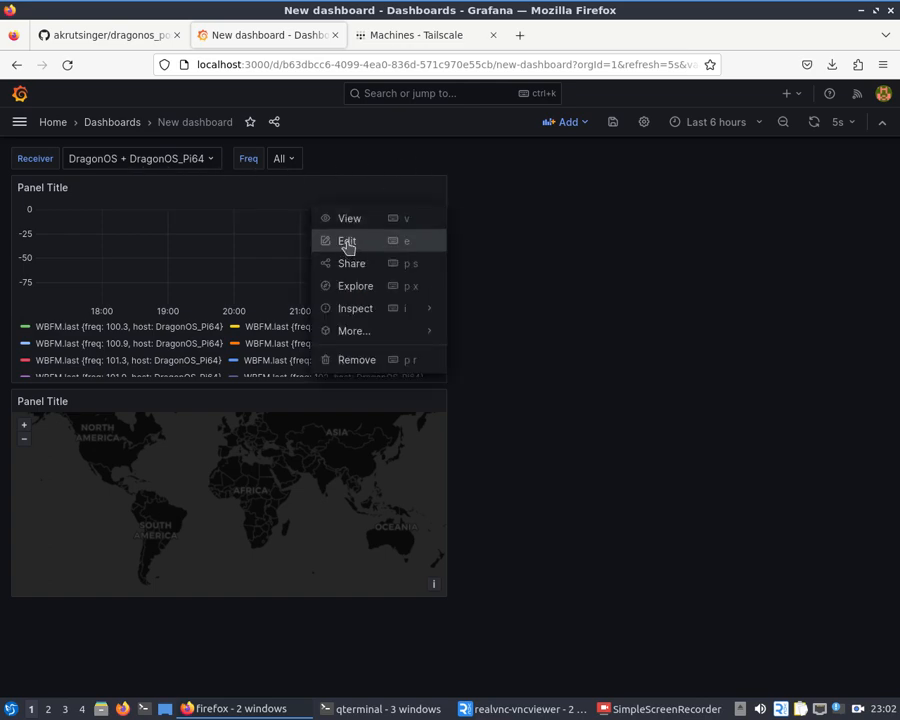
click(347, 240)
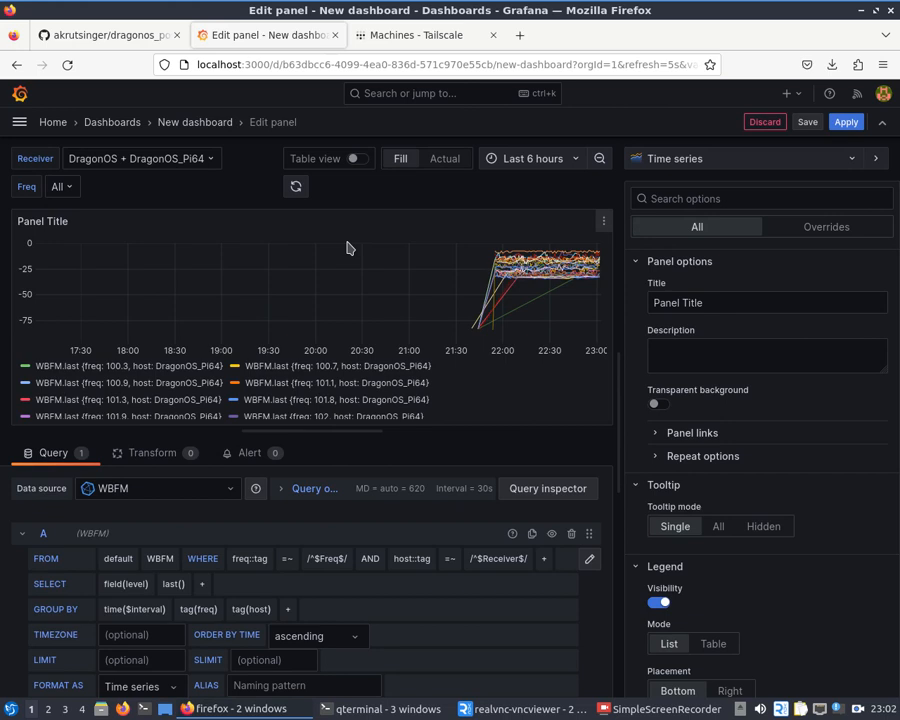
mouse_move(141, 296)
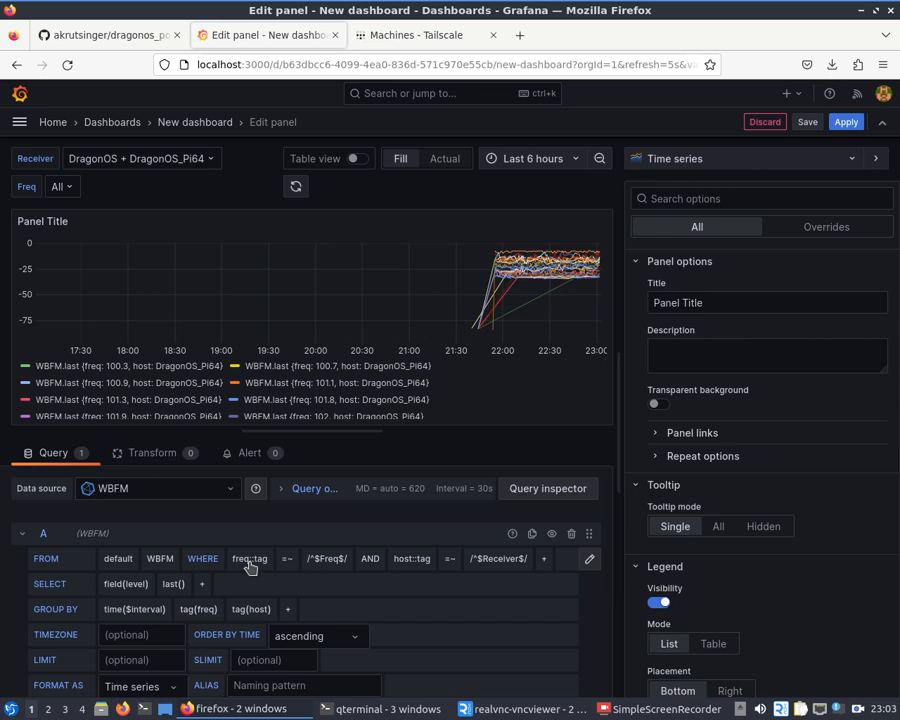
mouse_move(225, 156)
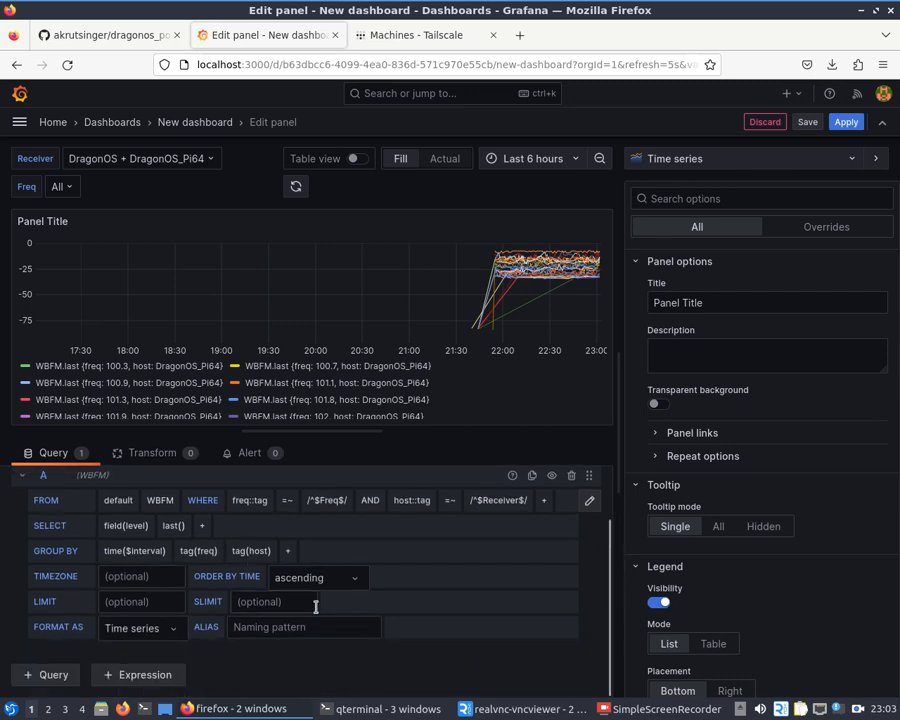
mouse_move(510, 270)
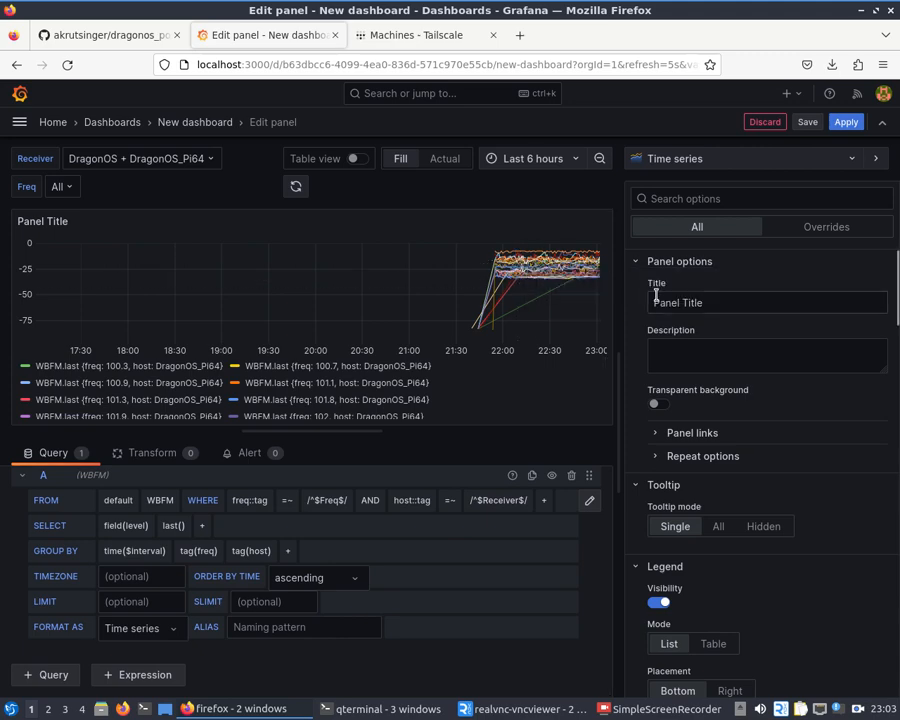
scroll(down, 3)
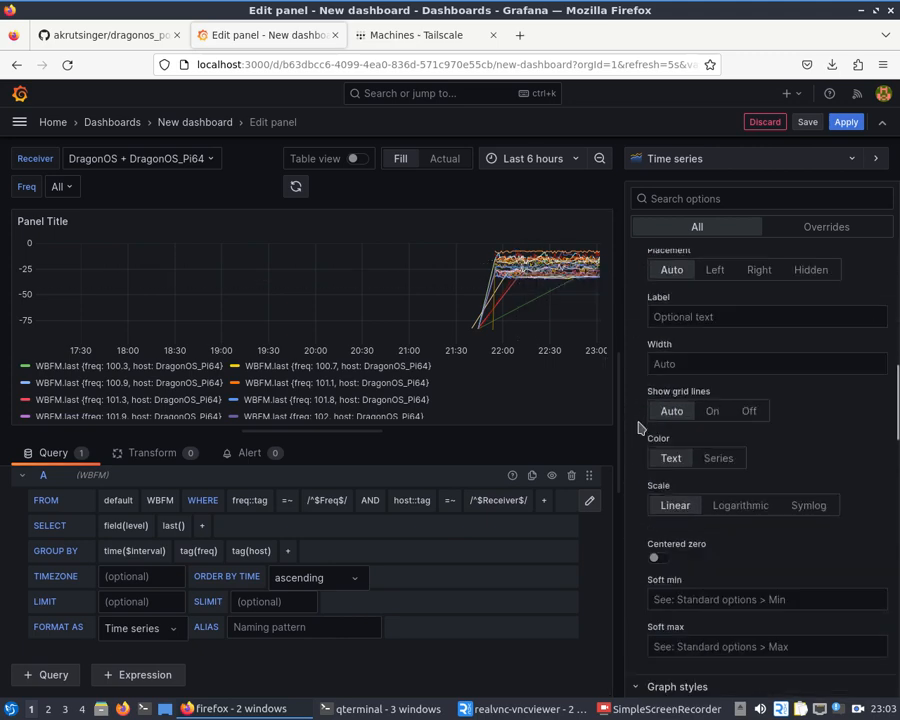
scroll(down, 3)
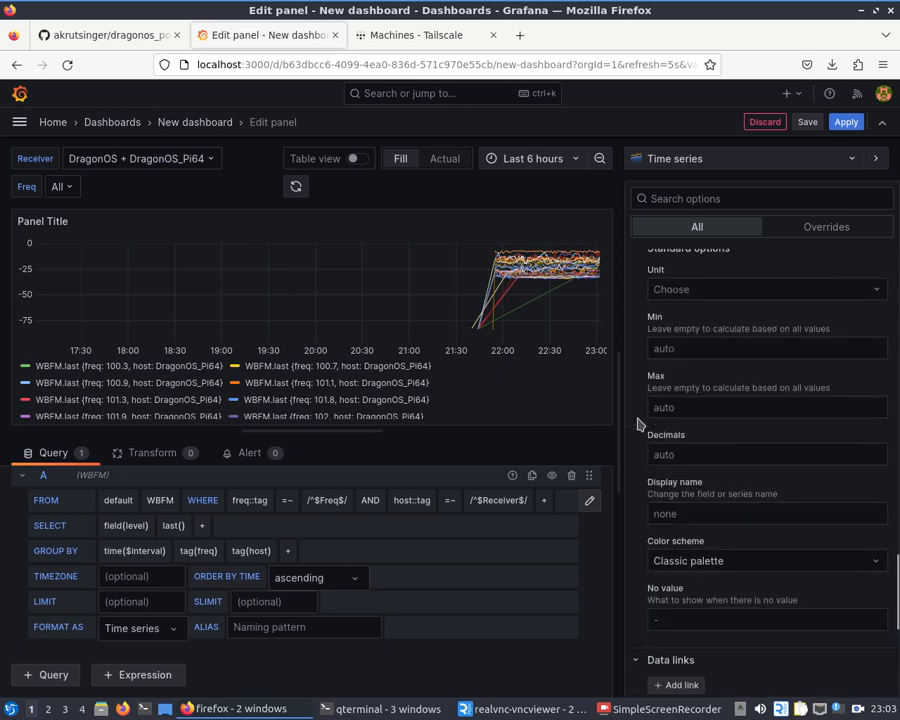
scroll(down, 3)
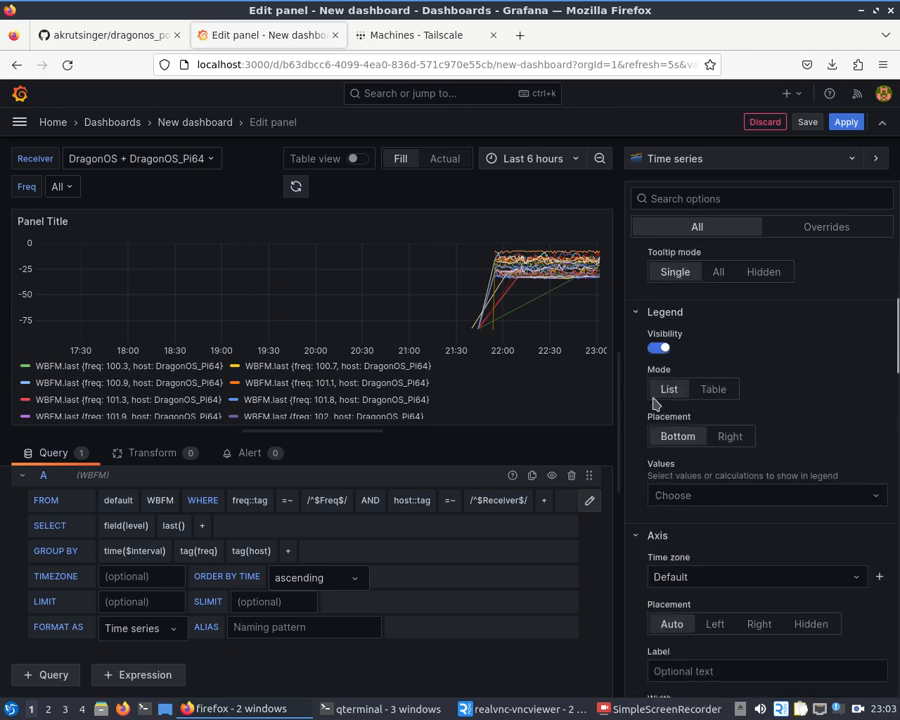
scroll(up, 3)
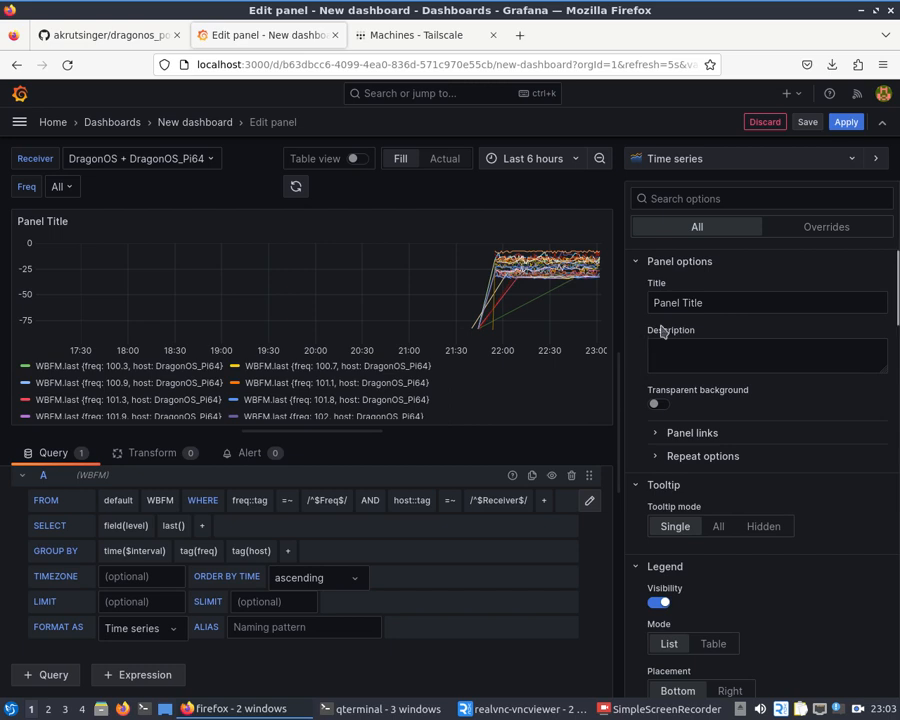
- Open the visualization type list and scroll past Geomap, Time series still selected
click(740, 158)
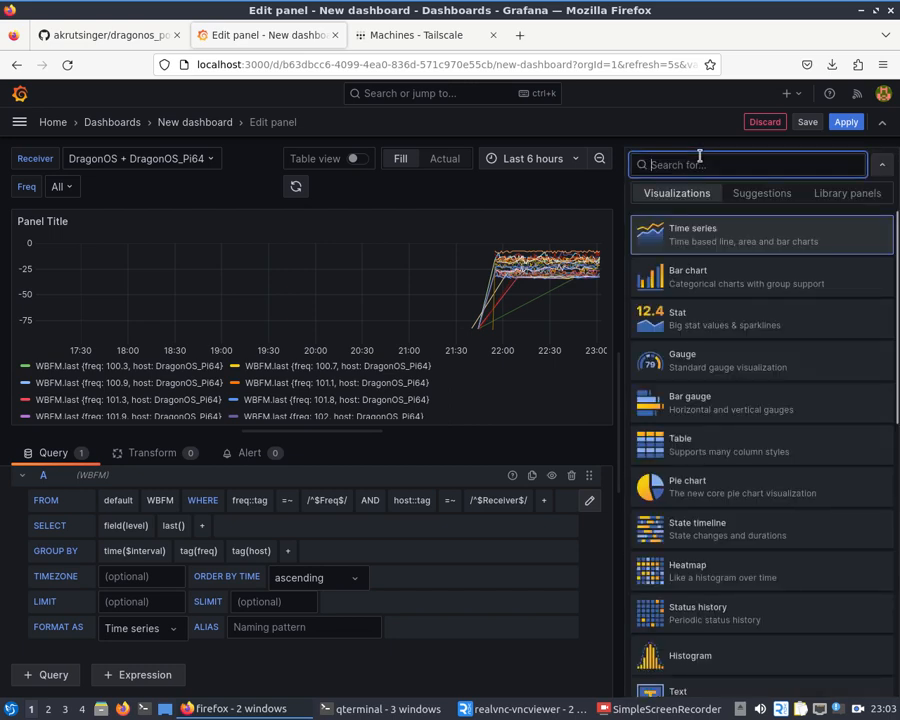
mouse_move(683, 253)
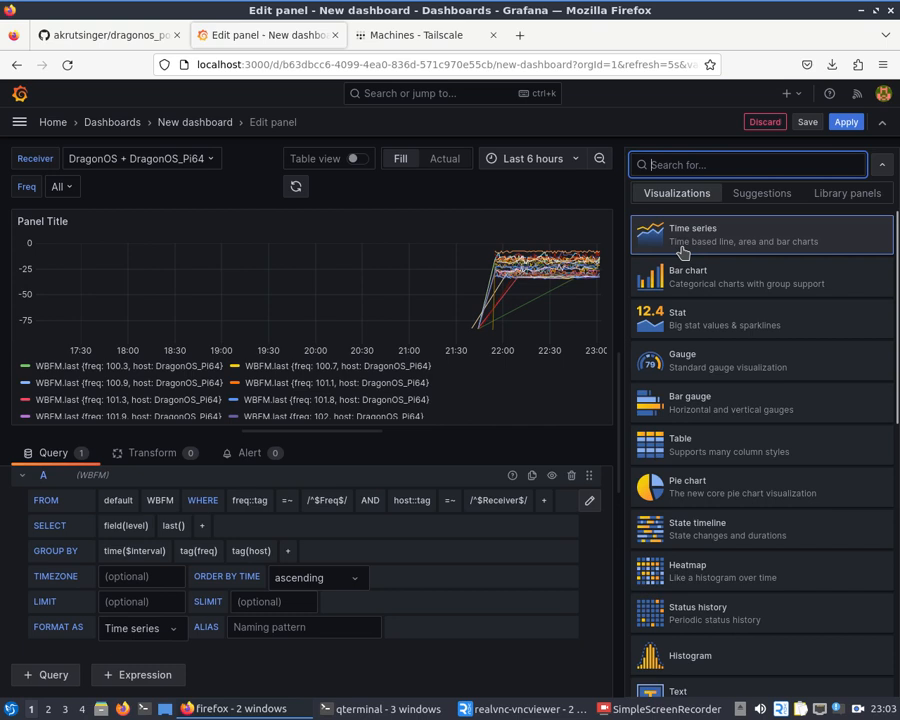
scroll(down, 3)
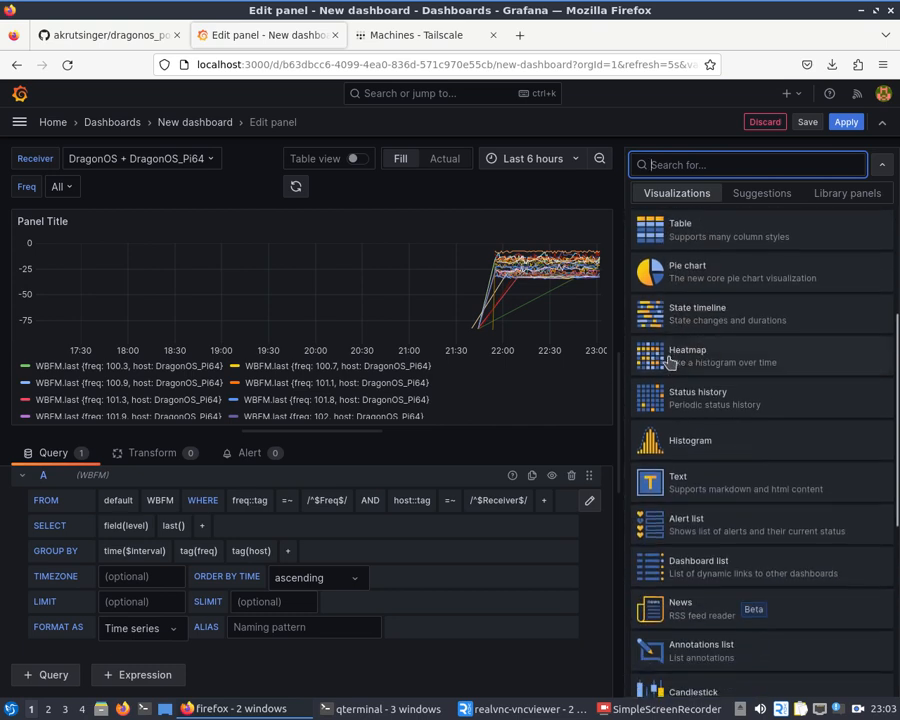
scroll(down, 3)
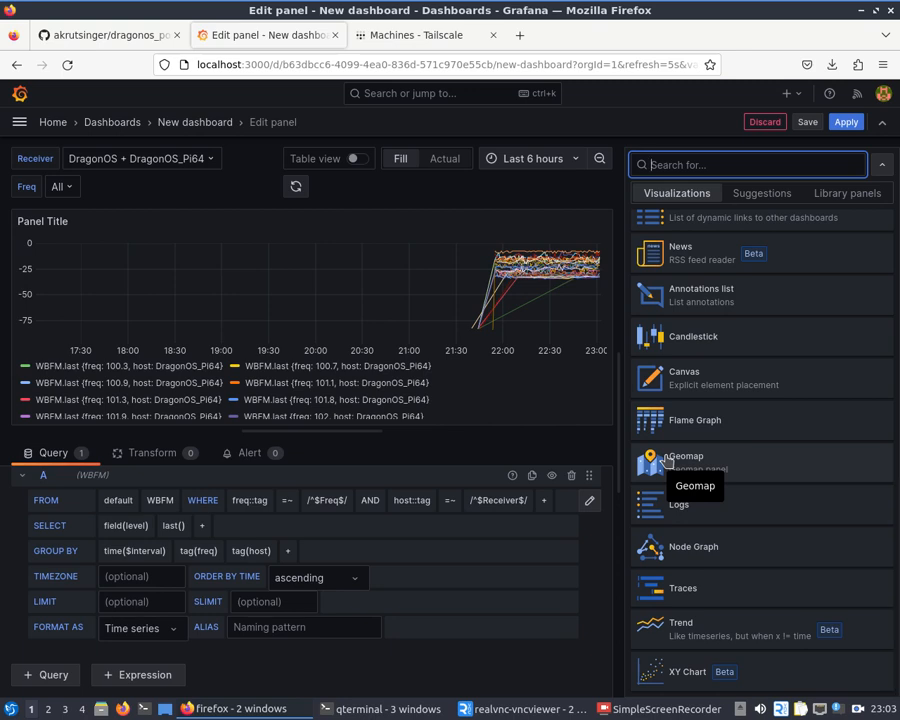
mouse_move(648, 353)
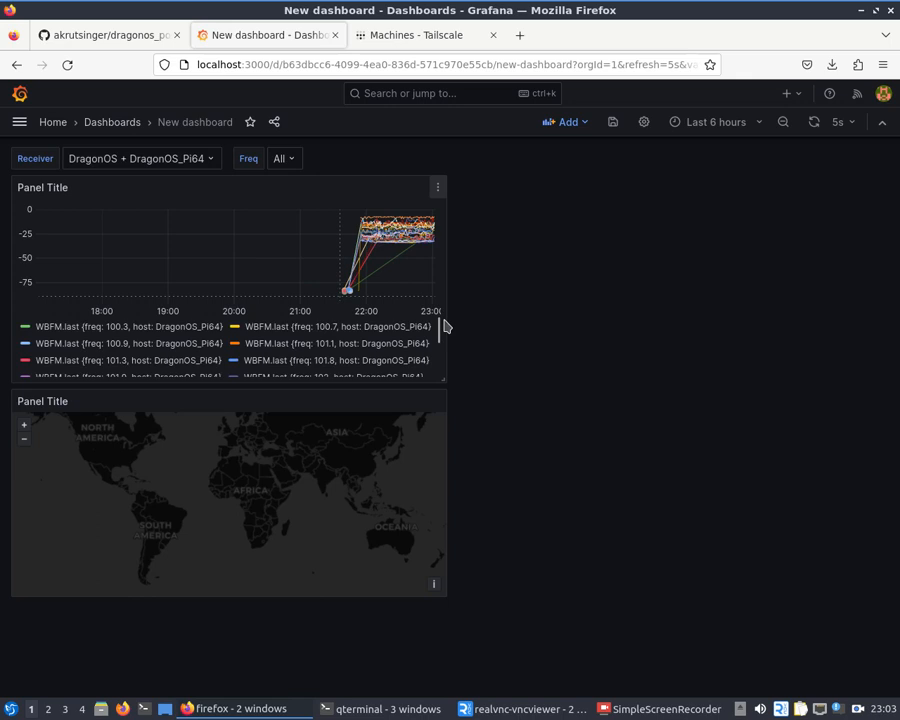
mouse_move(574, 325)
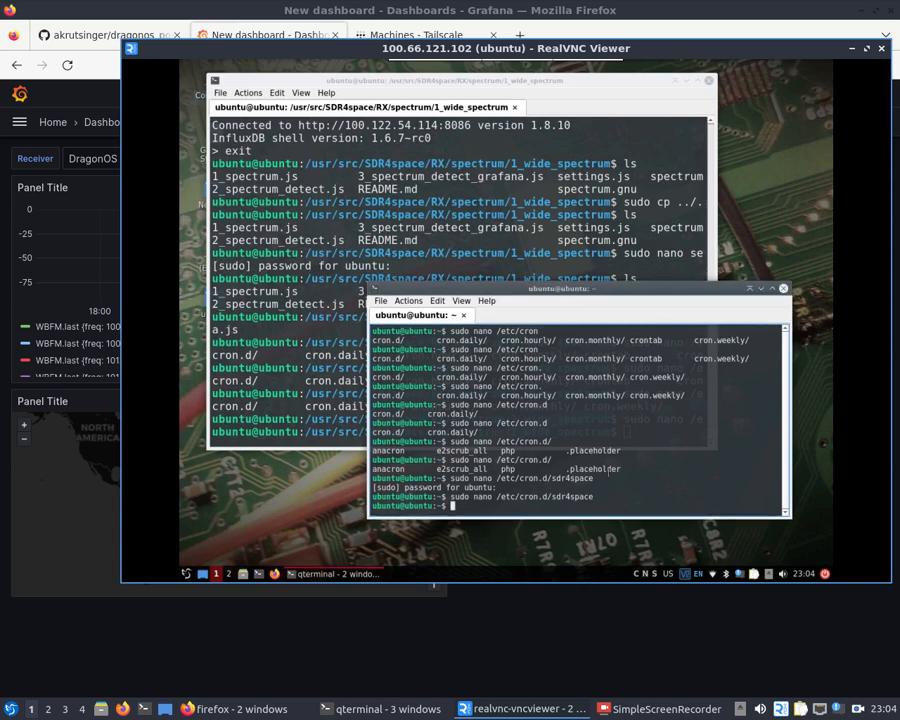
- Run sudo nano /etc/cron.d/sdr4space on the Pi, then back out of the edit
text(sudo nano /etc/cron.d/sdr4space)
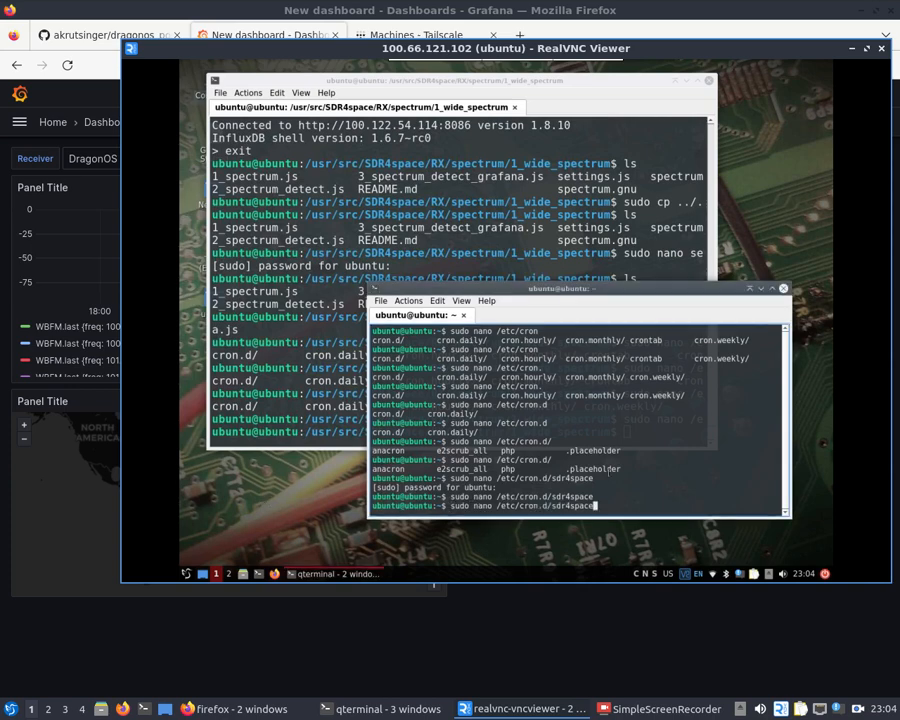
key(Return)
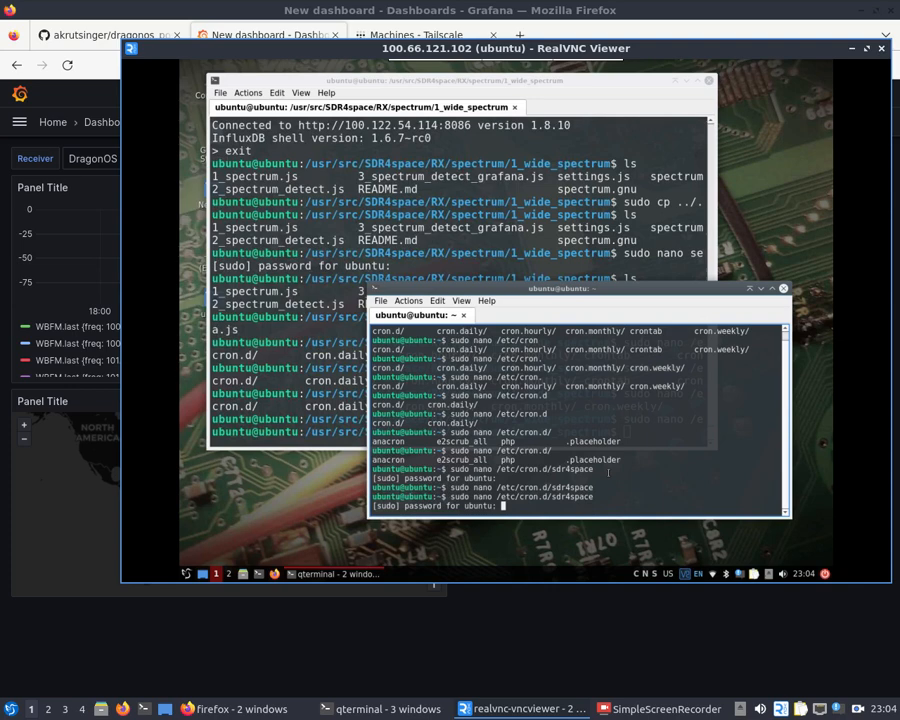
key(Return)
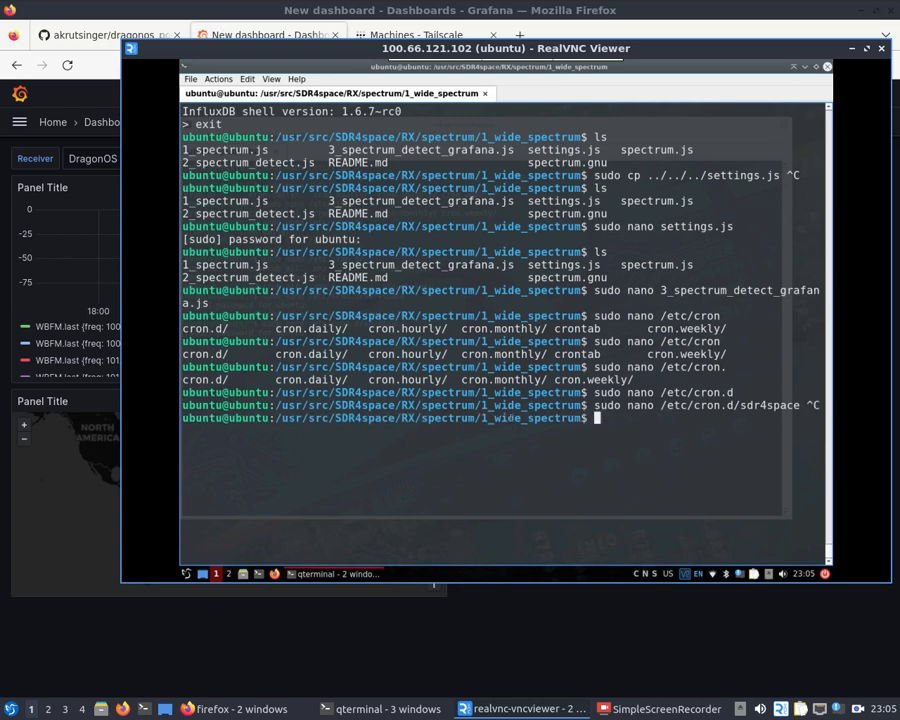
- List the spectrum folder, abandon a sudo cp of settings.js, and open settings.js in nano
key(Return)
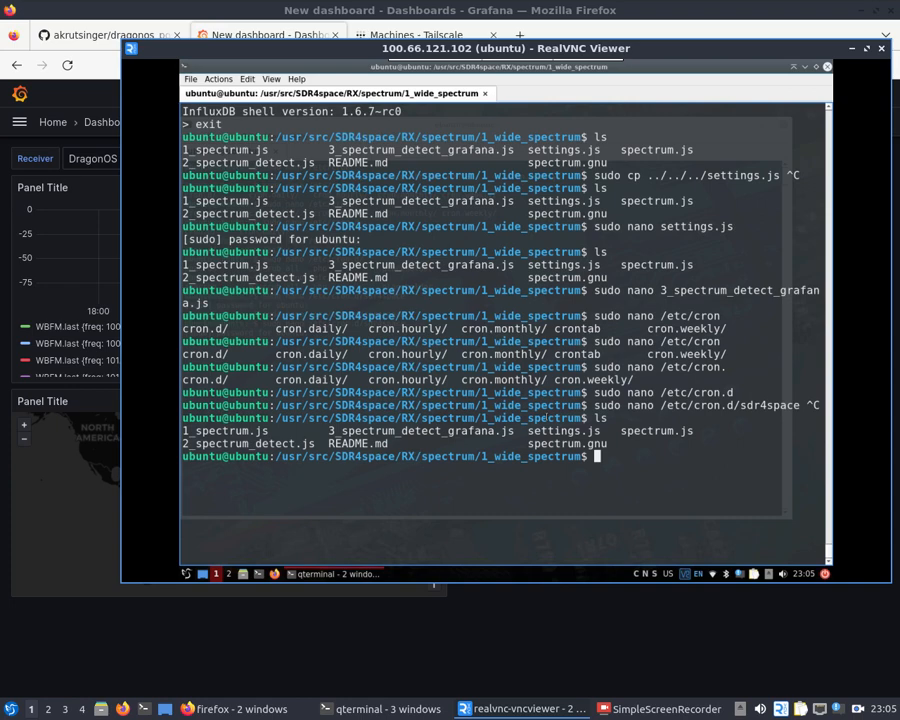
text(sudo cp ../../../s)
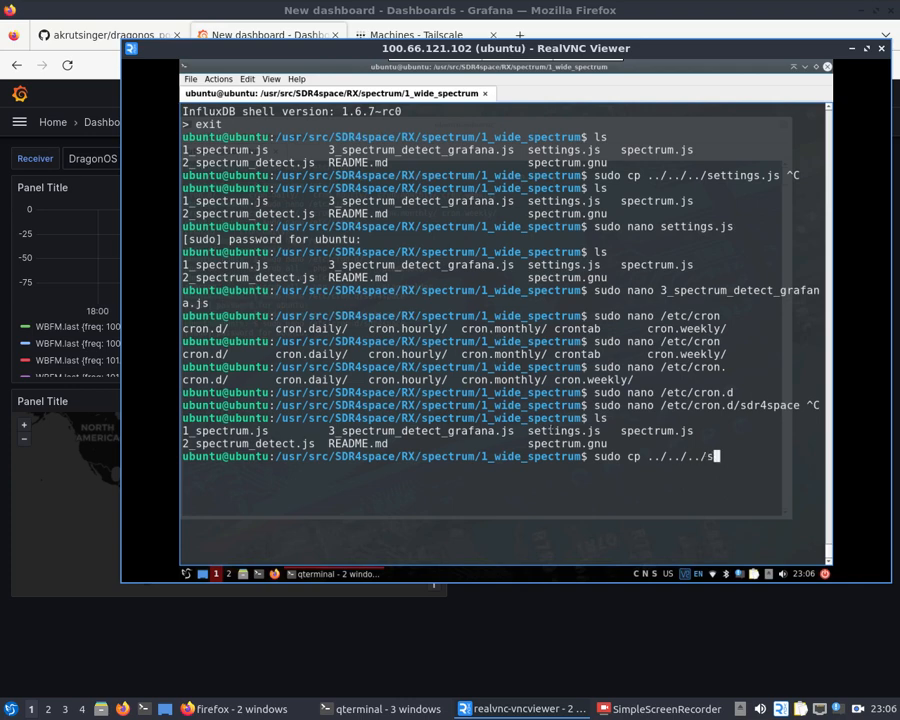
text(ettings.js)
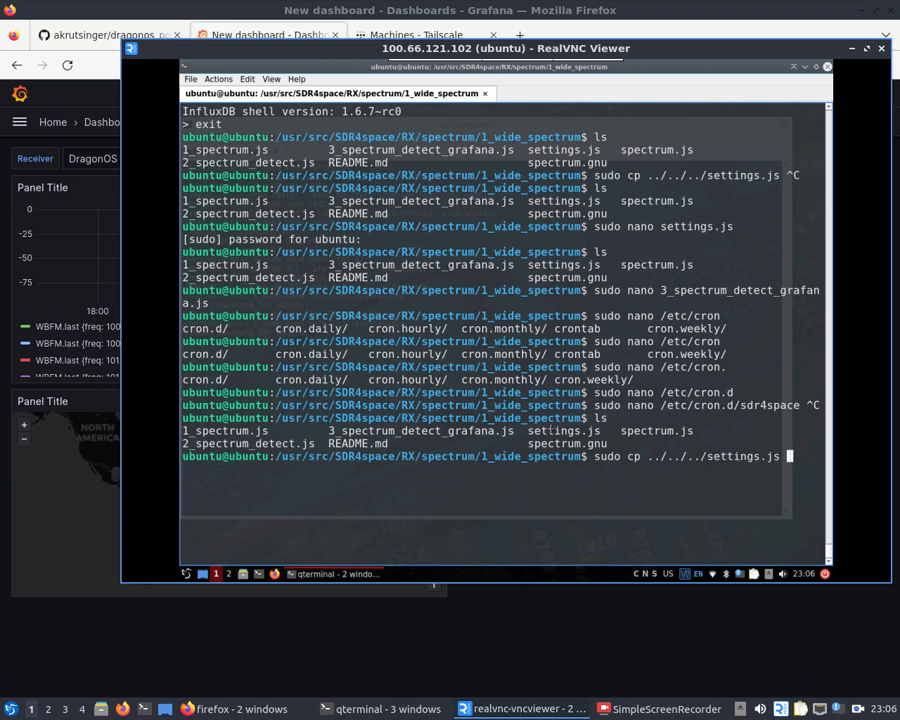
key(ctrl+c)
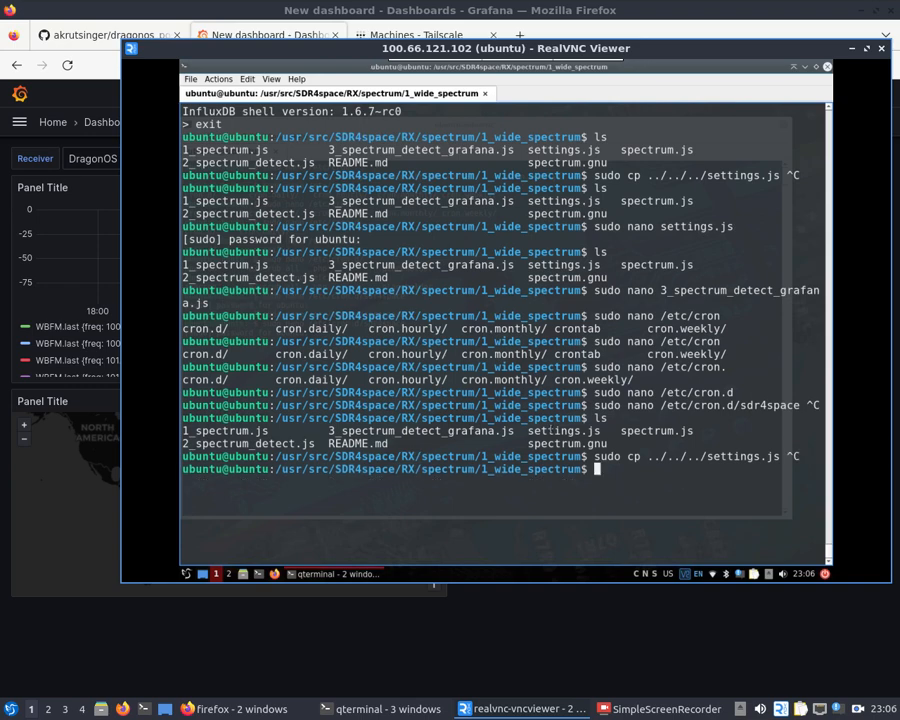
text(sudo nano)
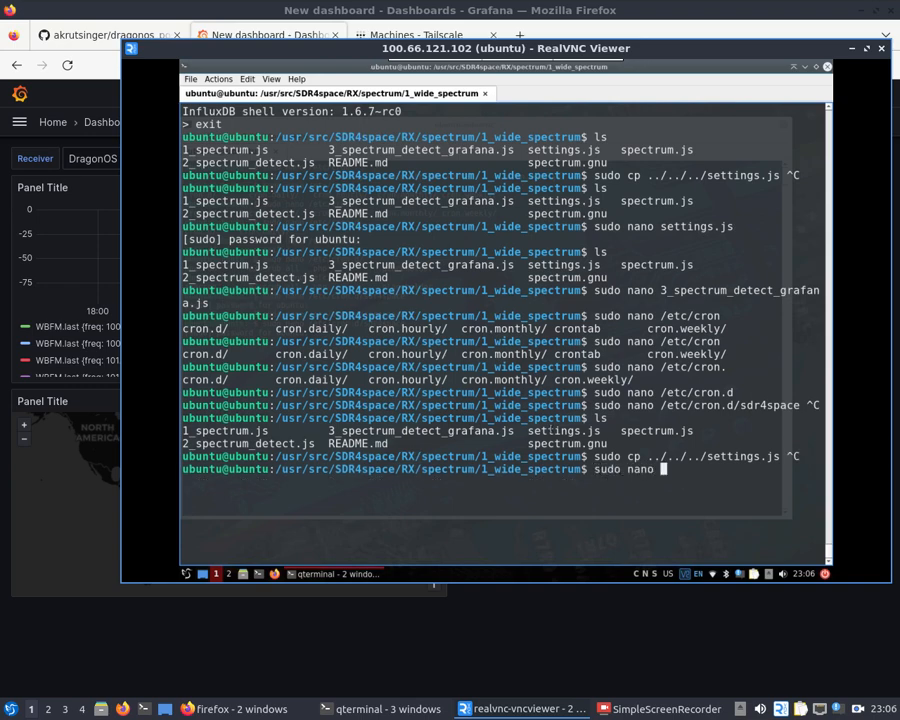
key(Return)
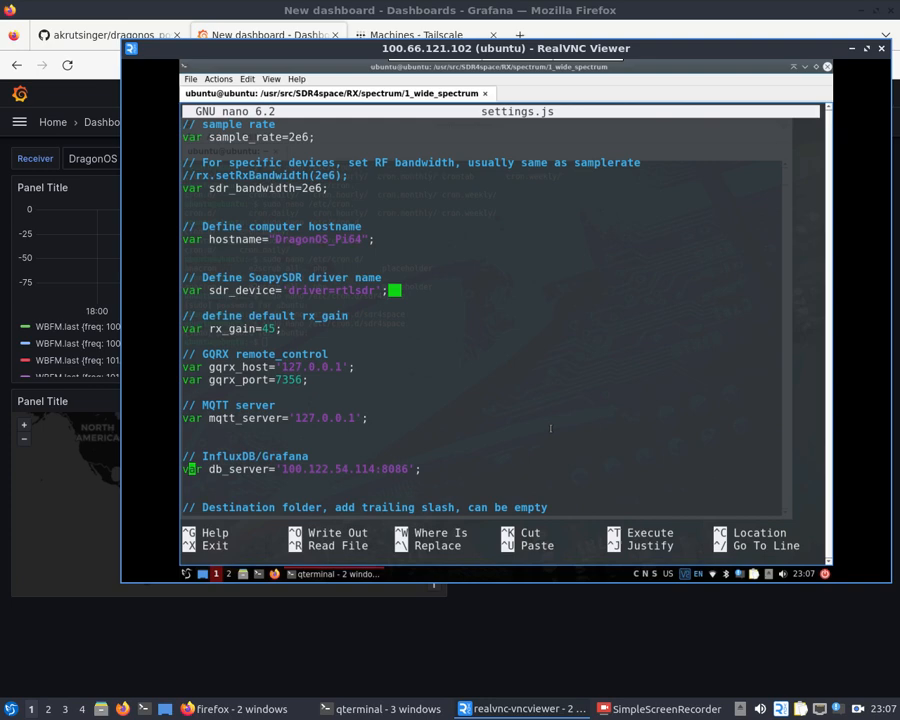
- Scroll through settings.js, then start typing a new sudo nano command
scroll(down, 3)
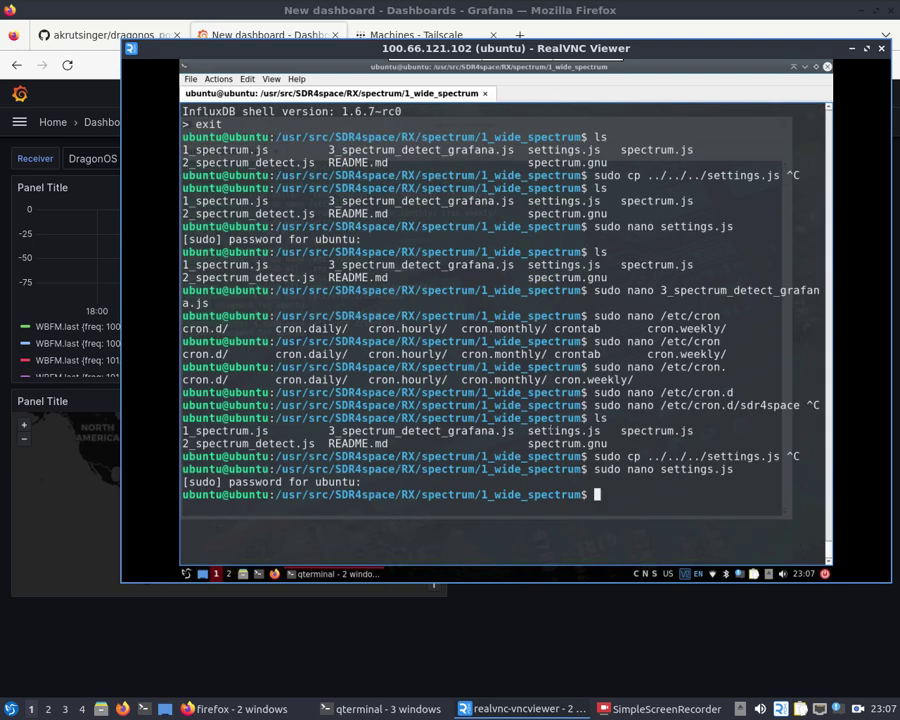
text(sudo nano 3_spectrum_detect_grafana.js)
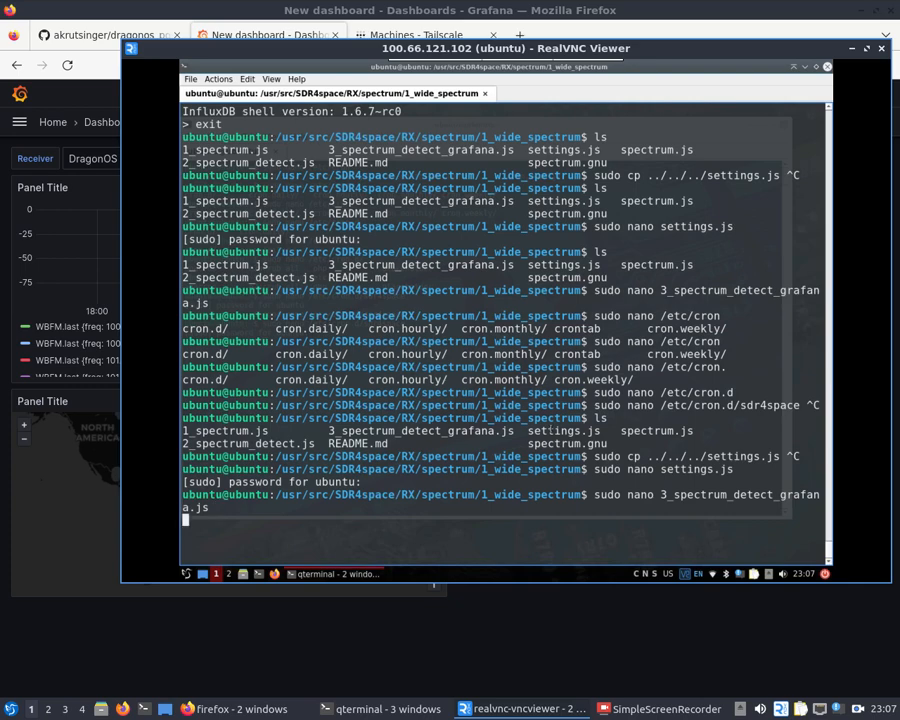
- Open 3_spectrum_detect_grafana.js and rename the duplicate variable to all_values
key(Return)
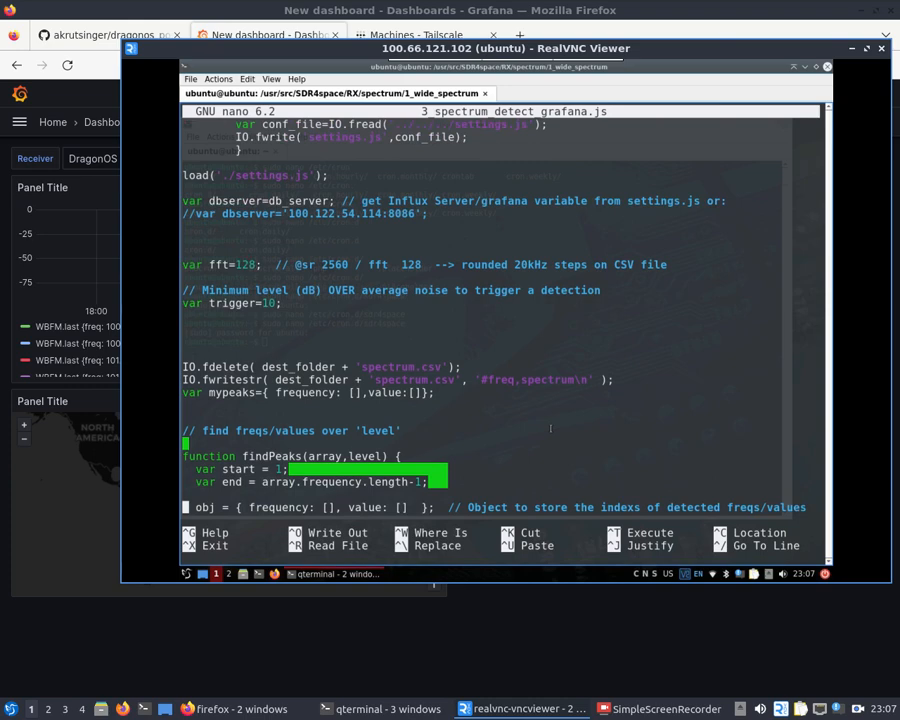
scroll(down, 3)
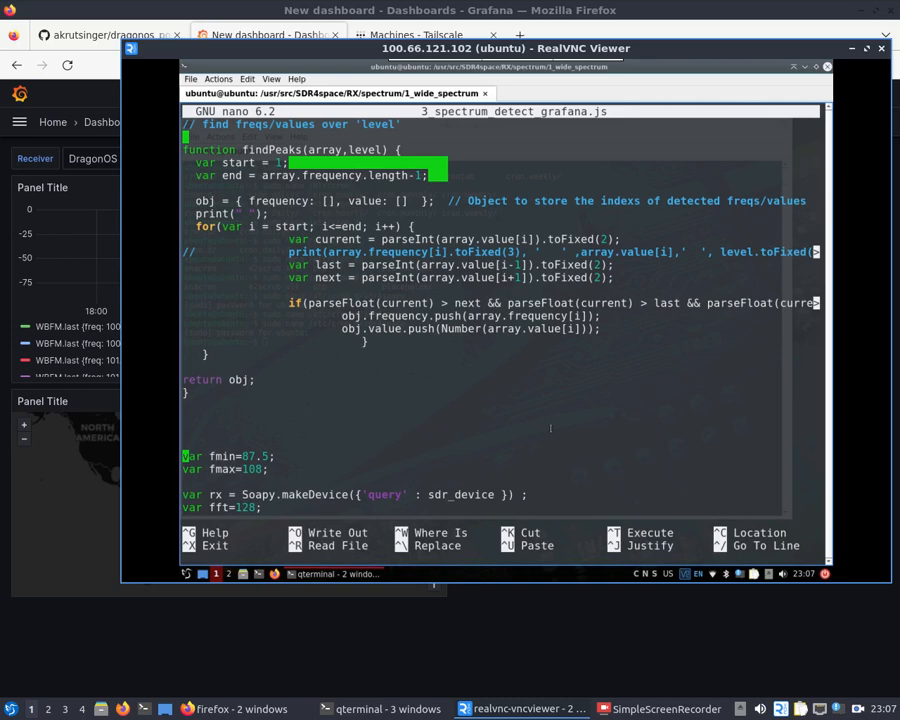
scroll(down, 3)
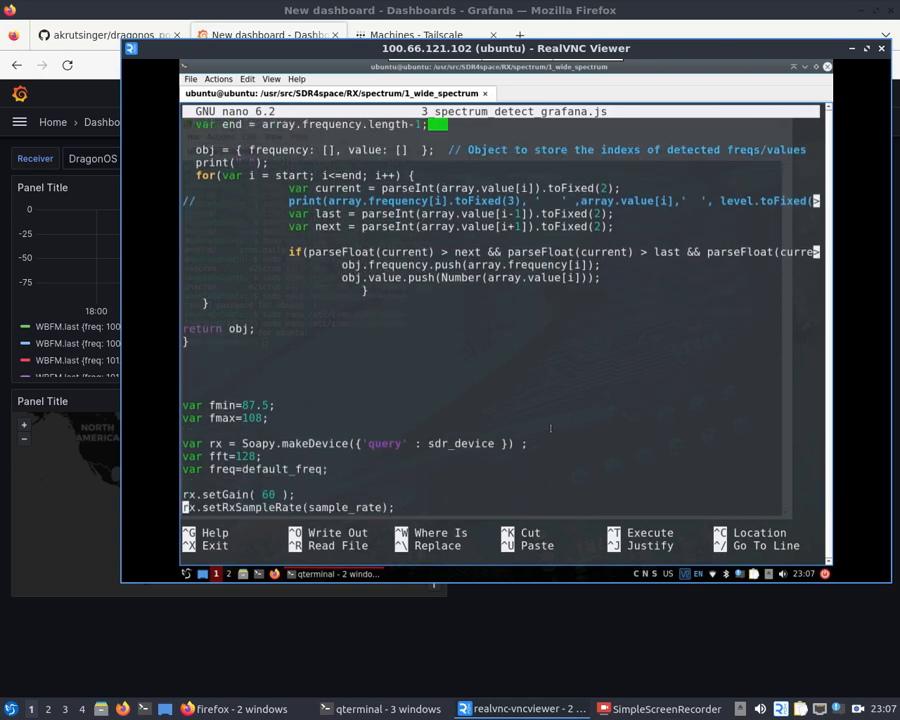
scroll(down, 3)
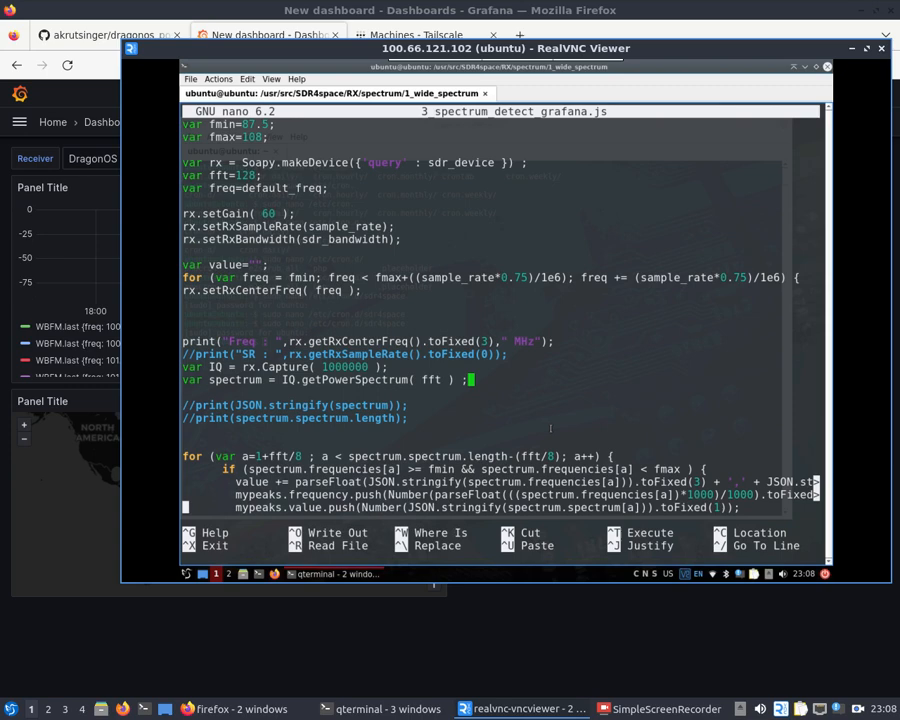
scroll(down, 3)
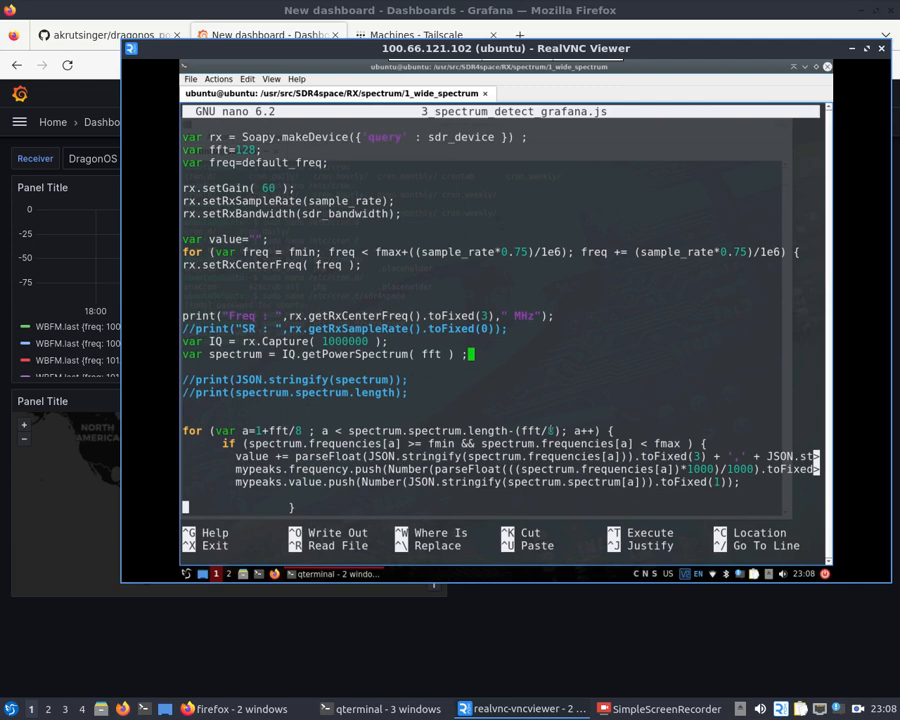
scroll(down, 3)
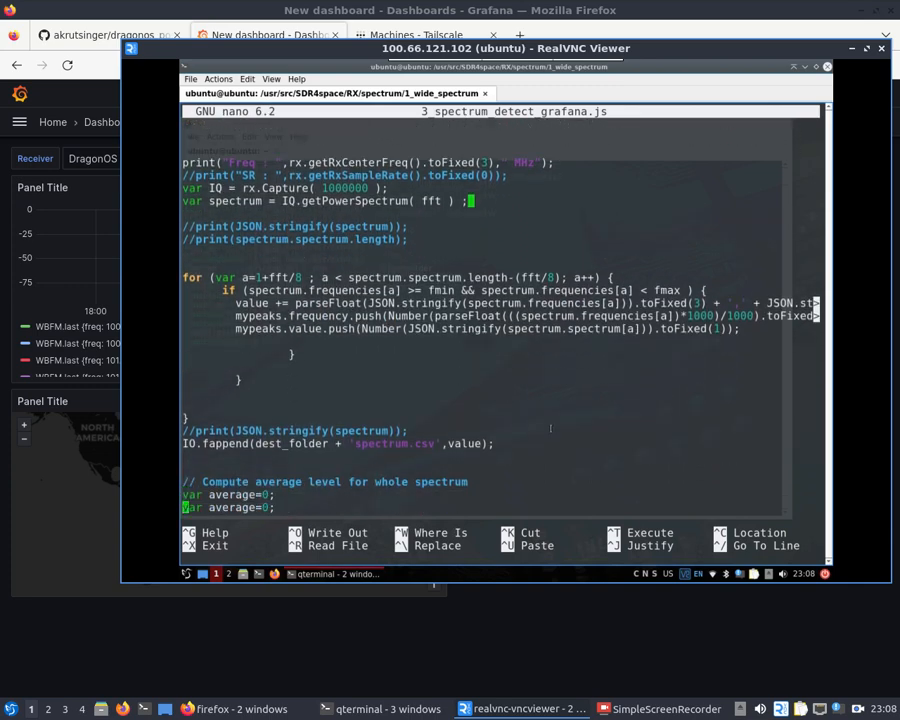
text(all_values)
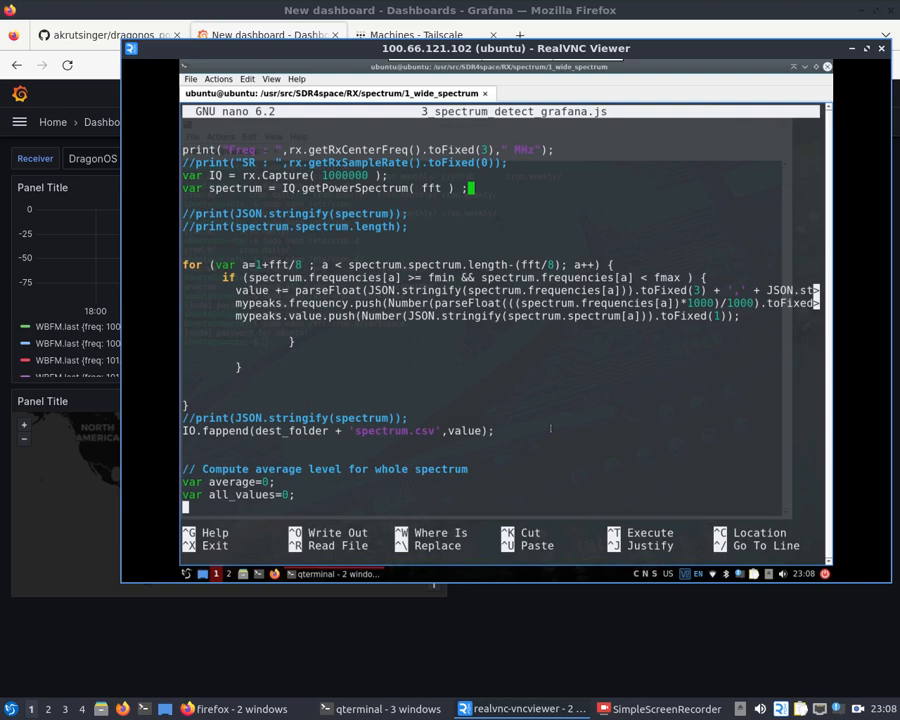
- Add print('Output file: /tmp/plot.png'); near the end and save the script
scroll(down, 3)
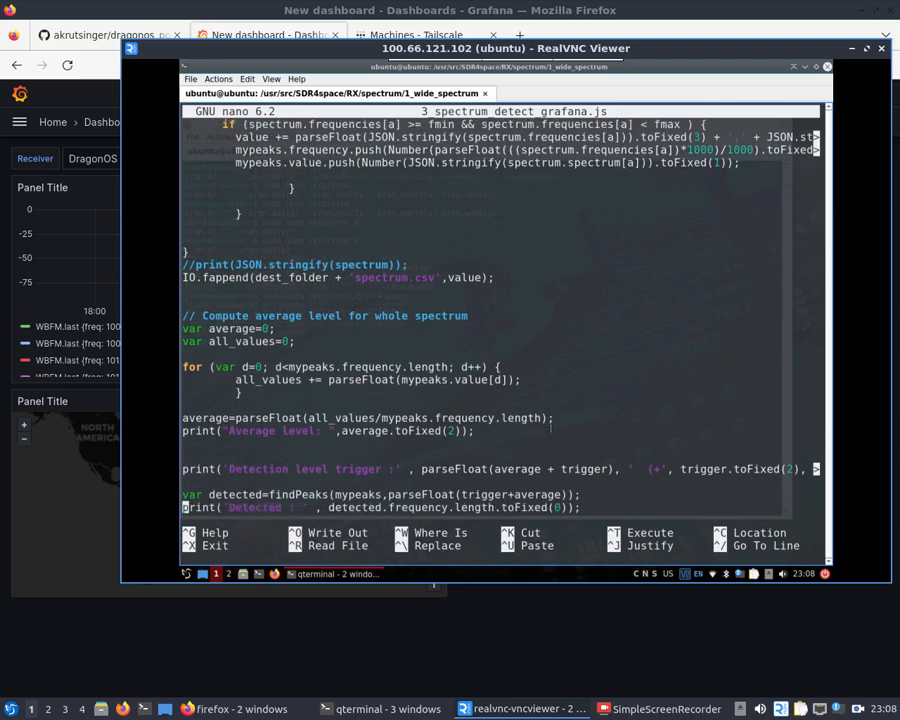
scroll(down, 3)
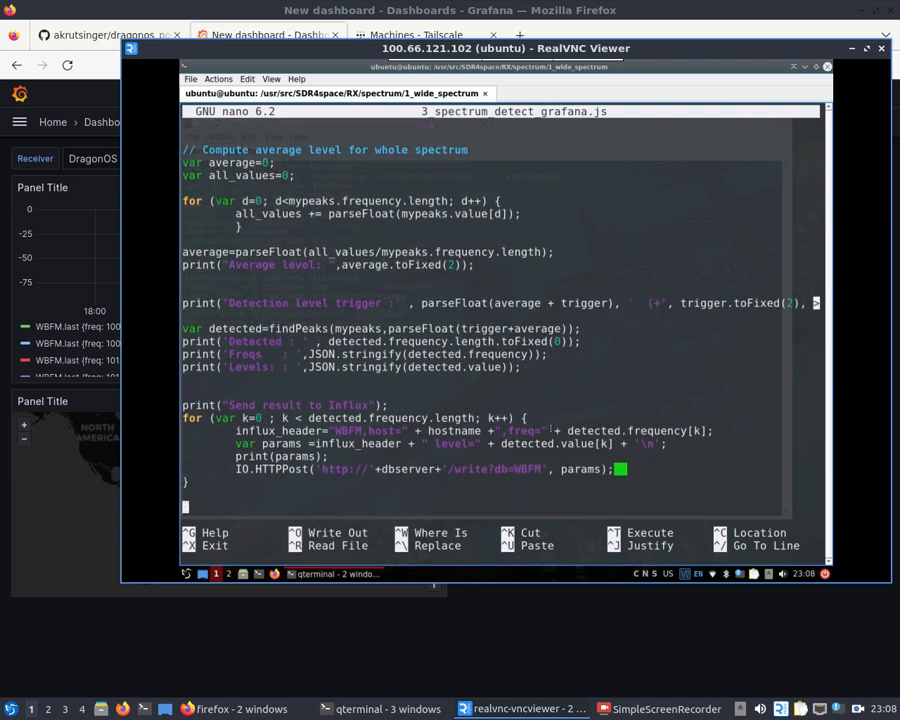
scroll(down, 3)
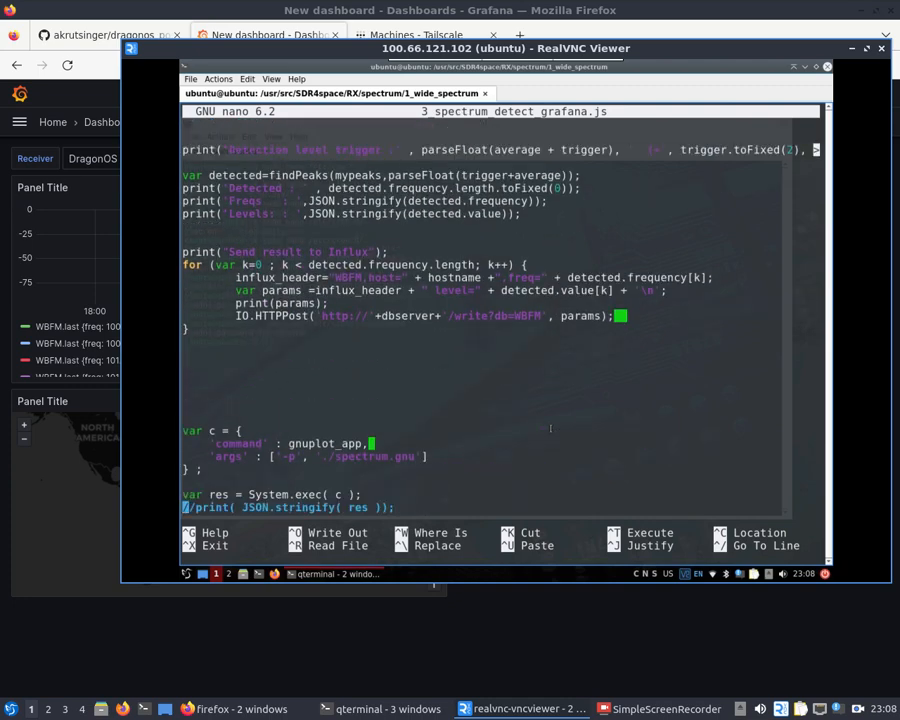
text(print('Output file: /tmp/plot.png');)
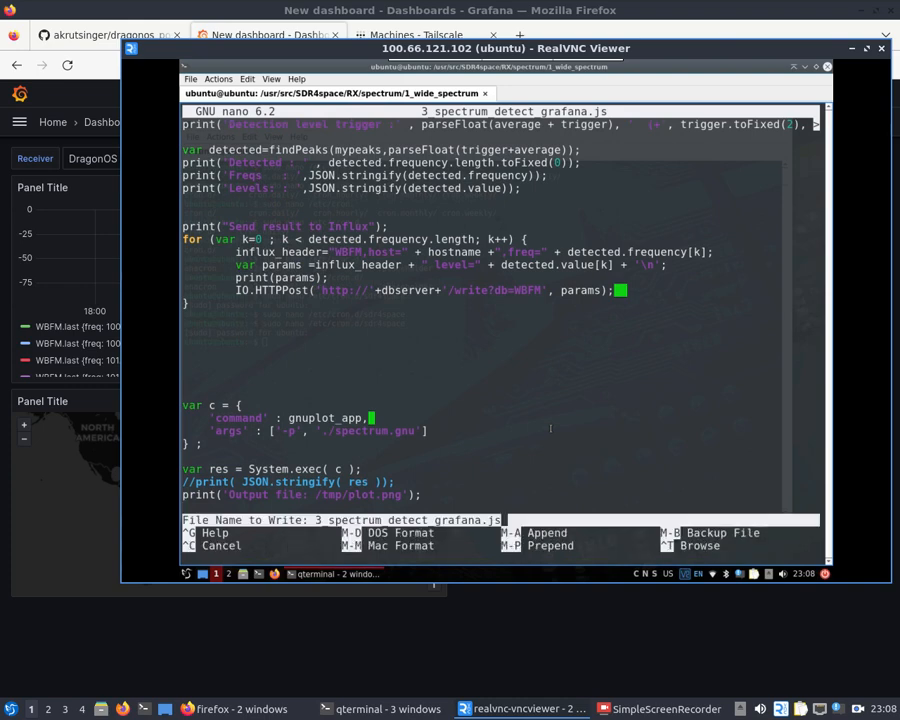
key(Return)
text(sudo apt)
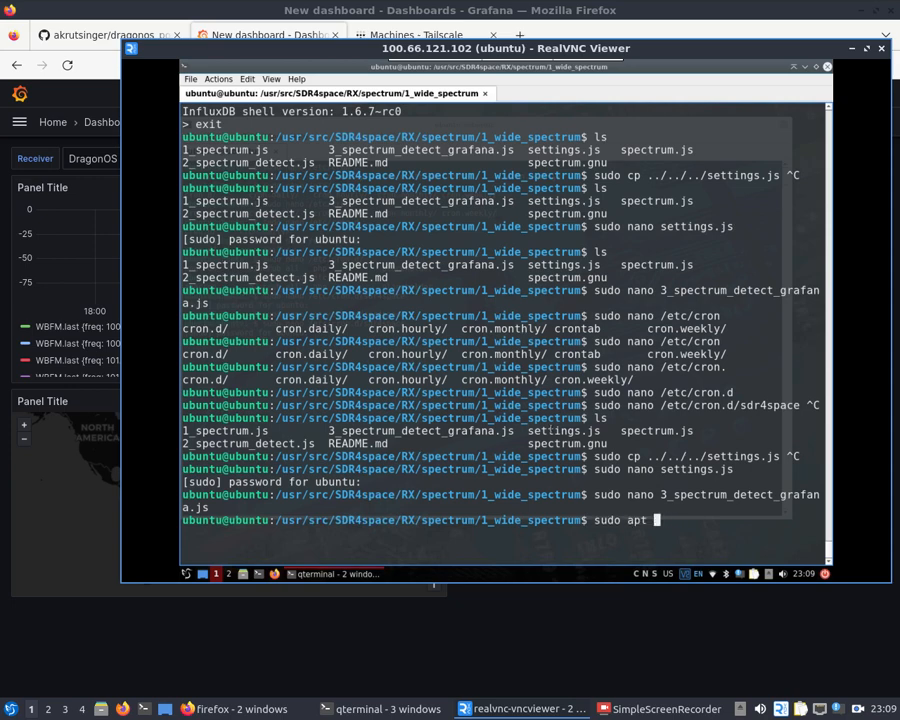
- Cancel the half-typed apt install influxdb-client command
text(install)
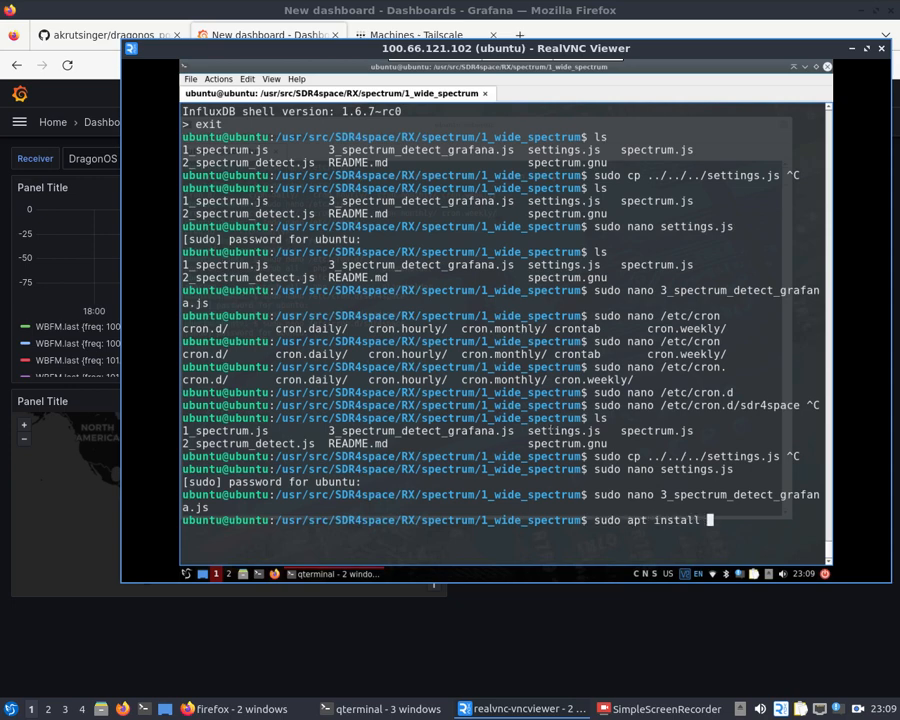
text(influxdb)
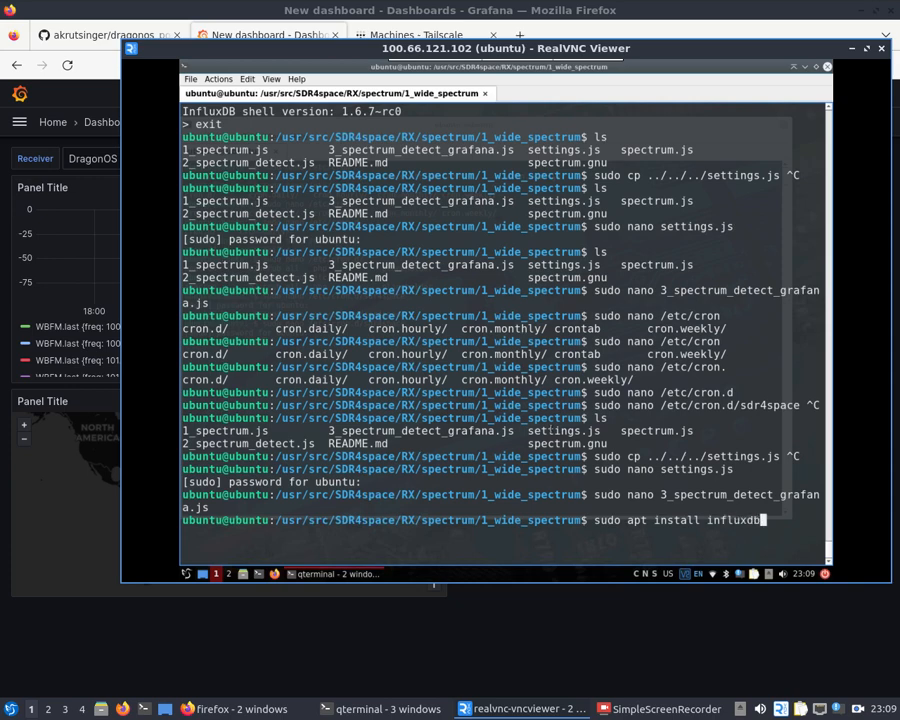
text(-cl)
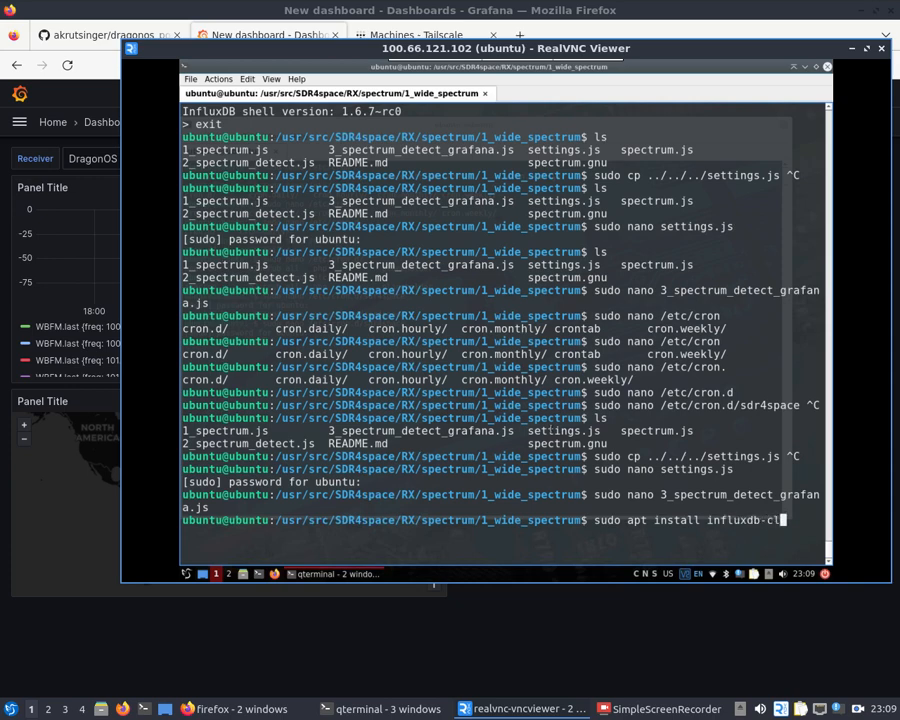
text(ient)
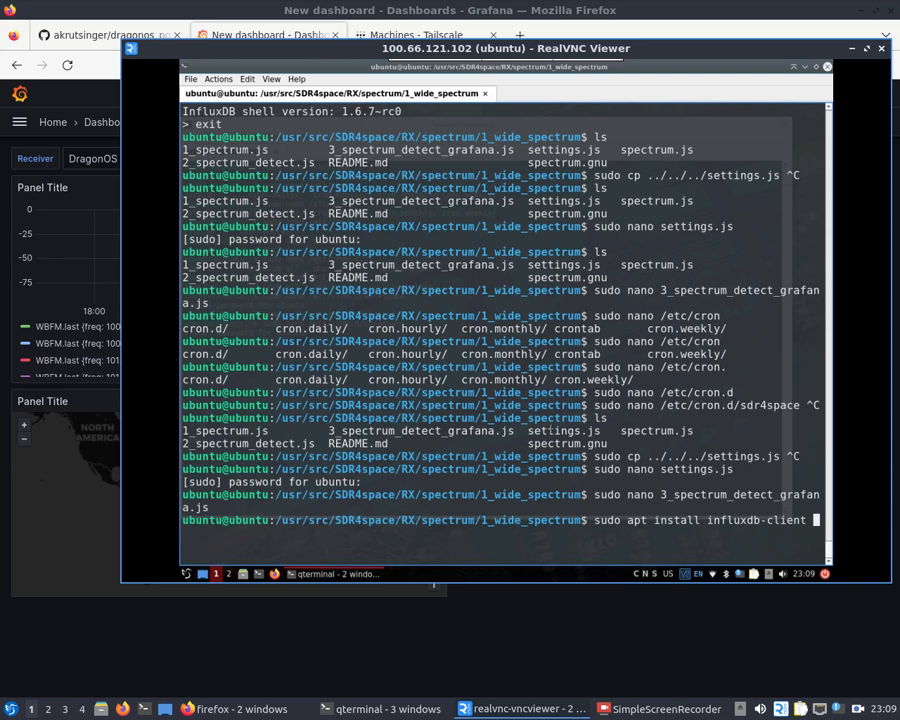
key(ctrl+c)
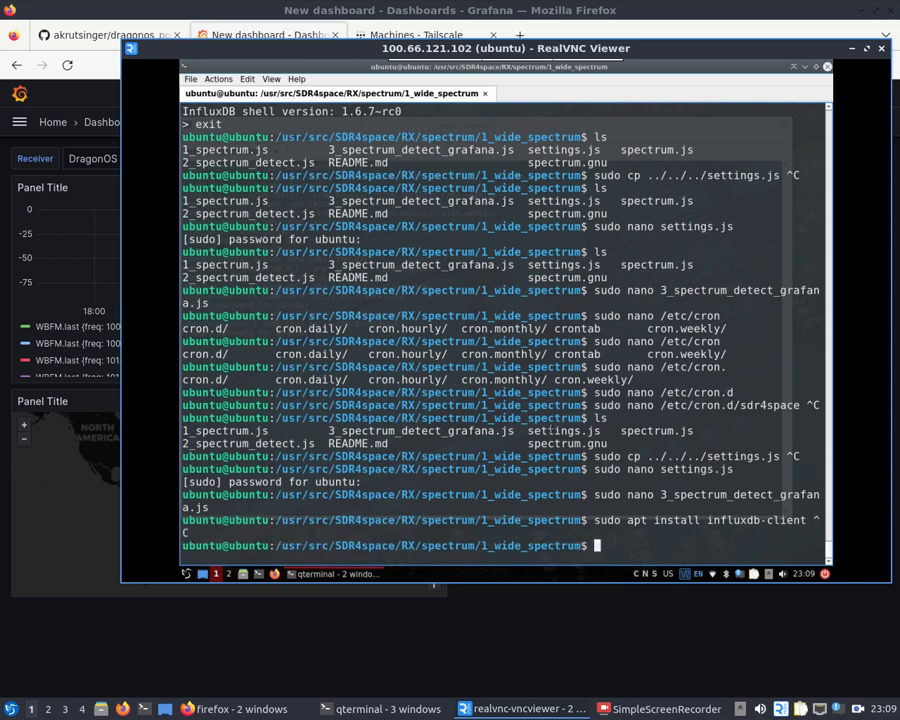
- Abandon the influx -host command and type cat settings.js instead
text(influx)
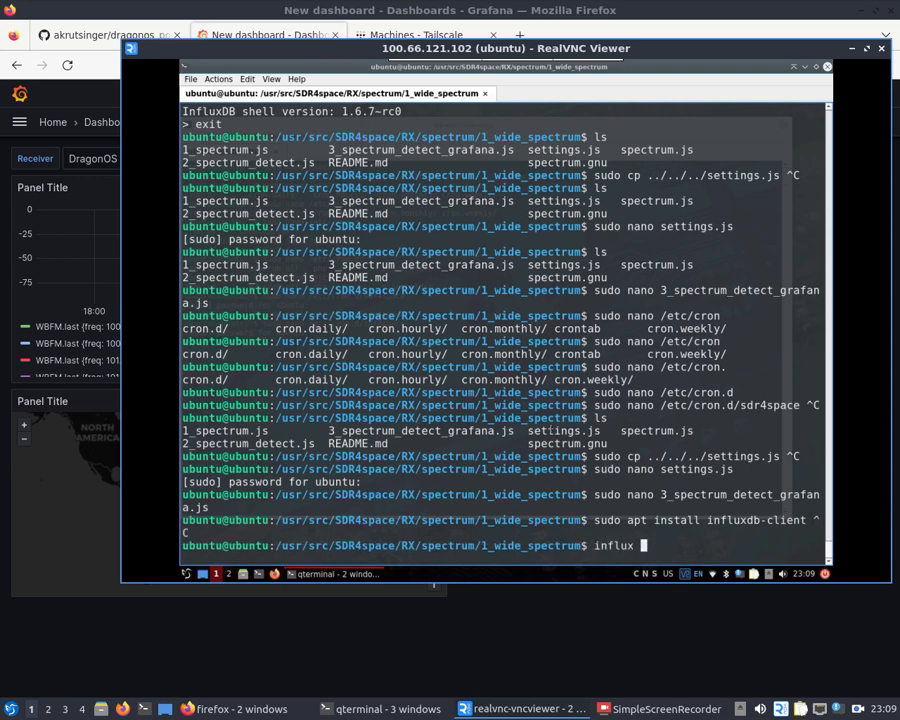
text(-host ^C)
text(a)
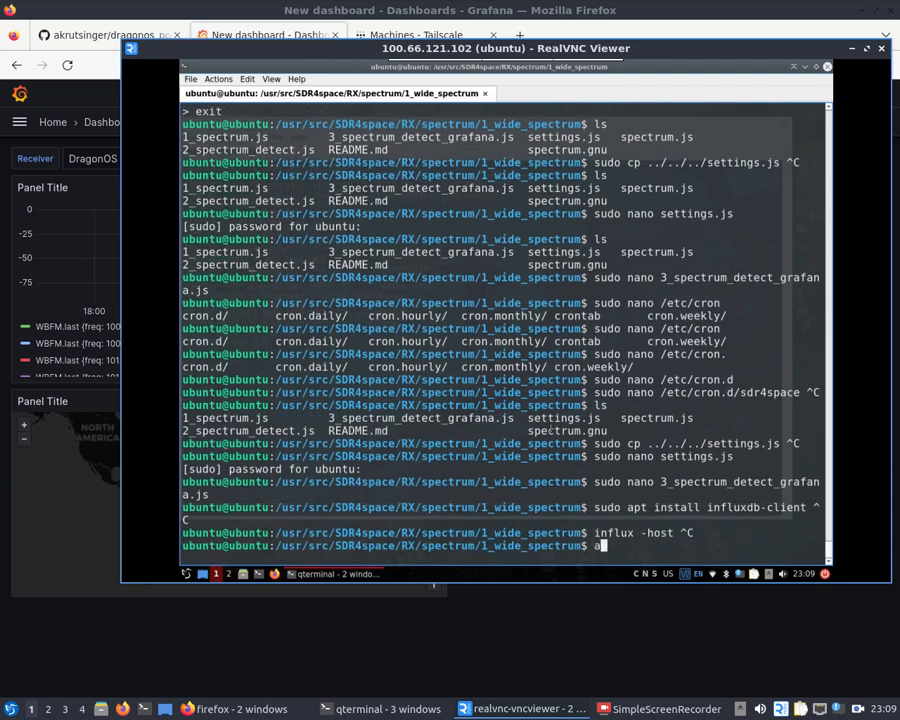
text(cat settings.js)
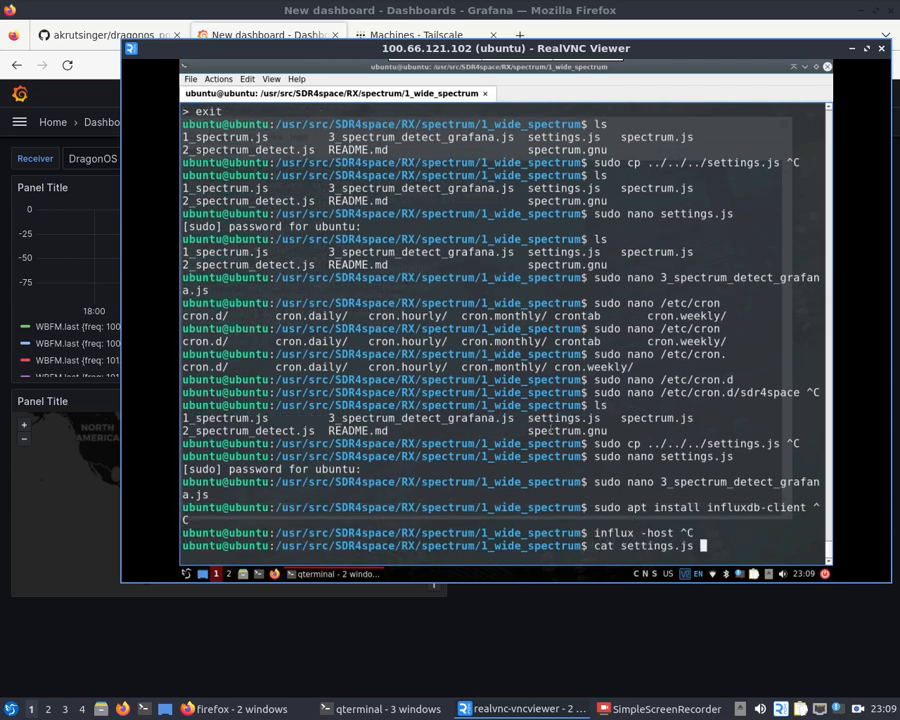
- Print settings.js and copy the db_server IP address 100.122.54.114
key(Return)
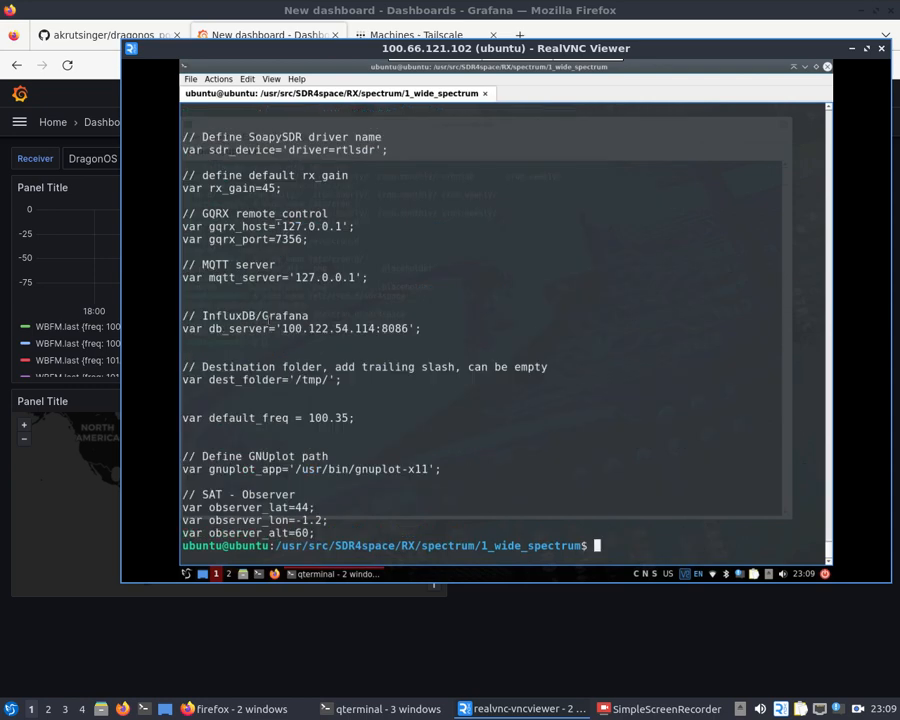
double_click(330, 328)
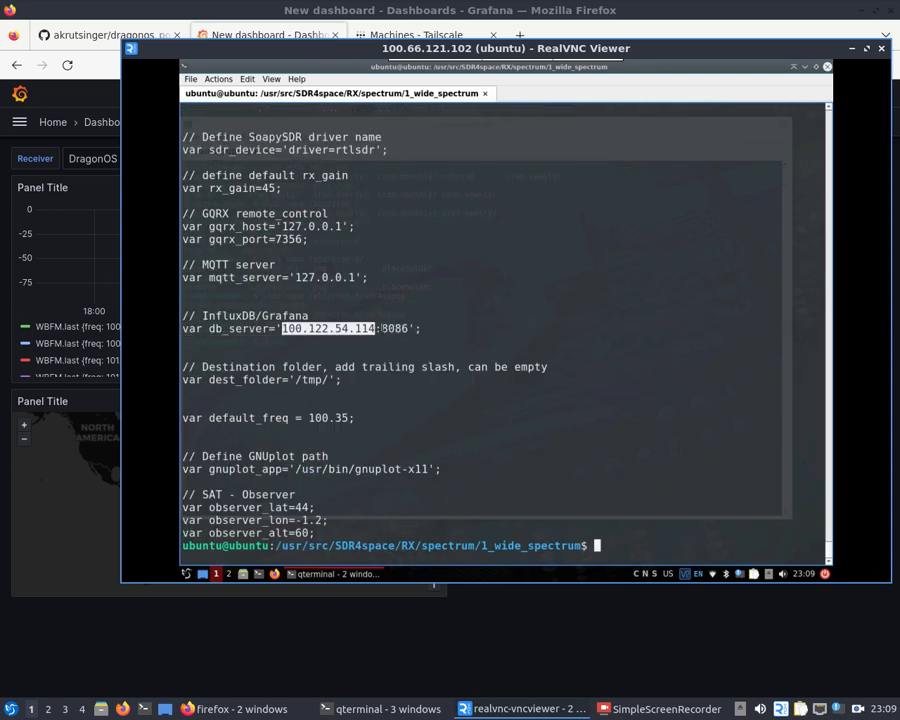
right_click(355, 328)
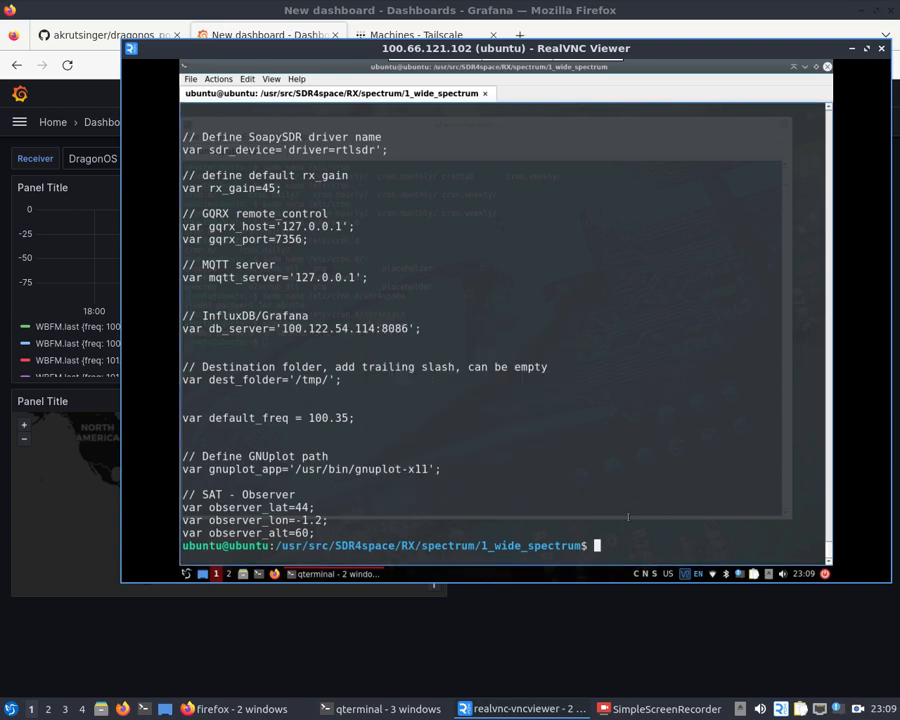
- Connect the influx shell to host 100.122.54.114, then exit it
text(influx)
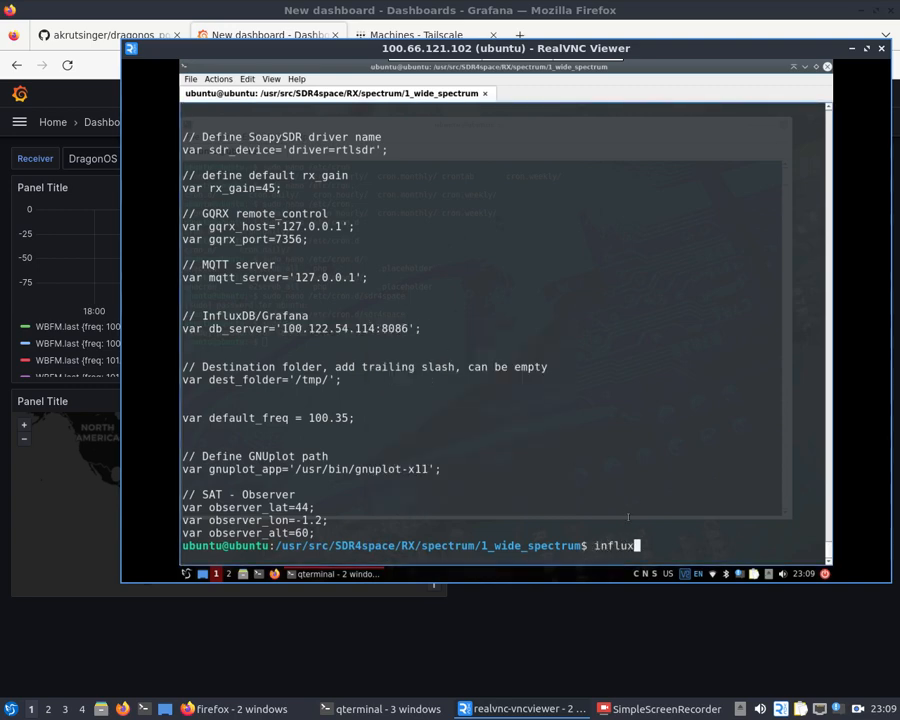
text(d)
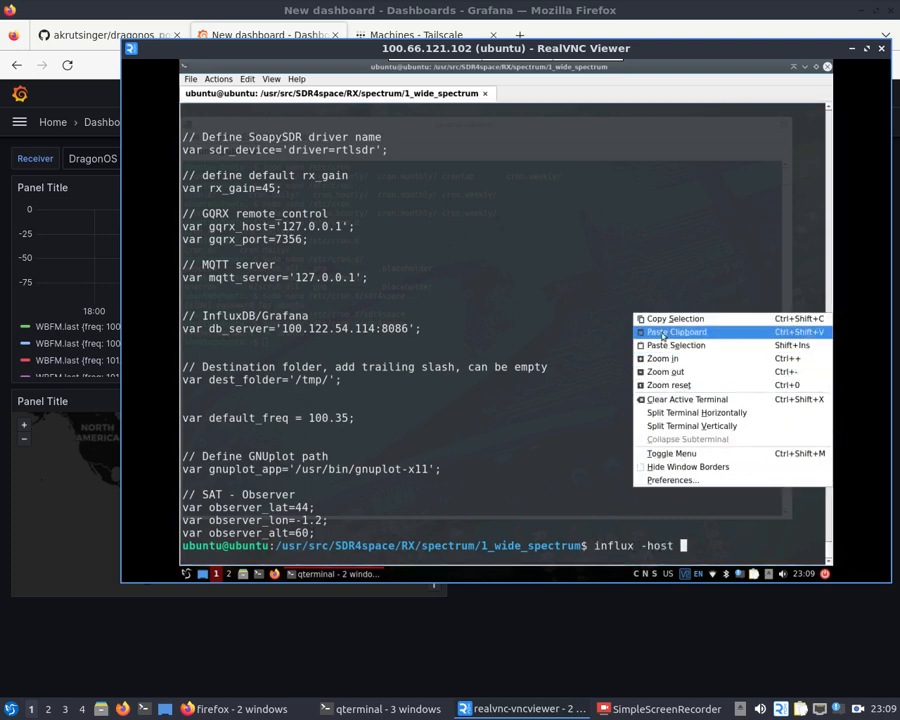
click(677, 331)
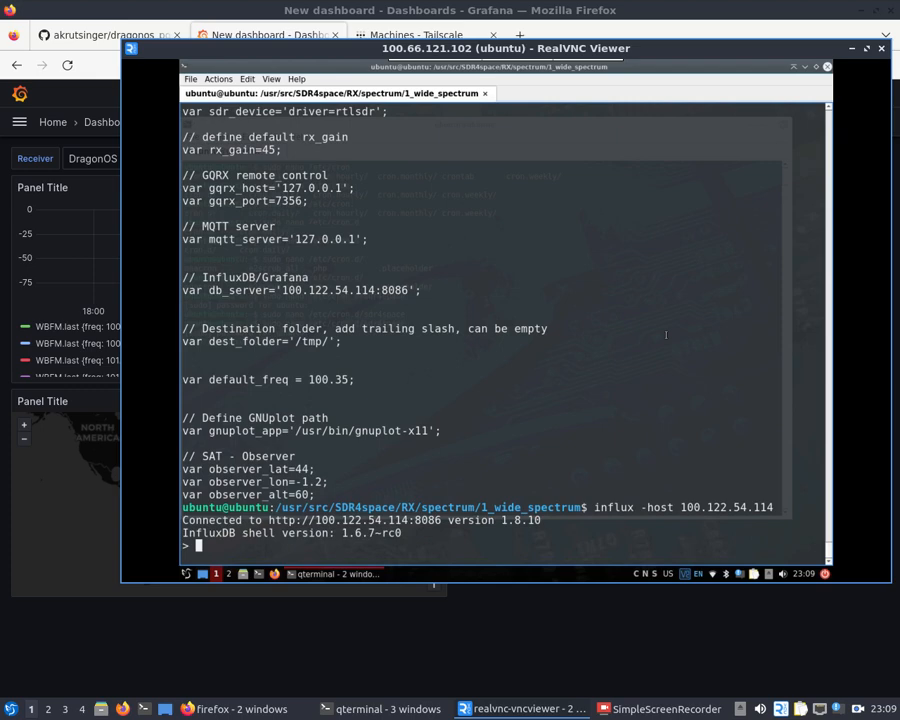
text(exit)
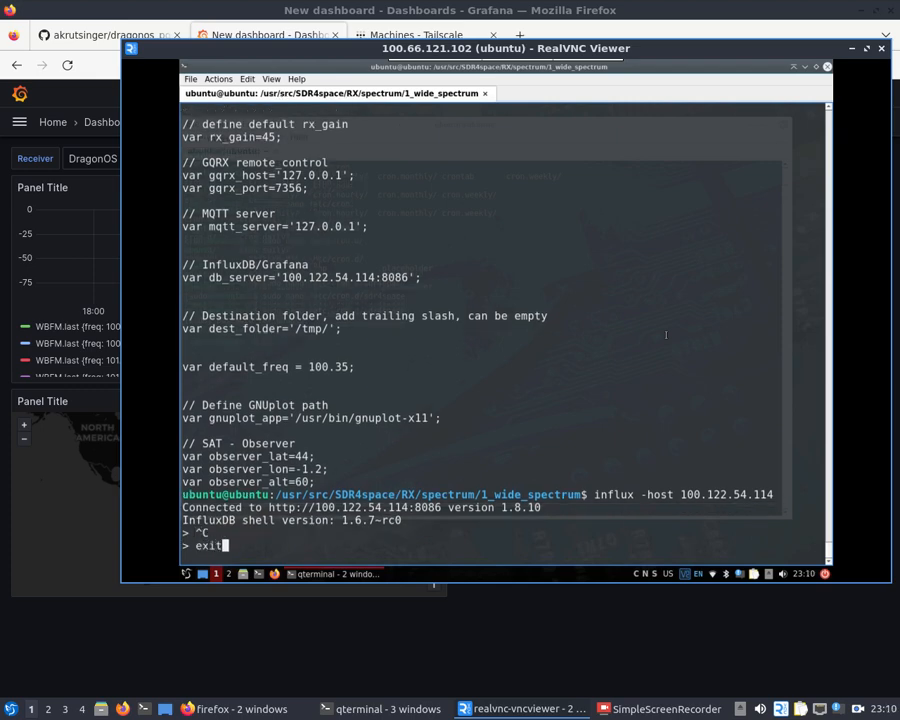
key(Return)
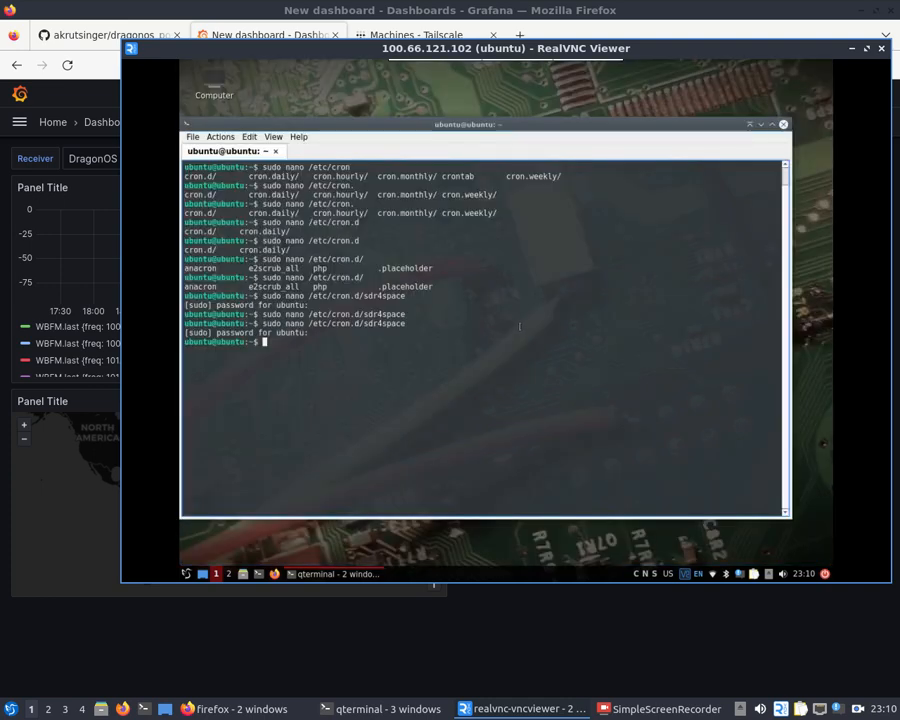
- Review the sdr4space cron job with sudo nano, then minimize the VNC session
text(sudo nano /etc/cron.d/sdr4space)
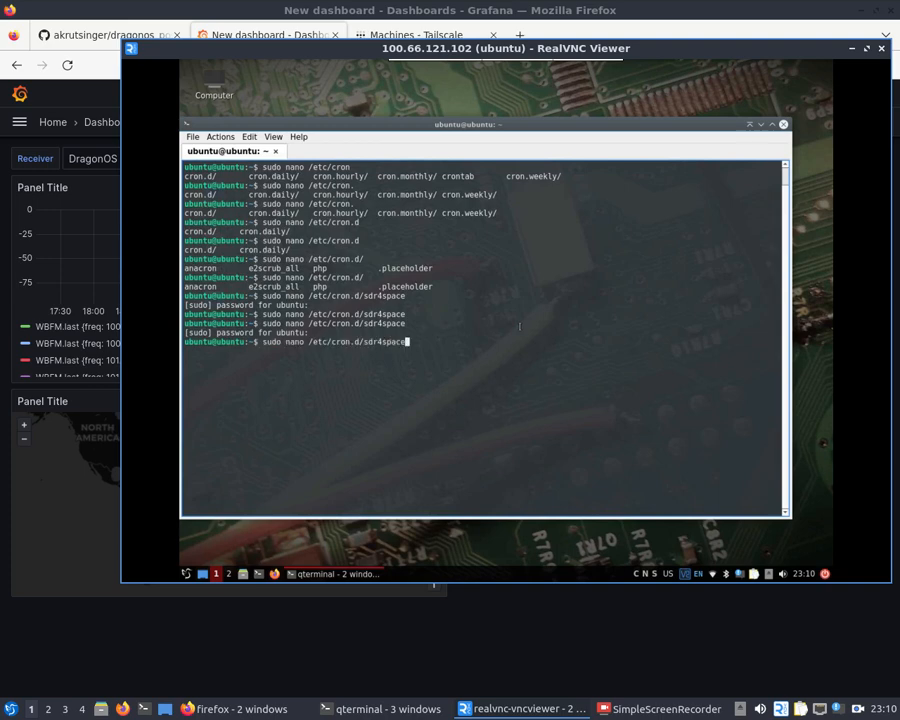
key(Return)
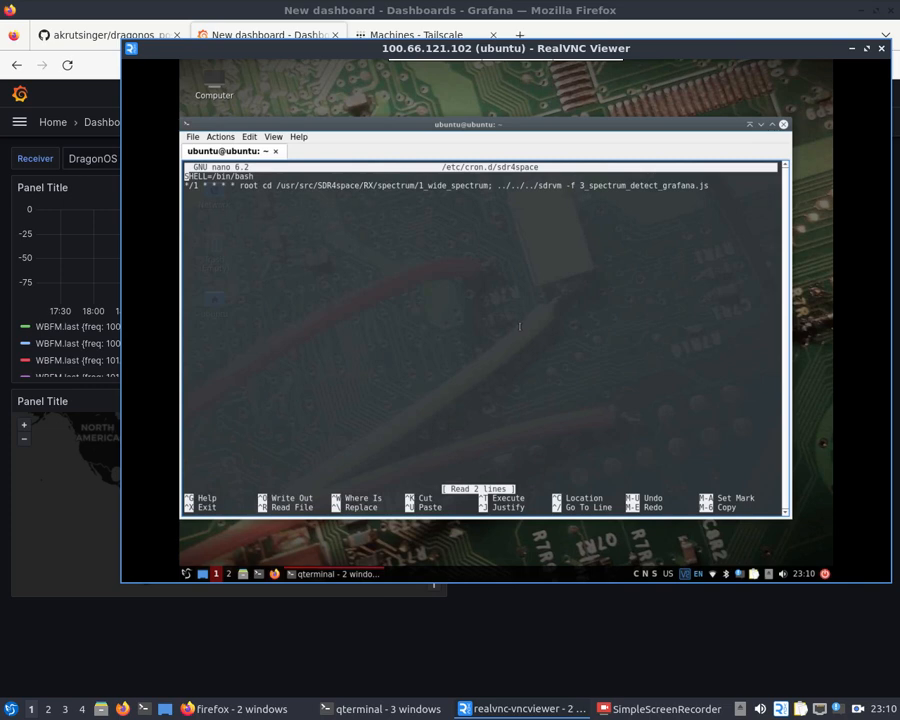
mouse_move(634, 214)
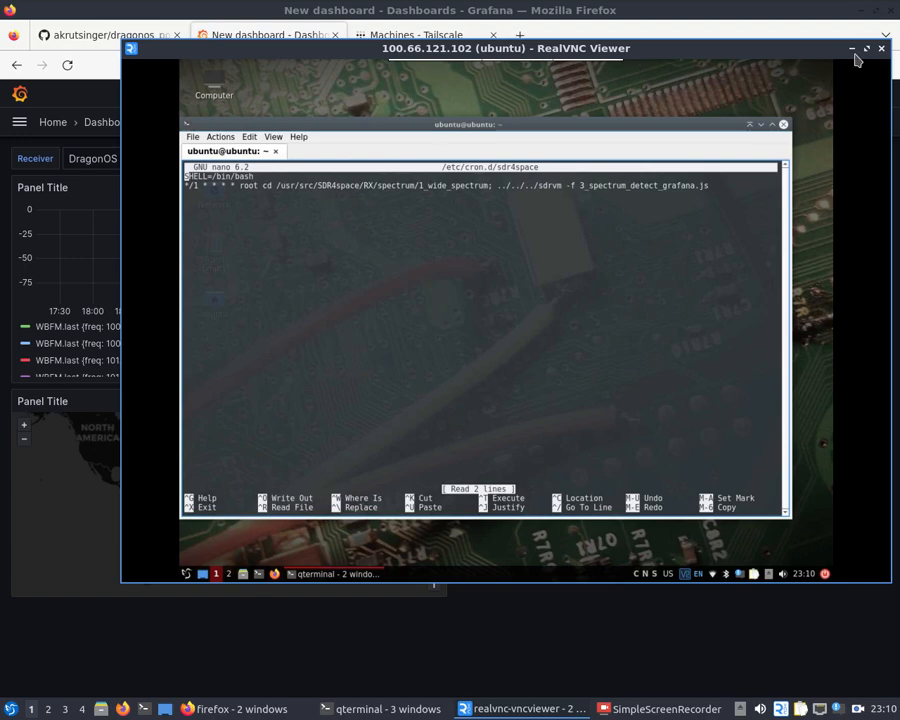
click(881, 48)
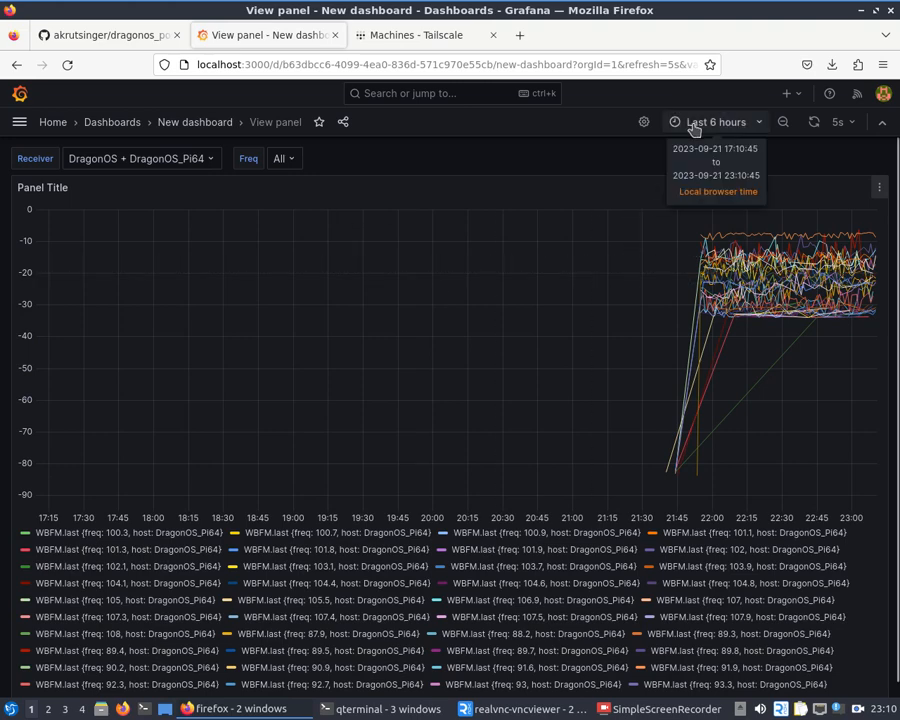
- Set the time range to Last 3 hours and refresh to Auto, briefly trying 5s
click(716, 121)
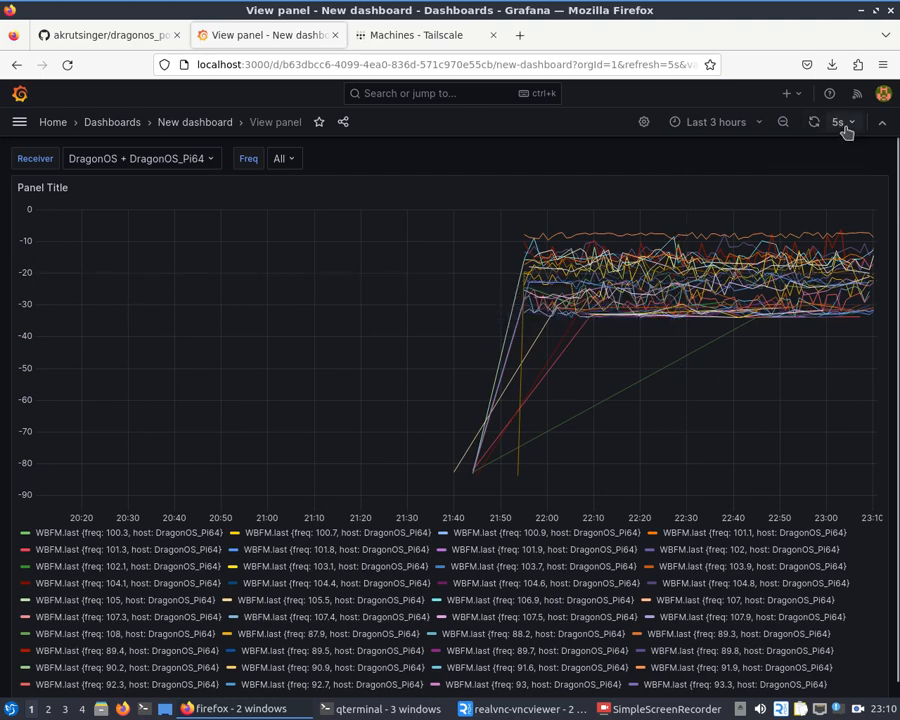
click(843, 122)
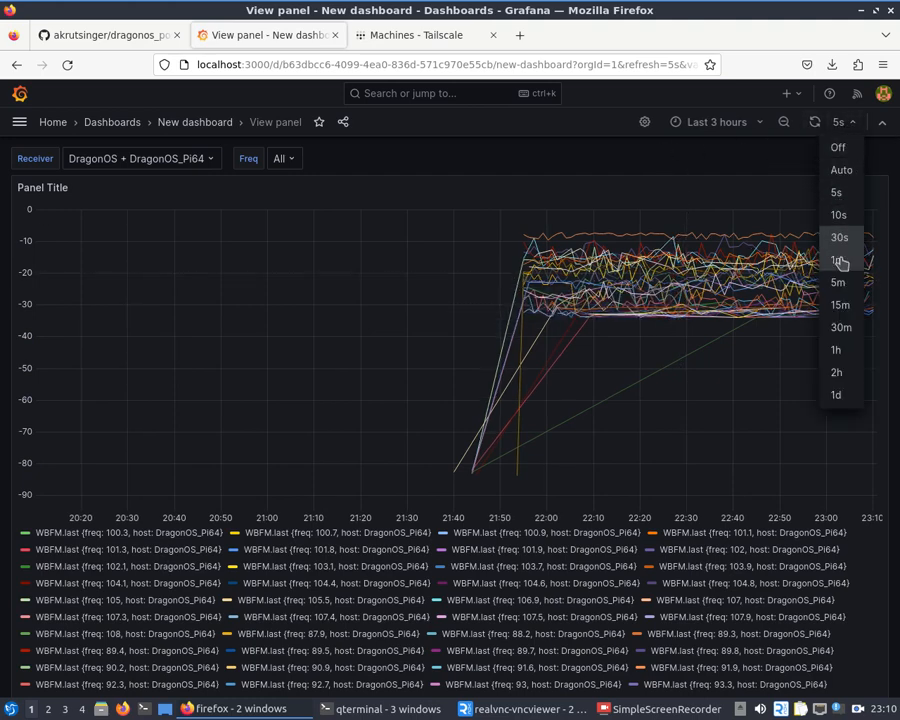
click(837, 214)
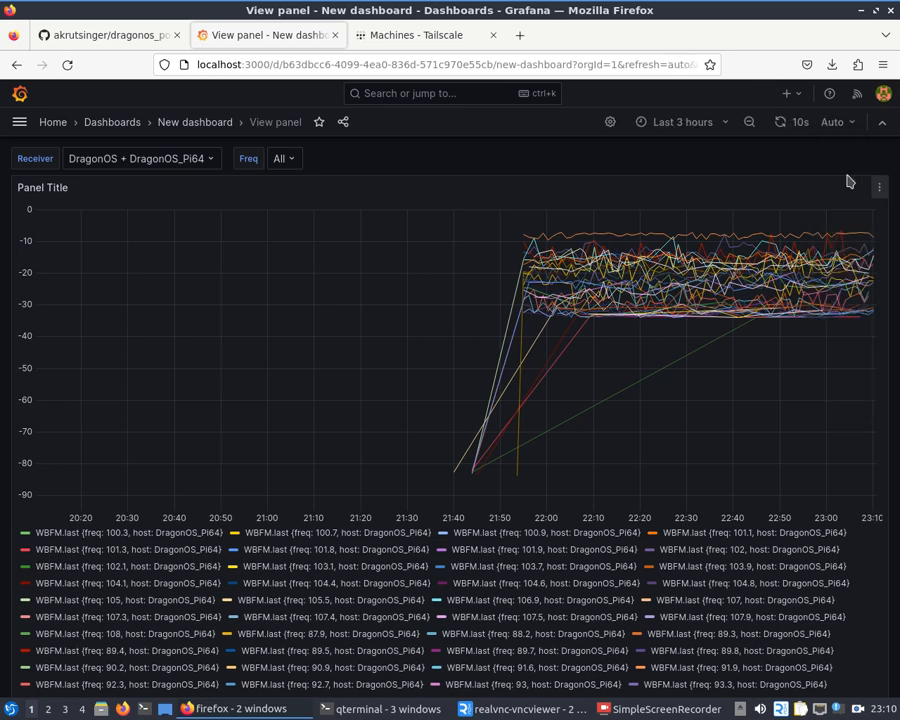
mouse_move(780, 122)
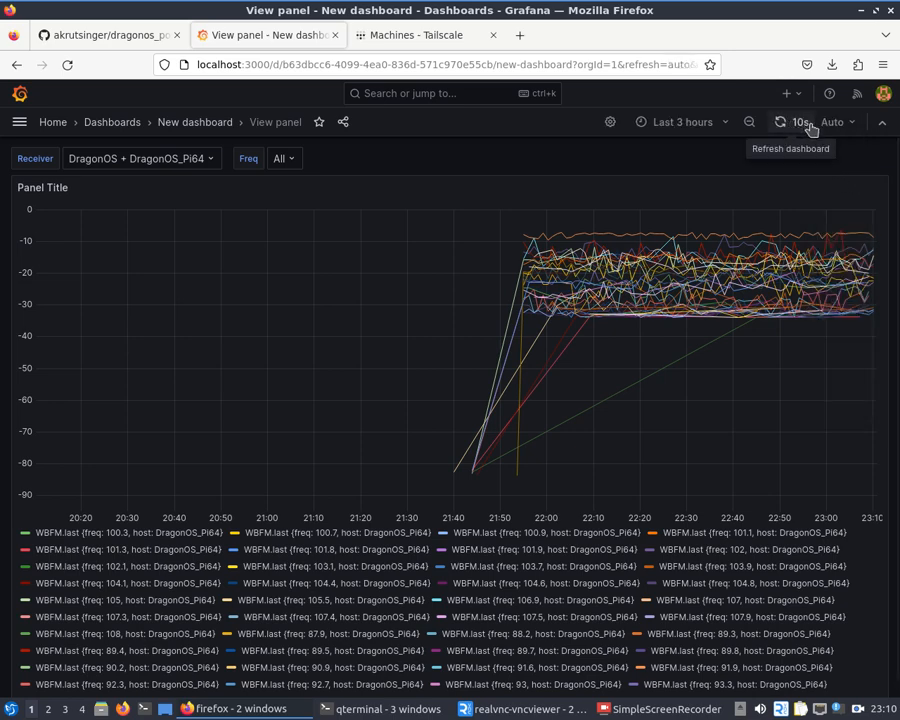
click(839, 122)
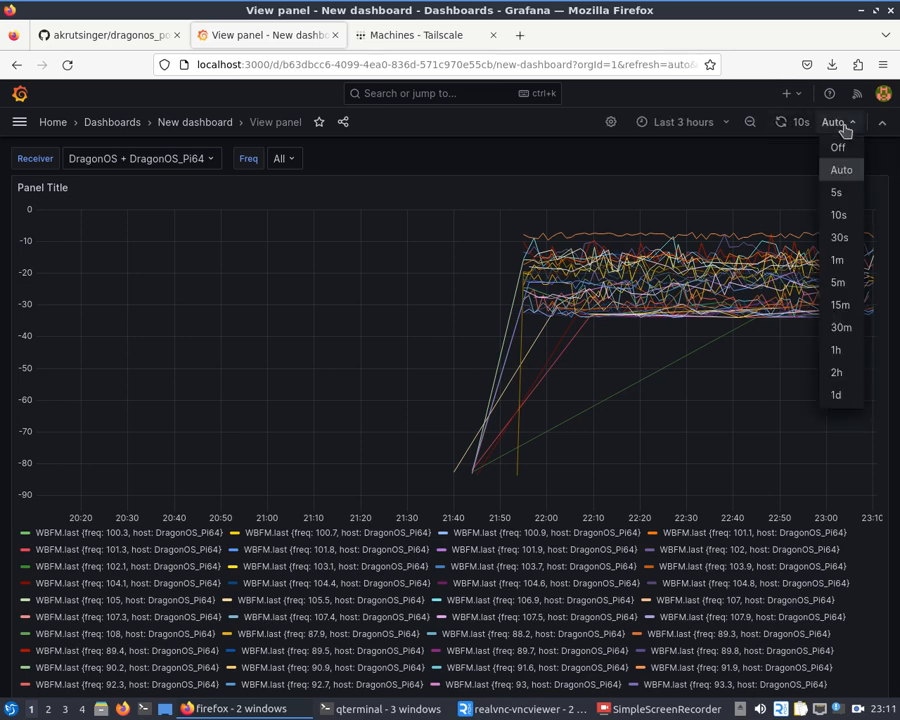
mouse_move(838, 214)
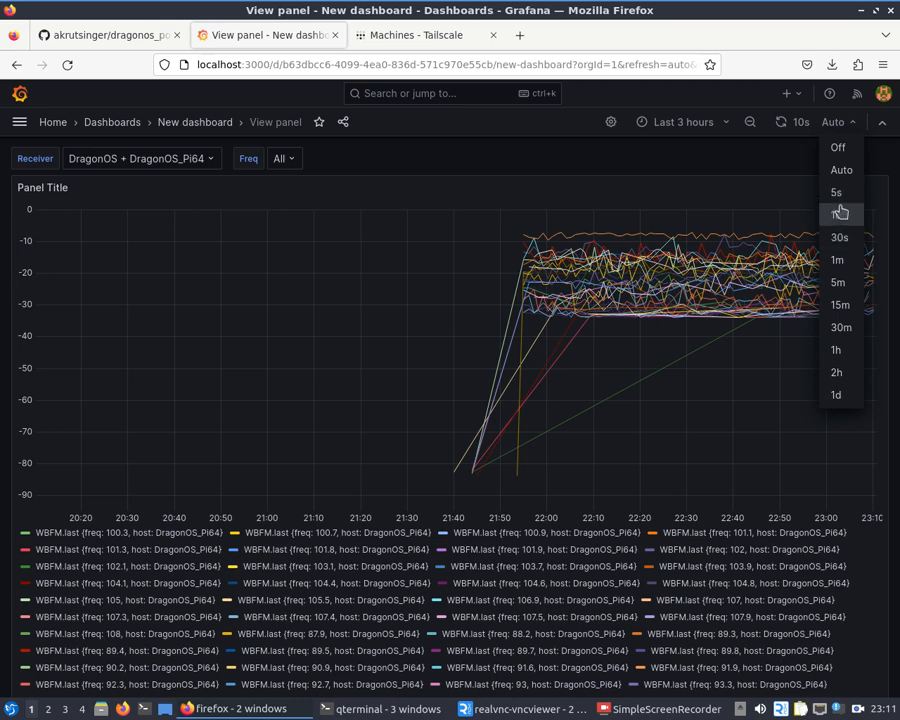
click(836, 192)
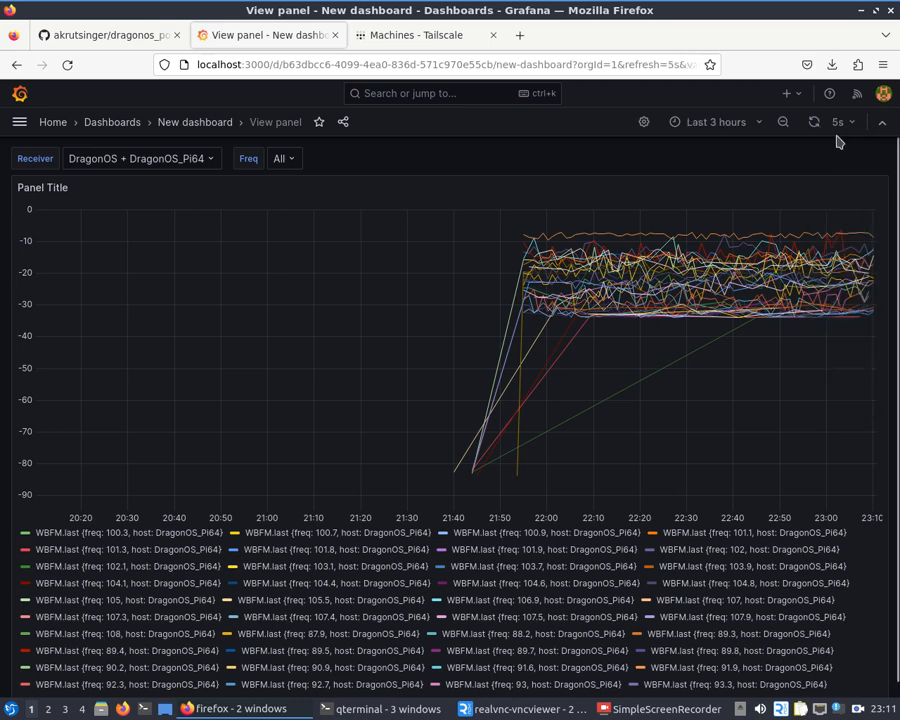
mouse_move(849, 131)
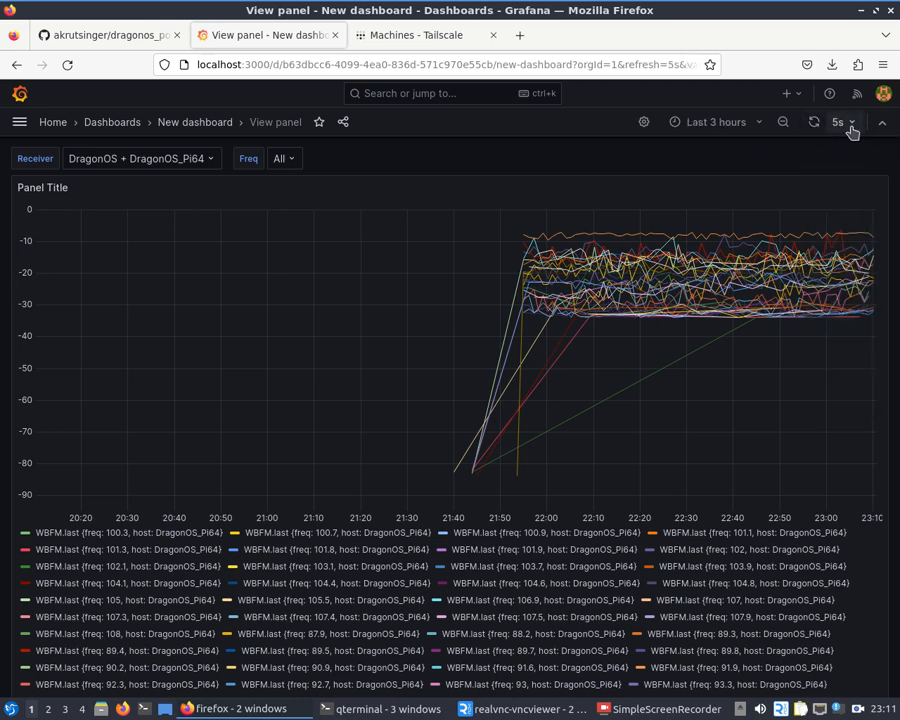
click(849, 122)
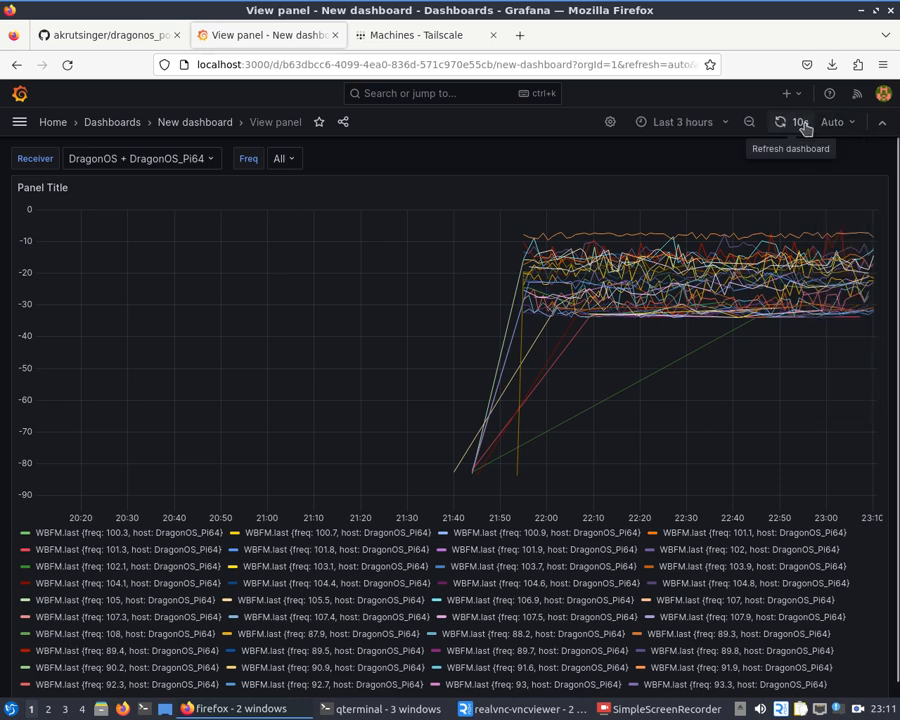